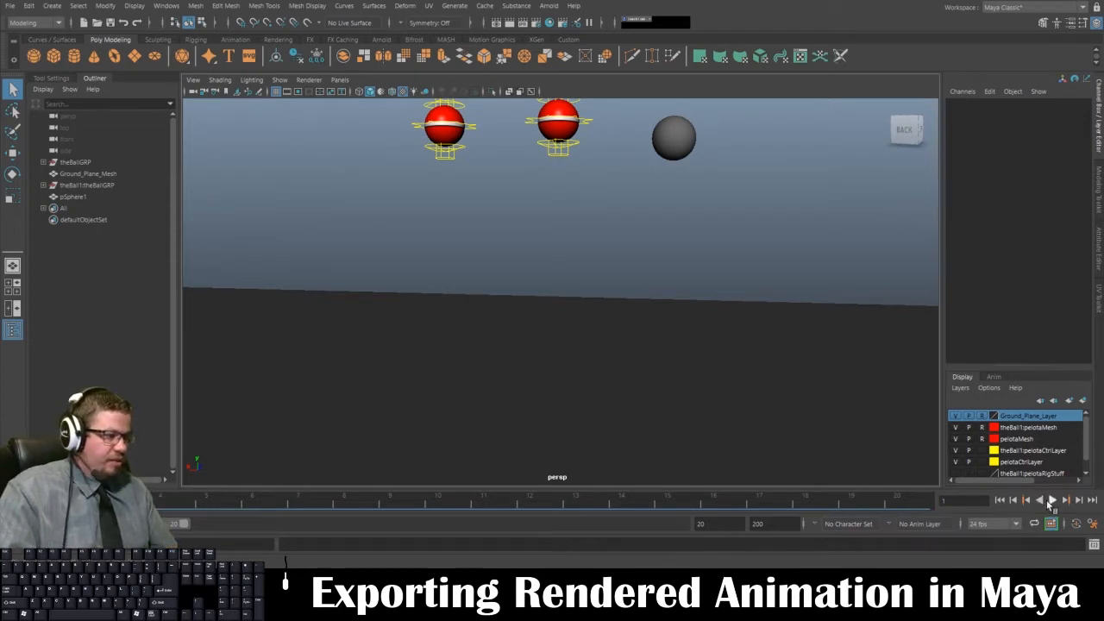
# Preview the bouncing ball animation in the viewport and scrub to another frame.
pyautogui.click(1052, 500)
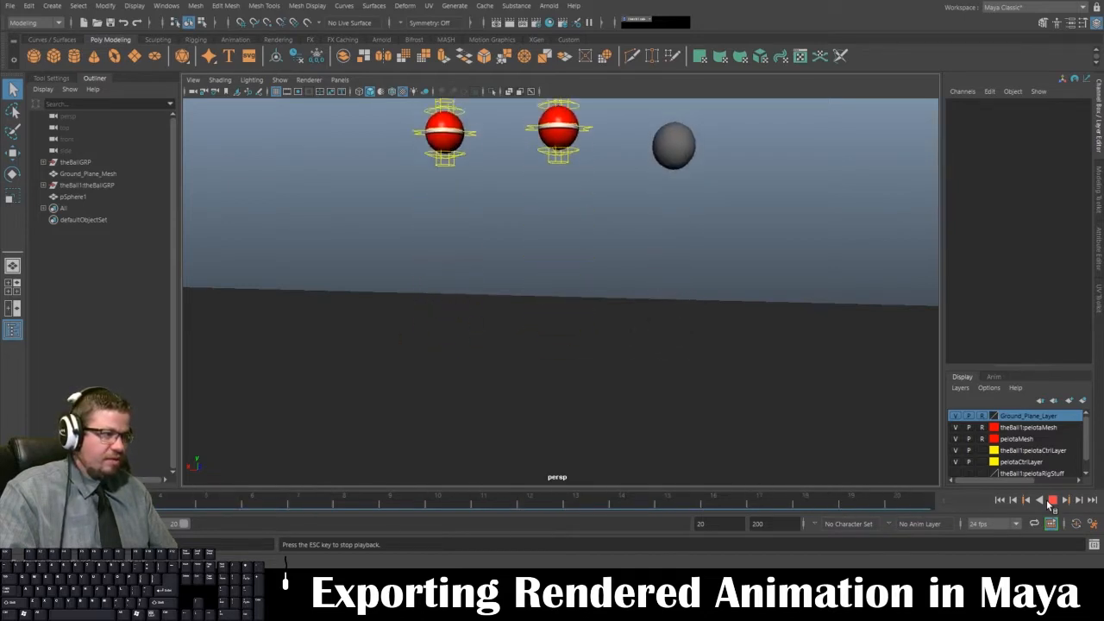
pyautogui.click(1052, 500)
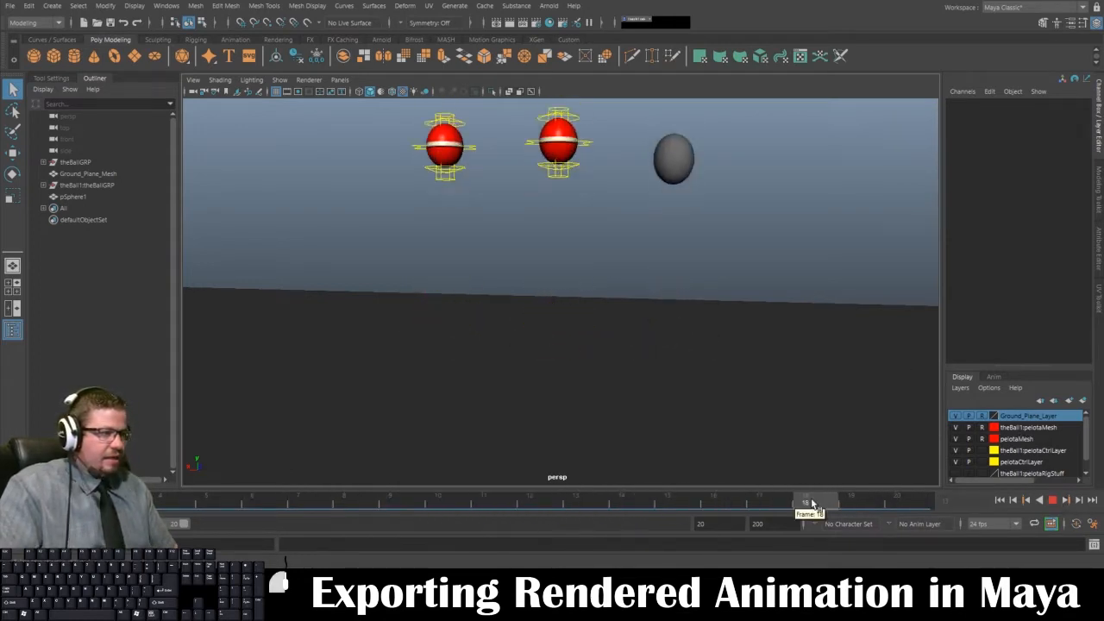
pyautogui.moveTo(811, 504); pyautogui.dragTo(897, 504)
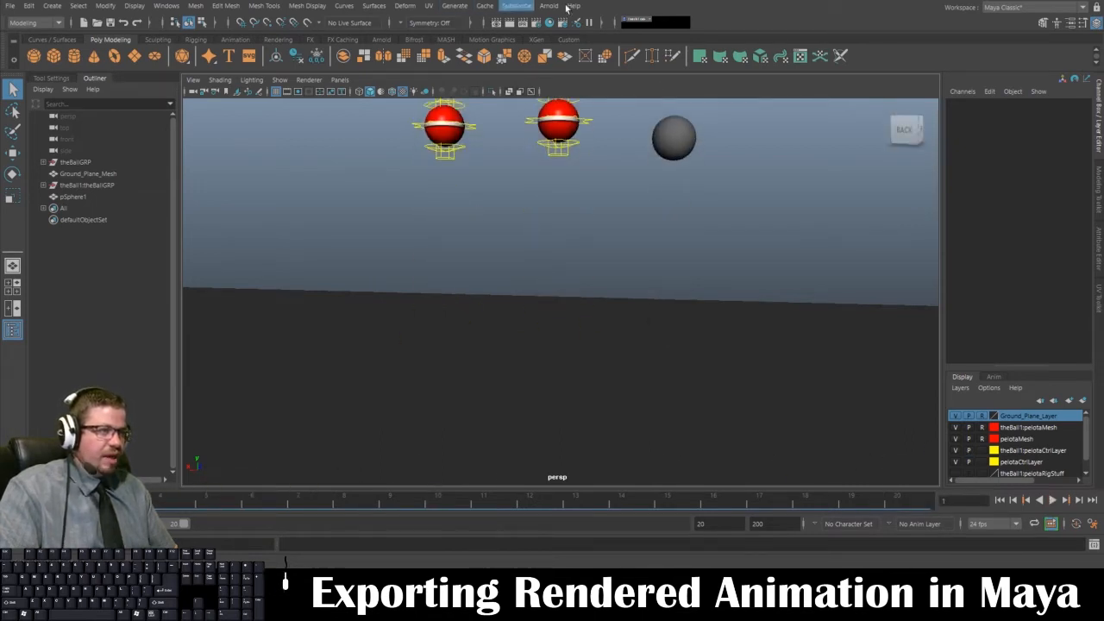
# Add an Arnold Physical Sky light to the scene from the Arnold Lights menu.
pyautogui.click(548, 7)
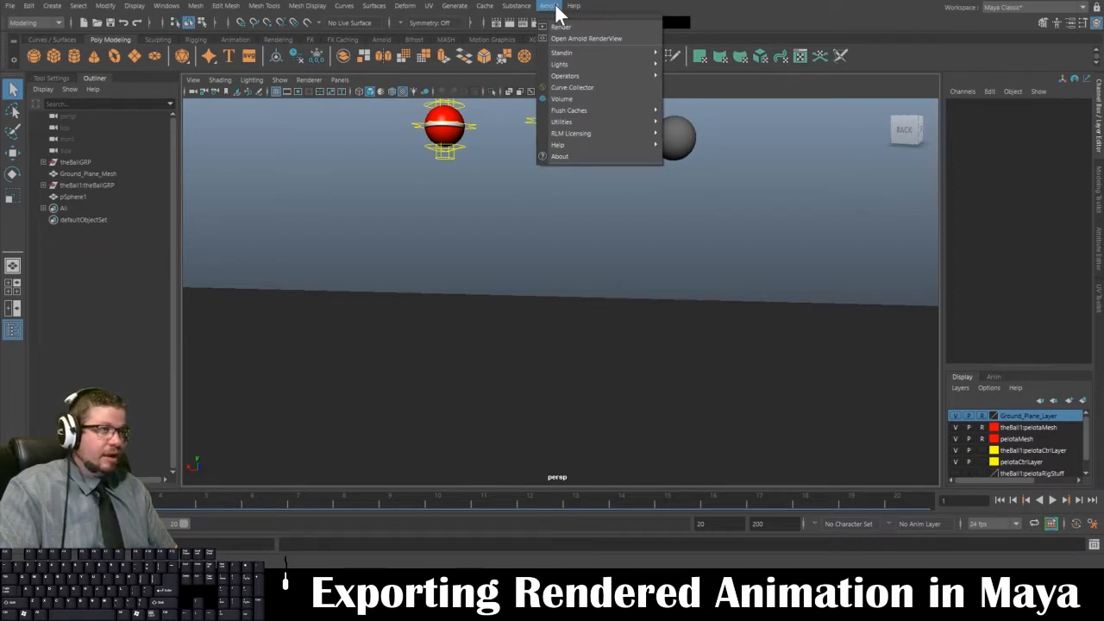
pyautogui.moveTo(559, 64)
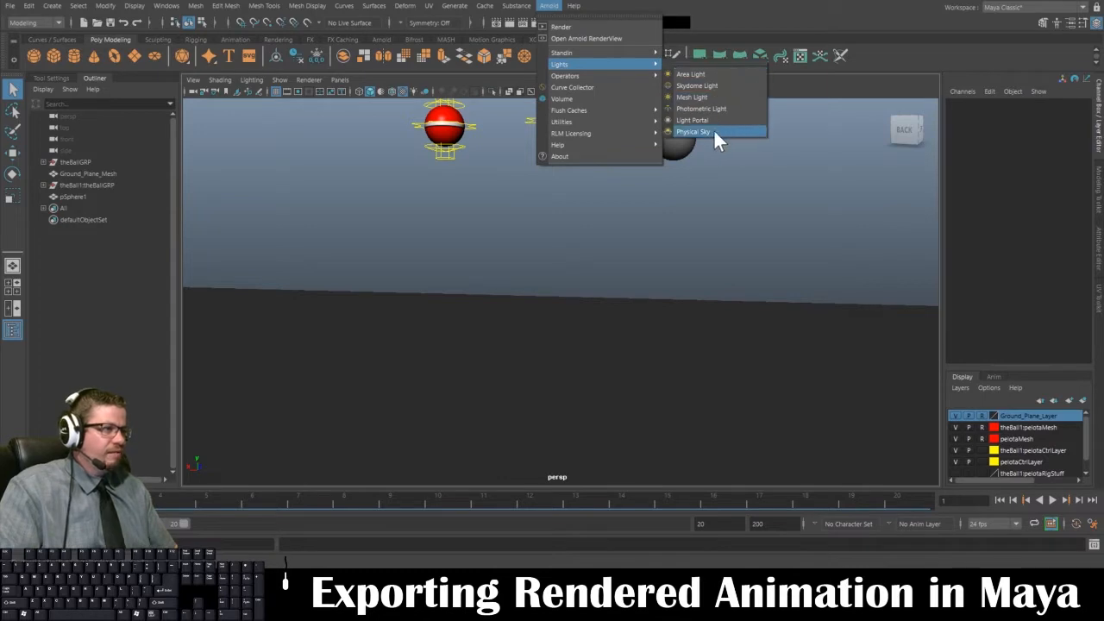
pyautogui.click(693, 131)
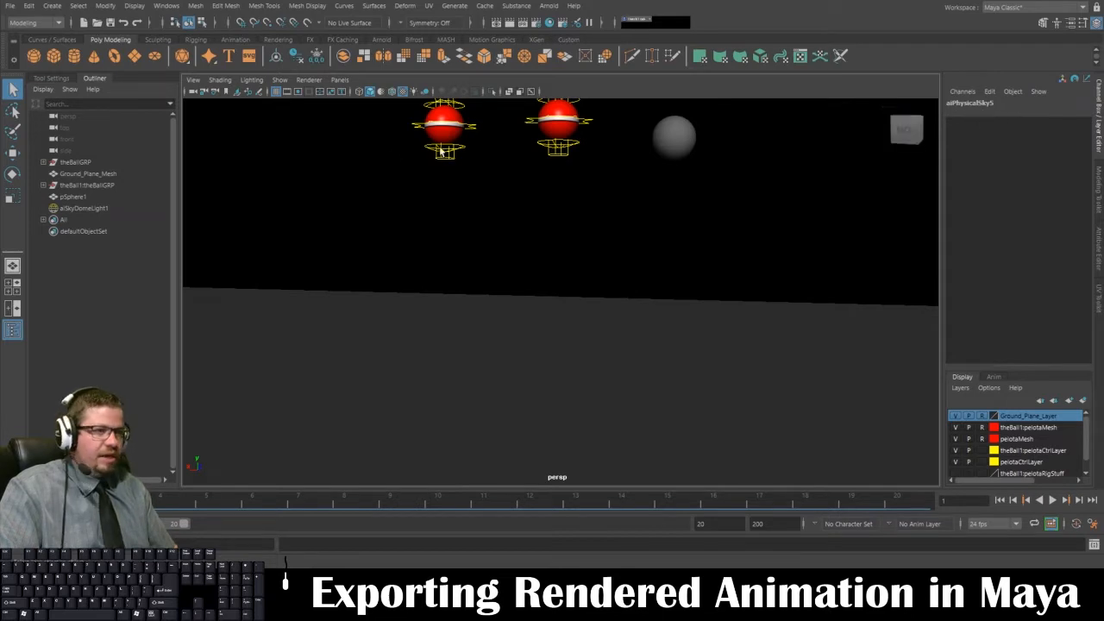
pyautogui.moveTo(101, 208)
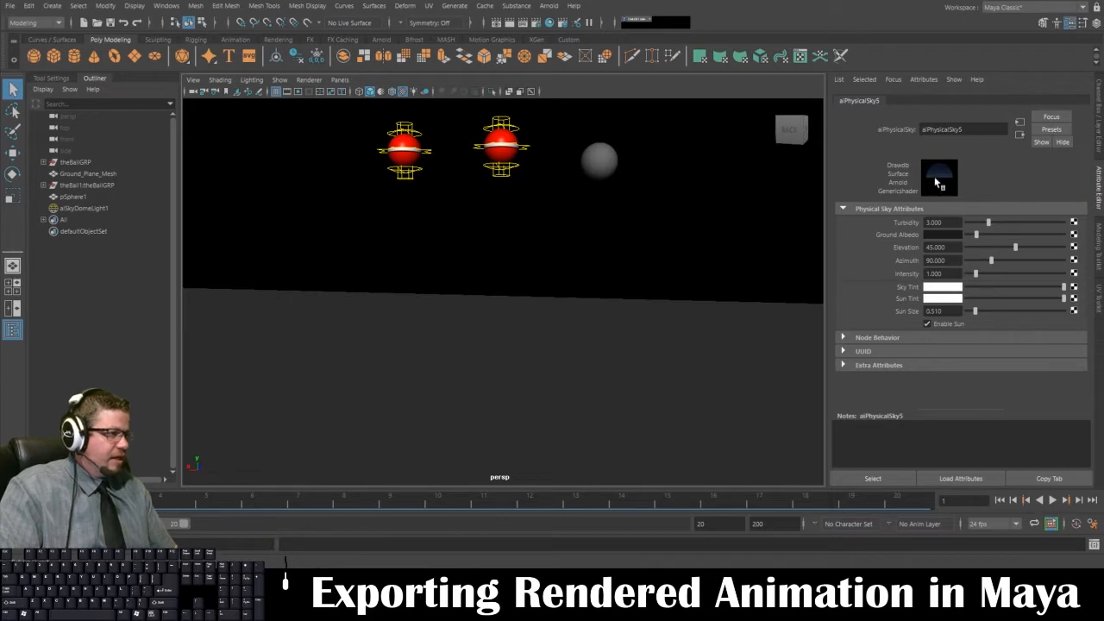
pyautogui.click(548, 7)
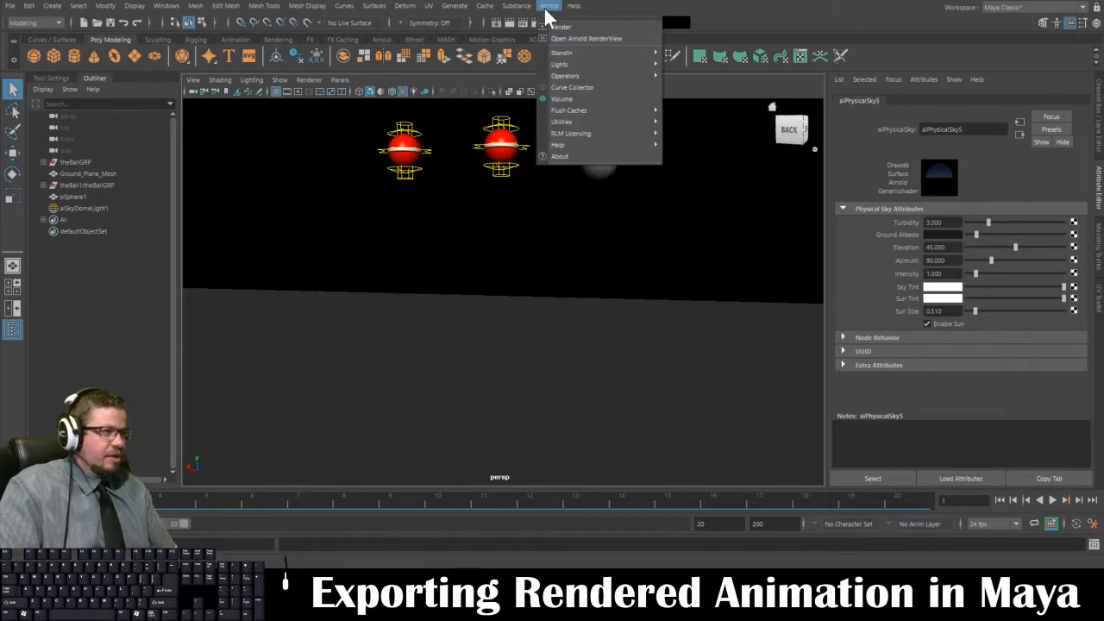
pyautogui.click(562, 27)
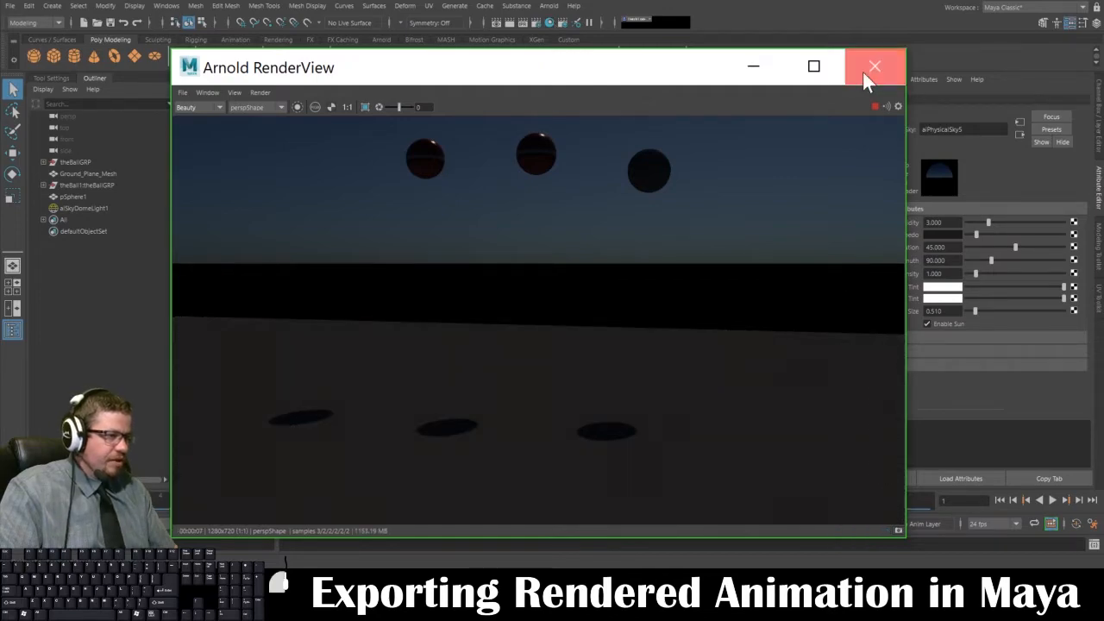
pyautogui.click(875, 65)
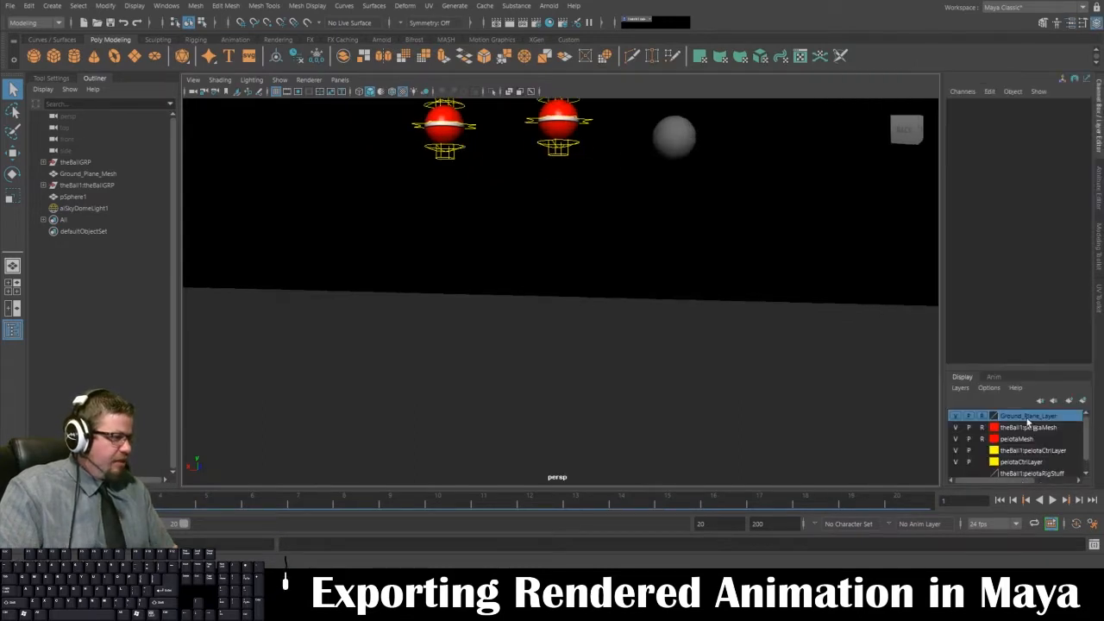
# Select the ground plane mesh via Select Objects on Ground_Plane_Layer.
pyautogui.rightClick(1026, 415)
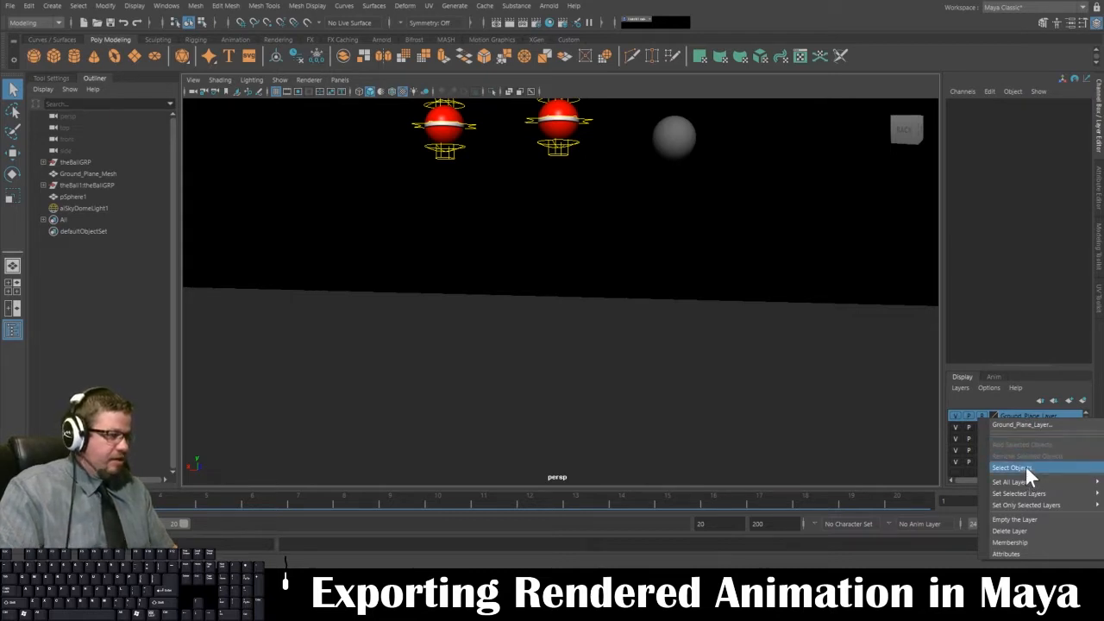
pyautogui.click(1011, 467)
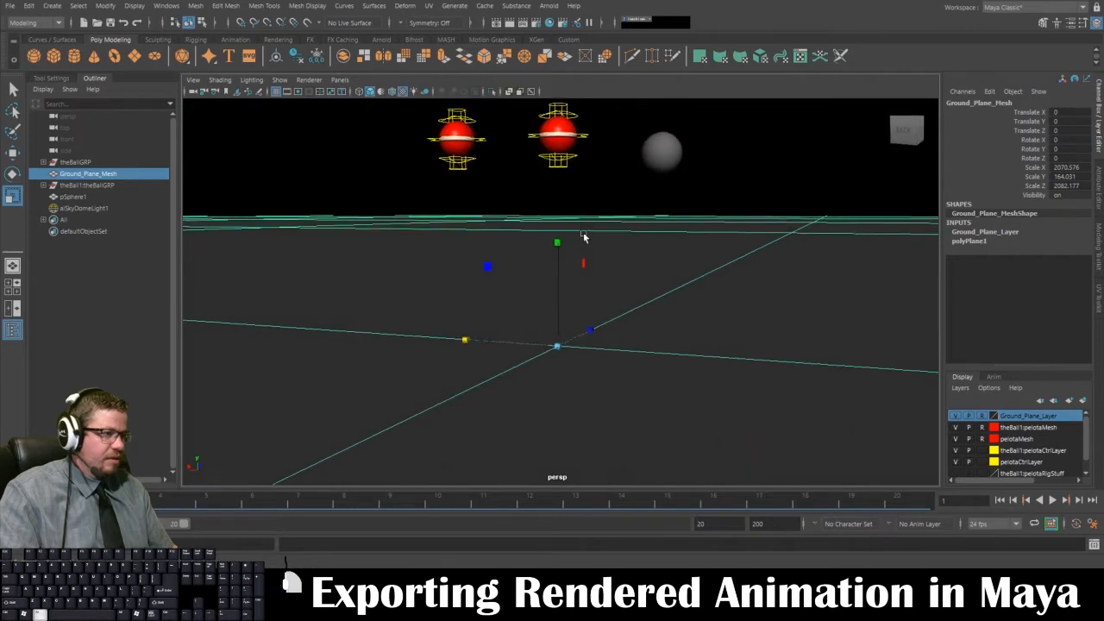
# Render the current frame with Arnold to check the shadows, then close RenderView.
pyautogui.click(548, 7)
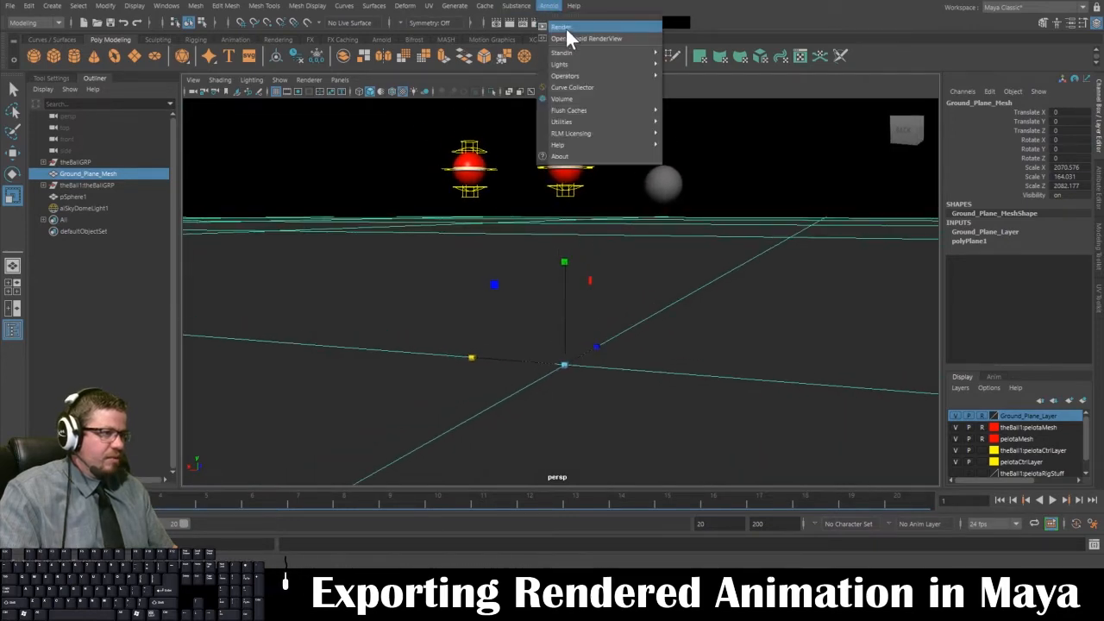
pyautogui.click(586, 38)
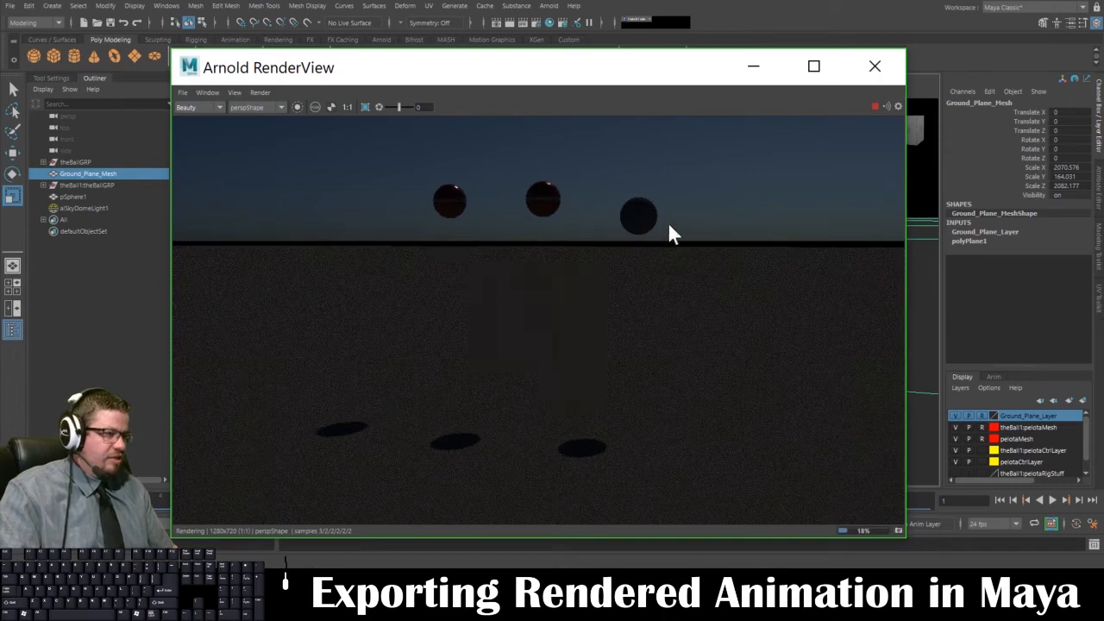
pyautogui.click(874, 65)
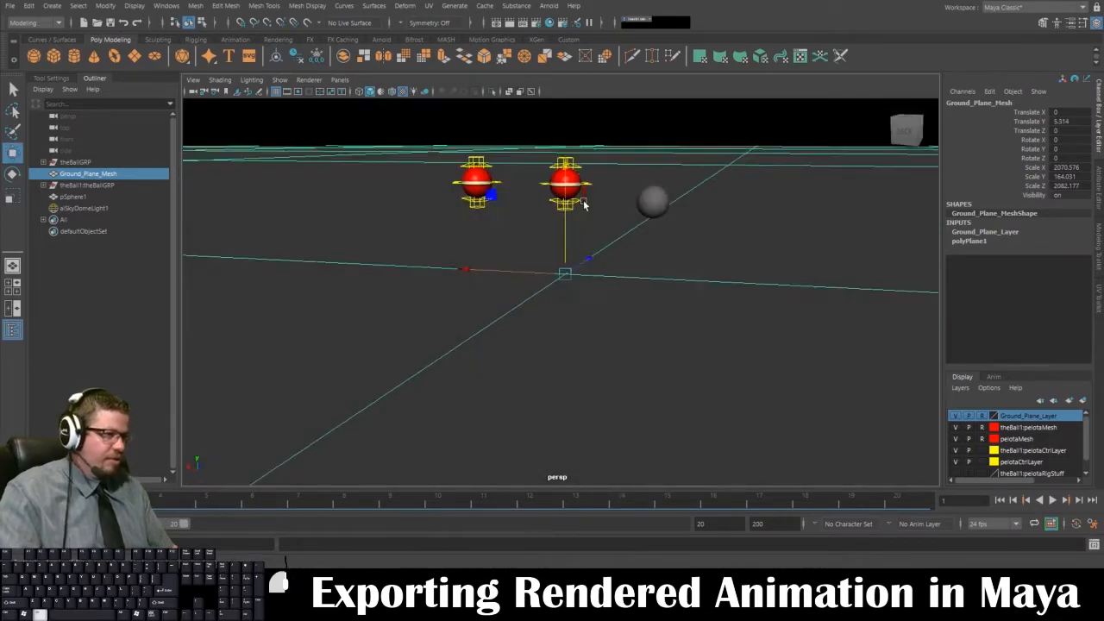
# Re-render the frame after raising the ground plane and close the preview again.
pyautogui.click(548, 7)
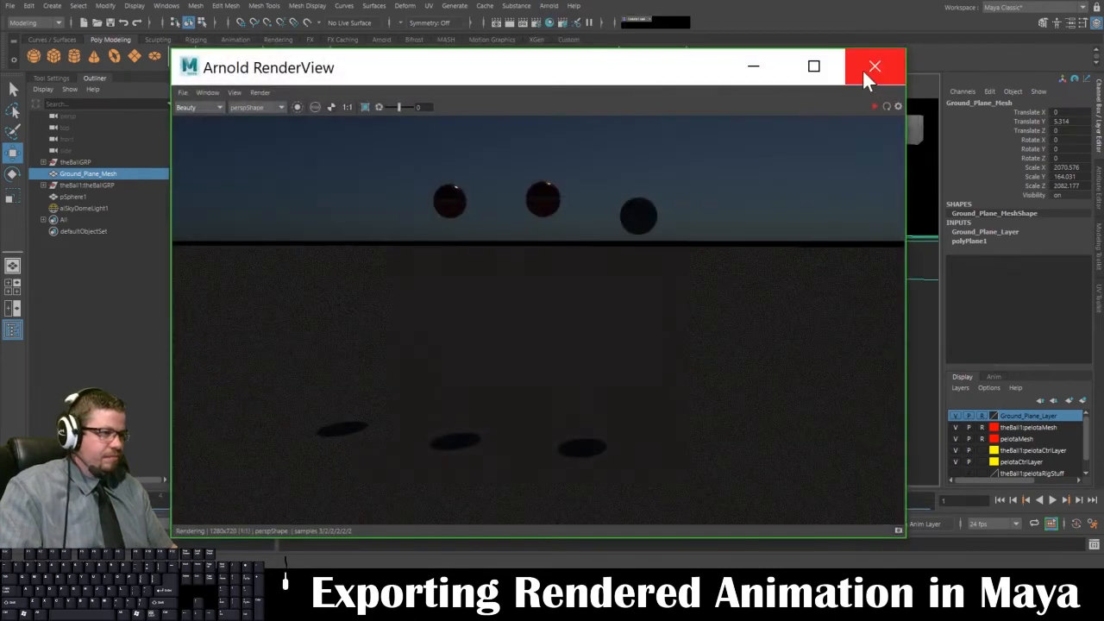
pyautogui.click(549, 7)
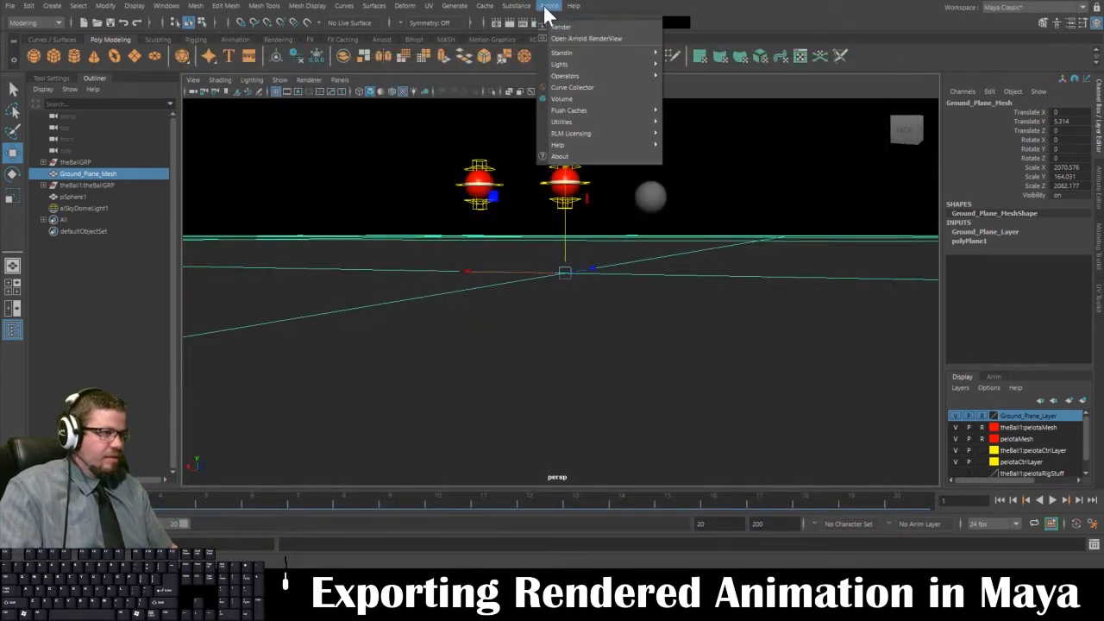
pyautogui.click(587, 38)
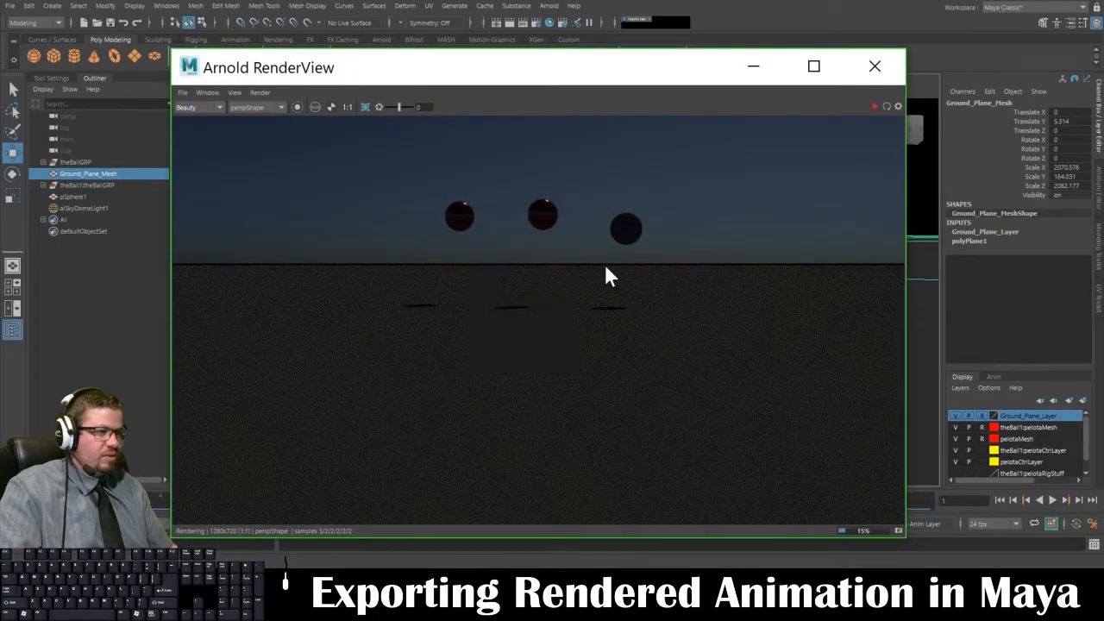
pyautogui.moveTo(535, 255)
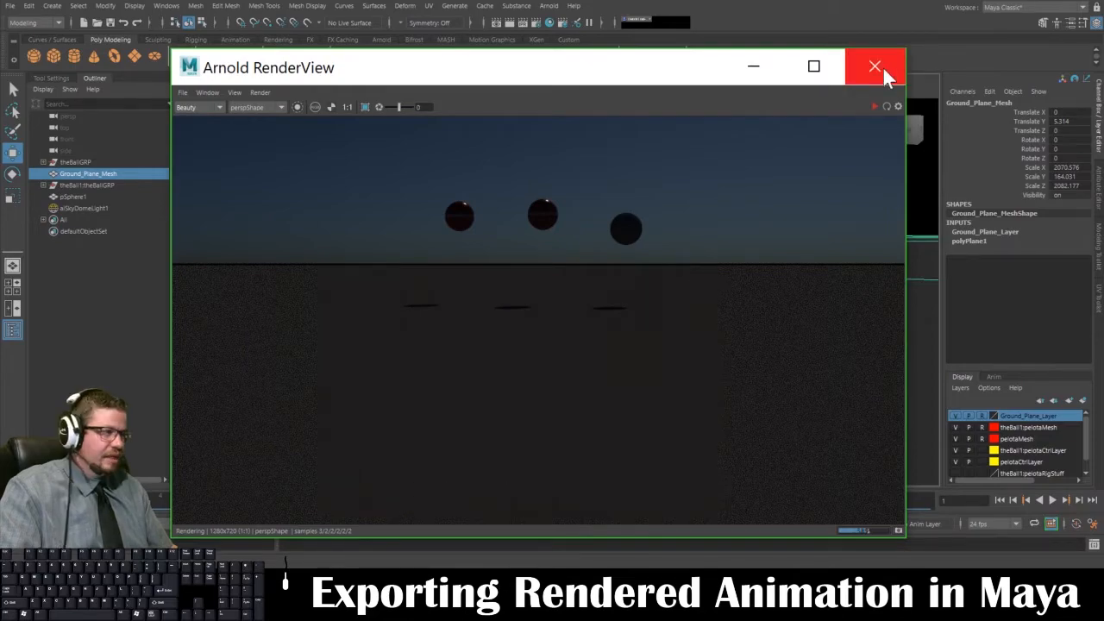
pyautogui.click(875, 65)
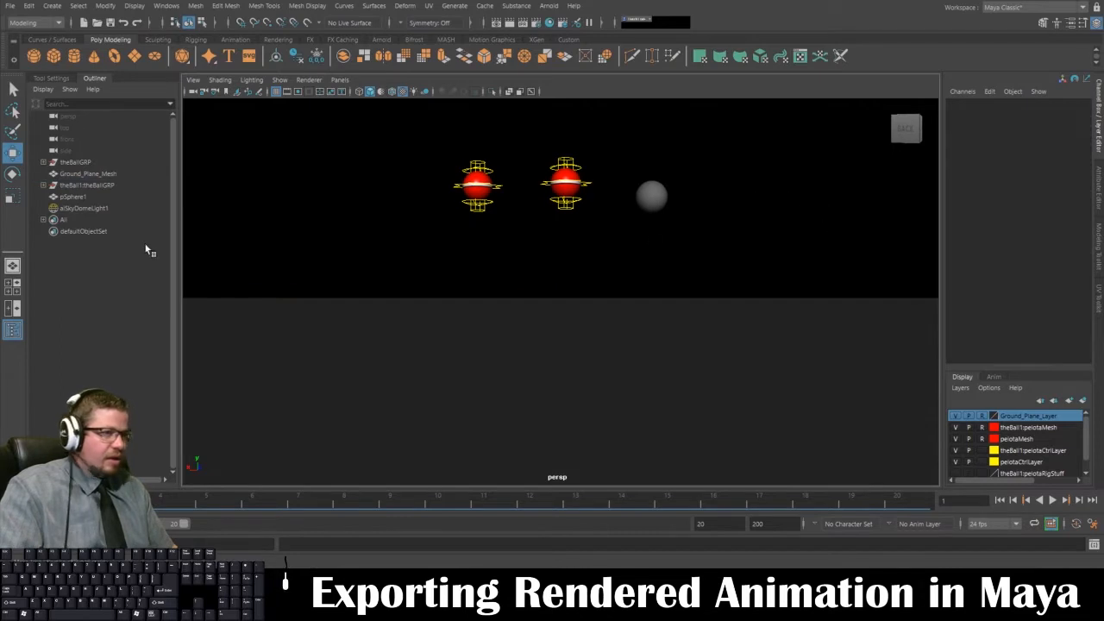
# Select aiSkyDomeLight1 and show its attributes in the Attribute Editor.
pyautogui.click(83, 207)
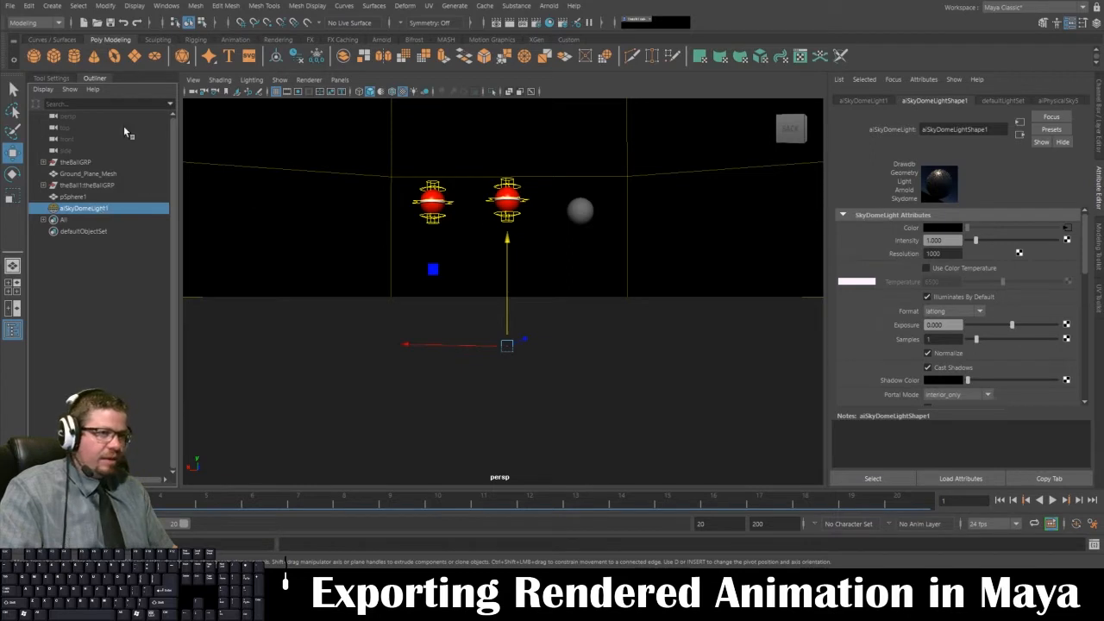
pyautogui.click(165, 7)
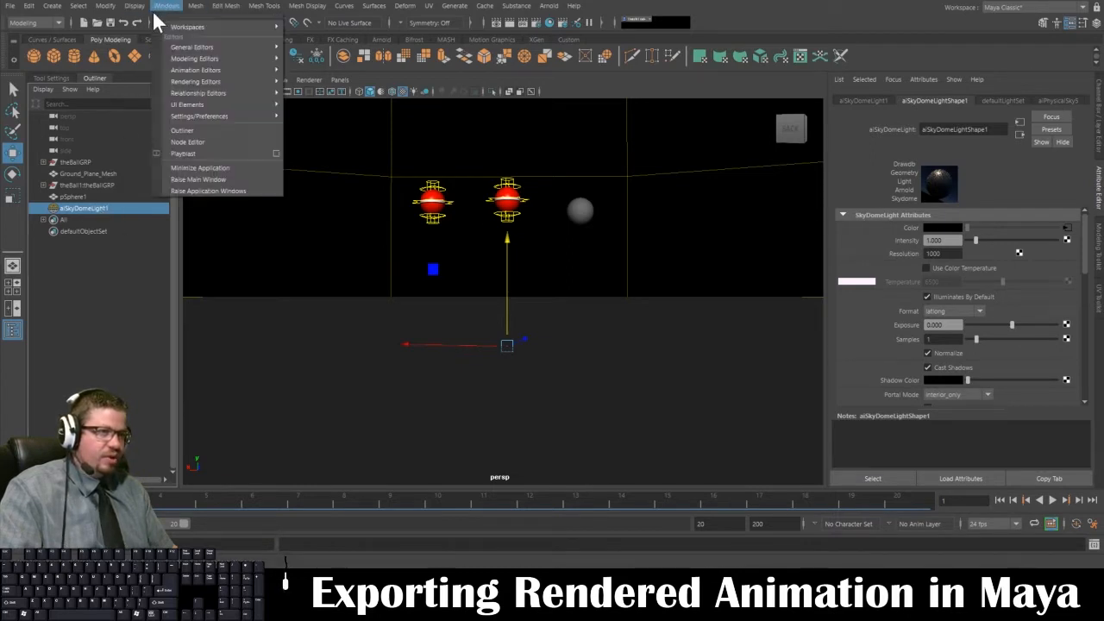
pyautogui.click(200, 116)
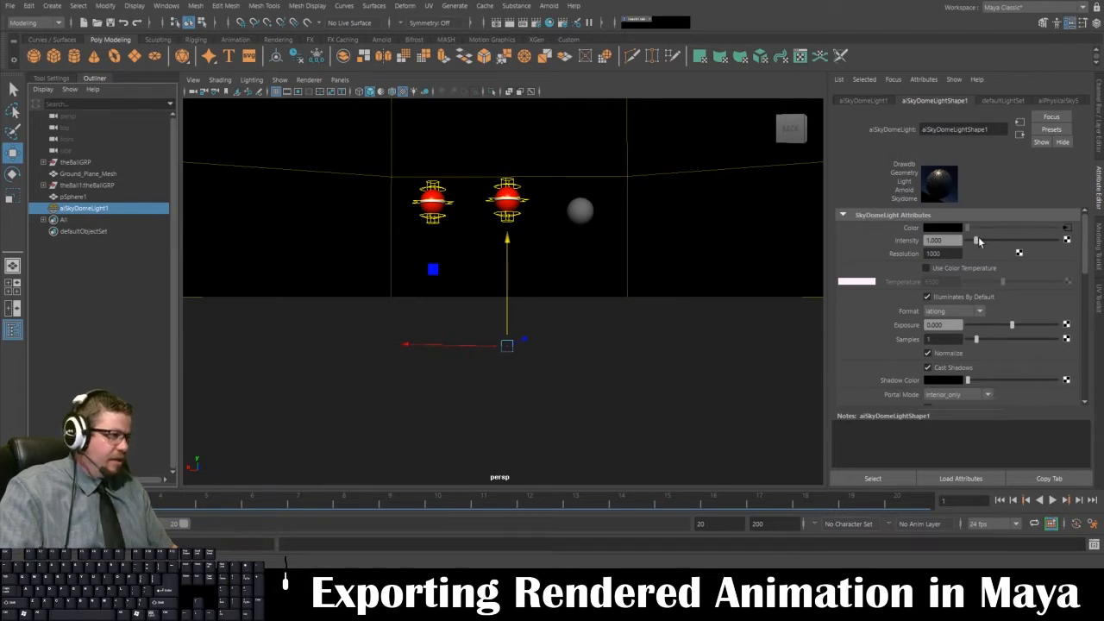
# Raise the sky dome light Intensity slider in stages to brighten the sky.
pyautogui.moveTo(976, 240); pyautogui.dragTo(987, 240)
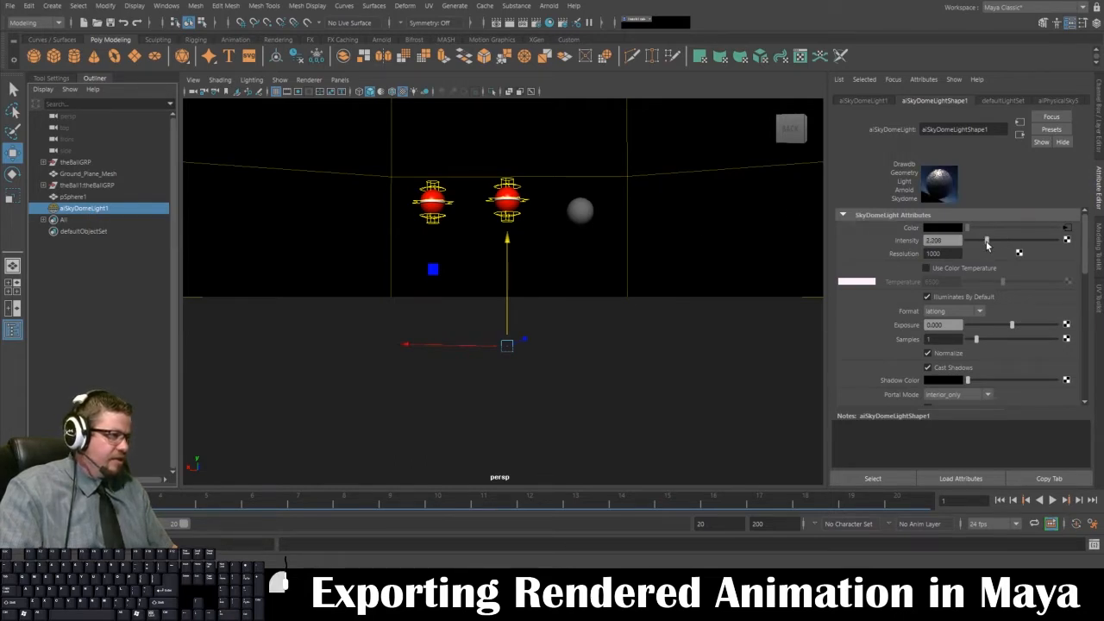
pyautogui.moveTo(987, 241); pyautogui.dragTo(1007, 242)
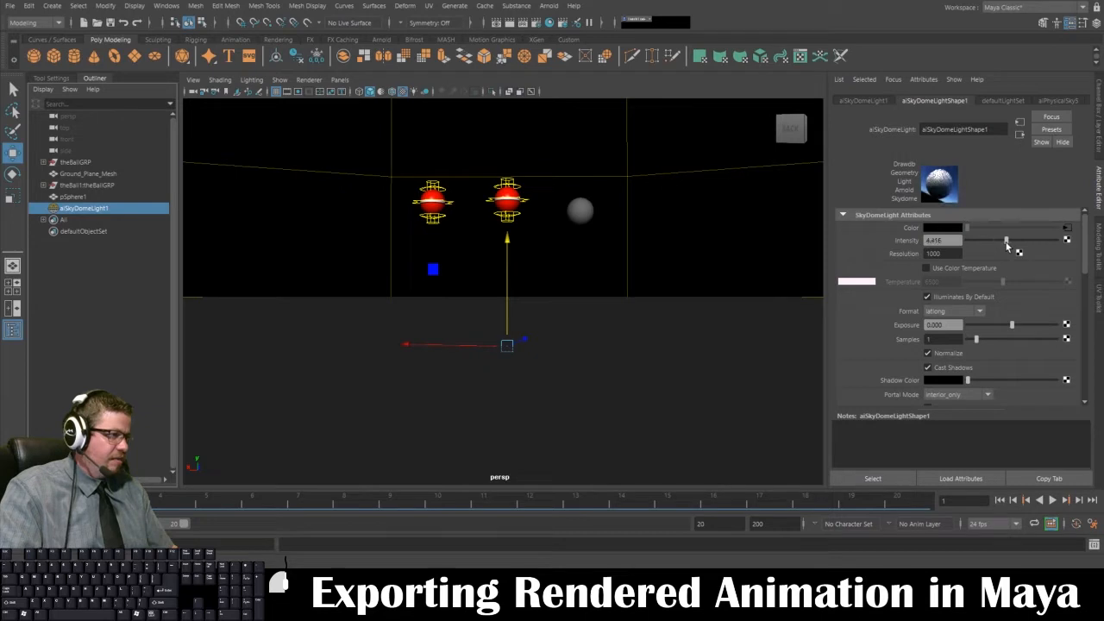
pyautogui.moveTo(1007, 240); pyautogui.dragTo(1021, 240)
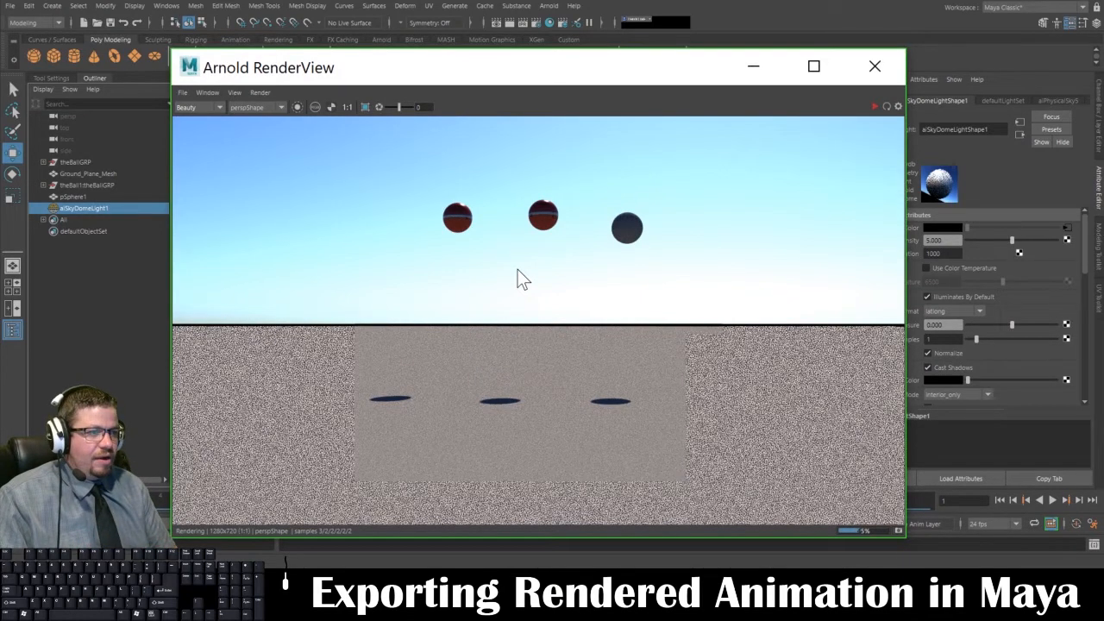
# Close the Arnold RenderView preview and return to the scene.
pyautogui.click(874, 66)
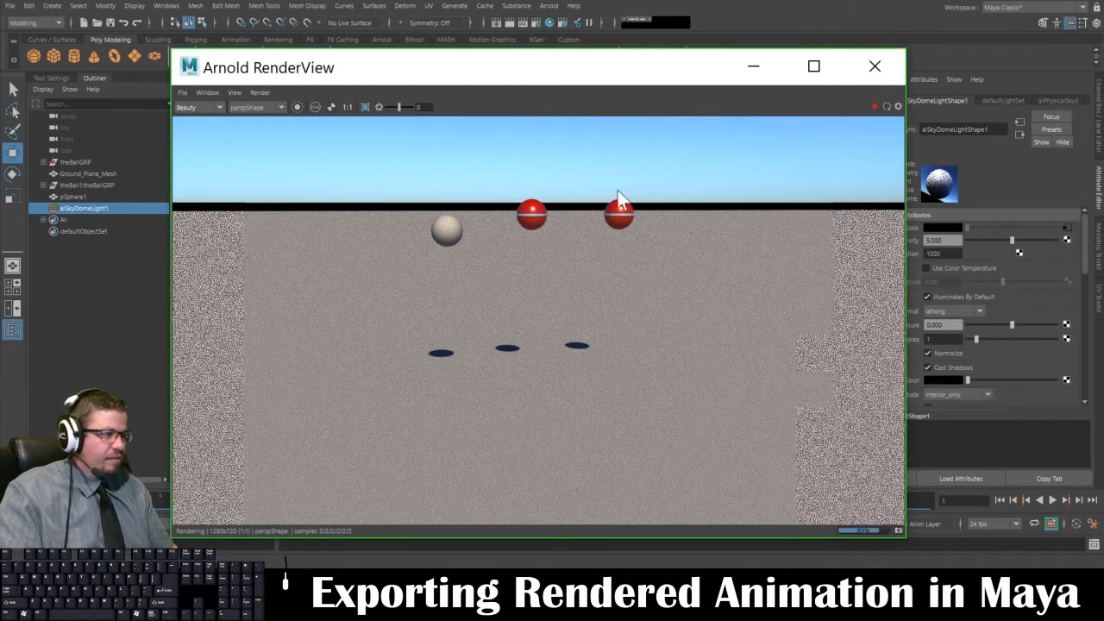
pyautogui.moveTo(874, 65)
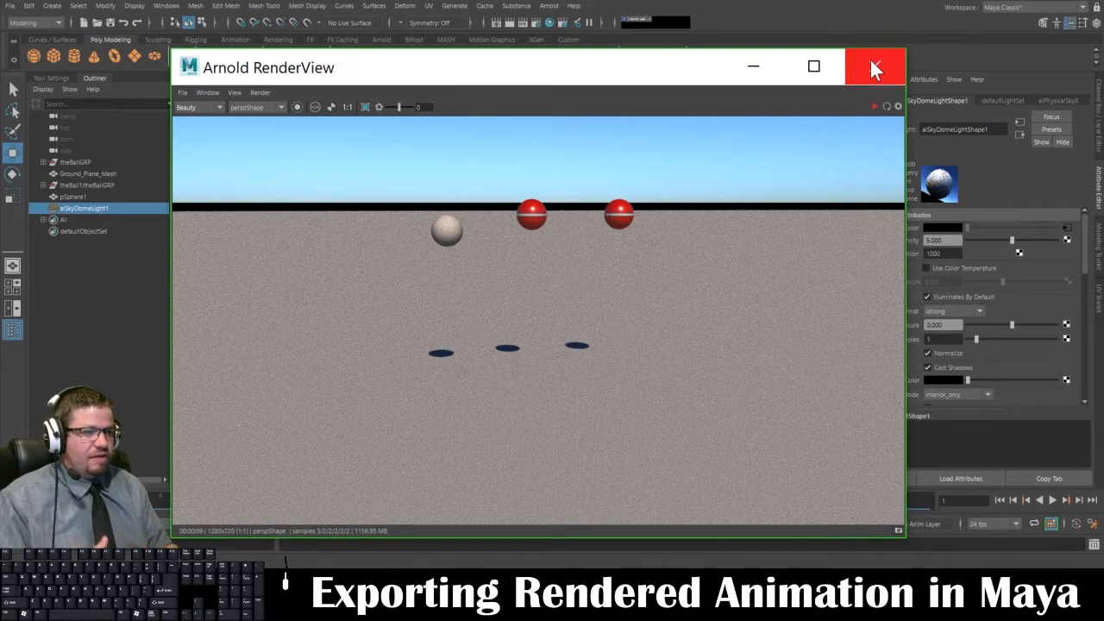
pyautogui.click(873, 67)
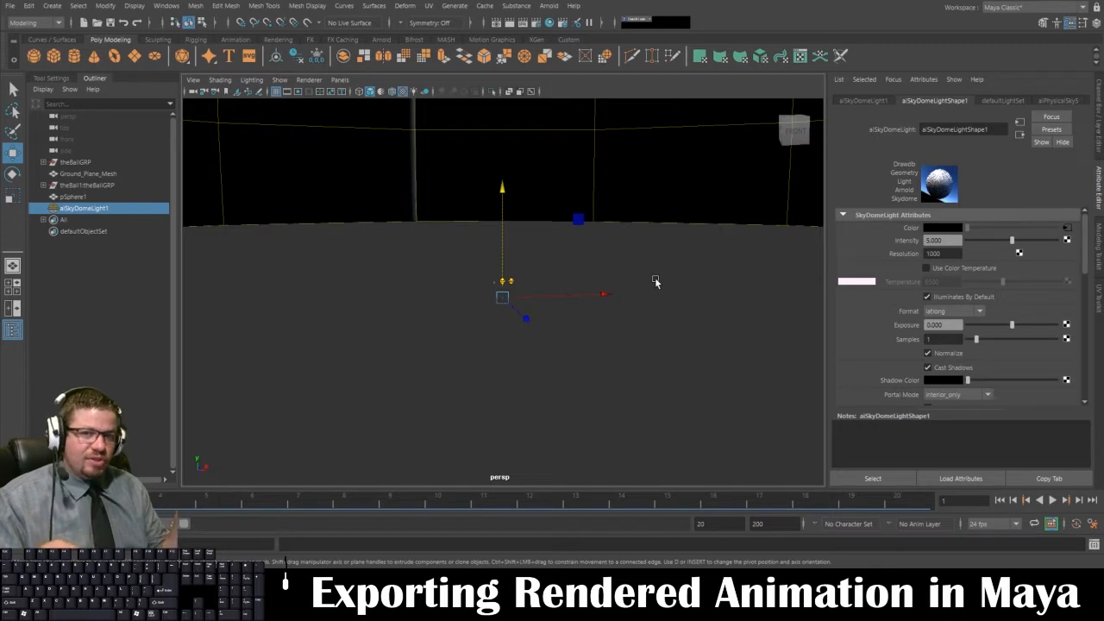
pyautogui.moveTo(648, 278)
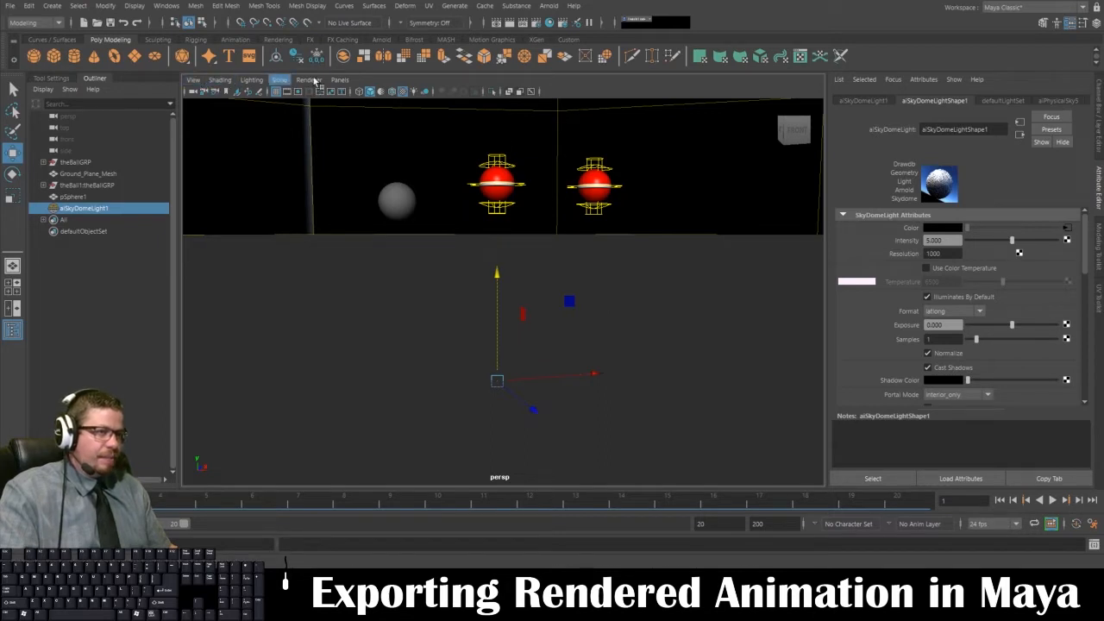
# Switch Maya's menu set from Modeling to Rendering.
pyautogui.click(33, 22)
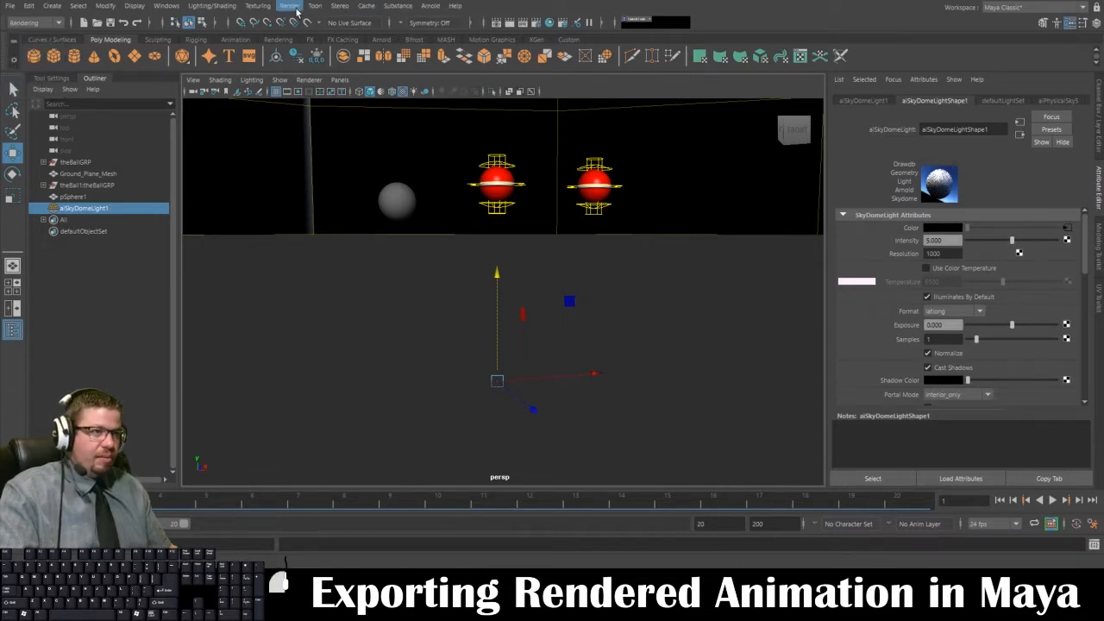
pyautogui.moveTo(310, 48)
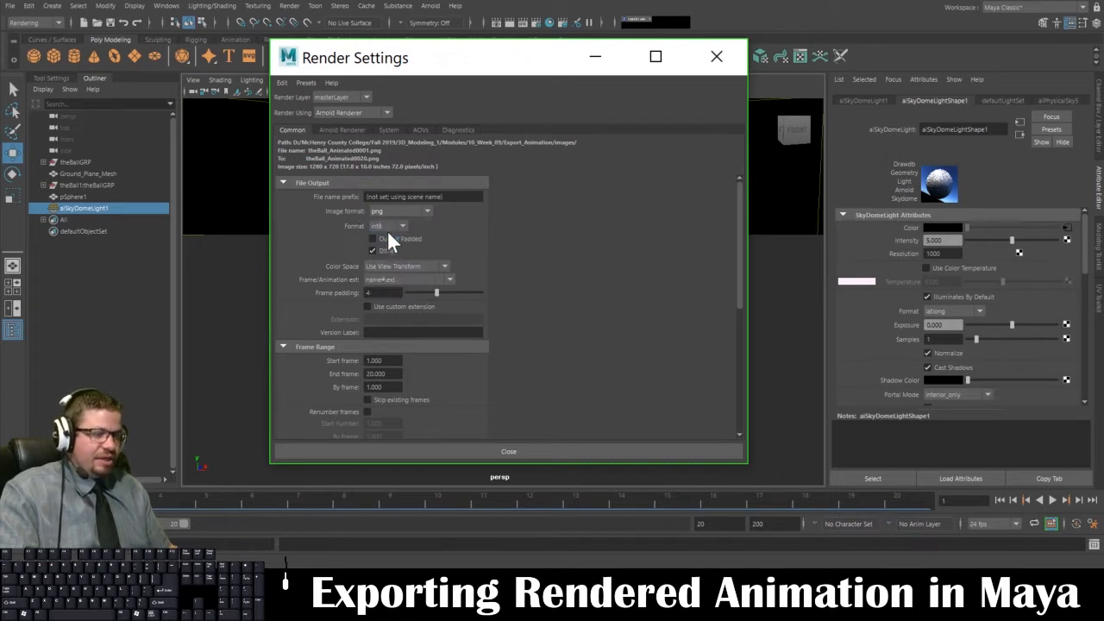
# Set render output to PNG with name_#.ext frame-numbered file naming.
pyautogui.click(401, 210)
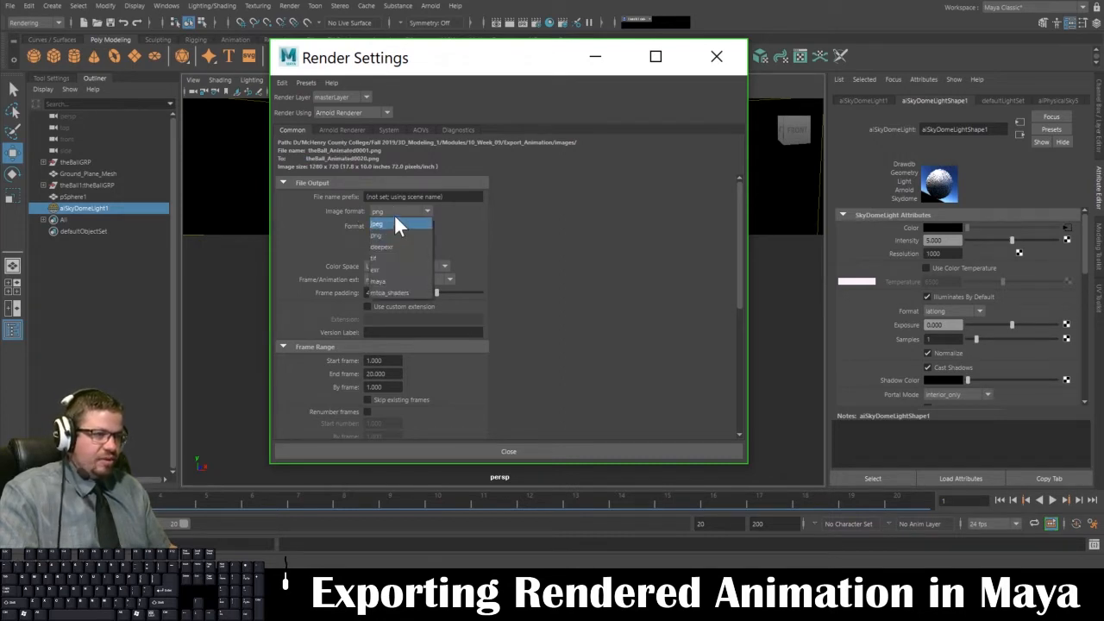
pyautogui.click(376, 235)
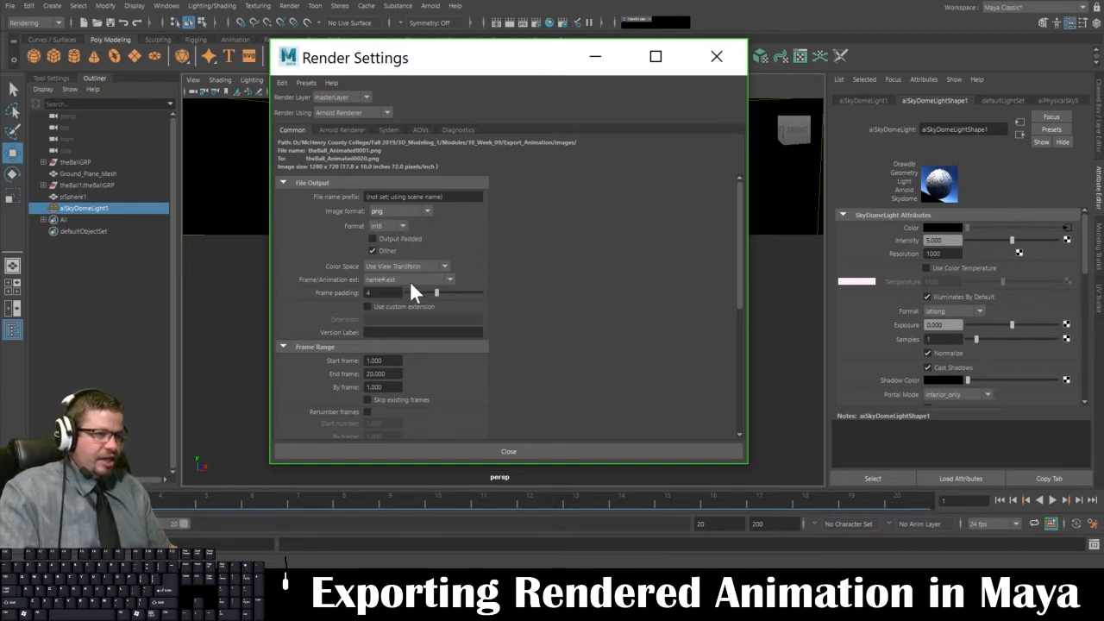
pyautogui.click(407, 279)
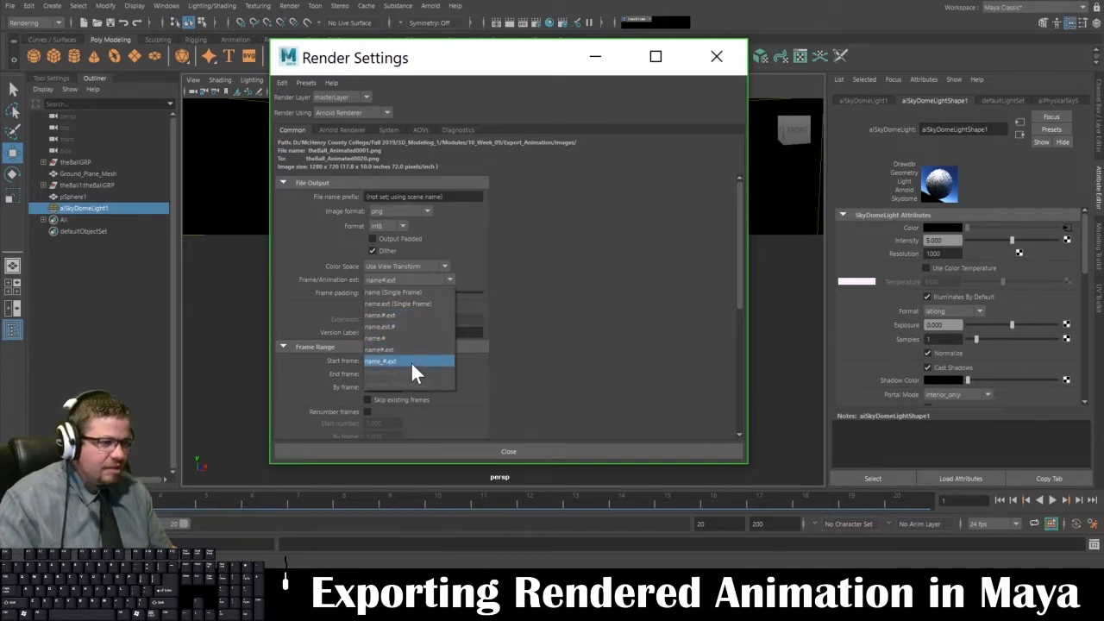
pyautogui.click(379, 360)
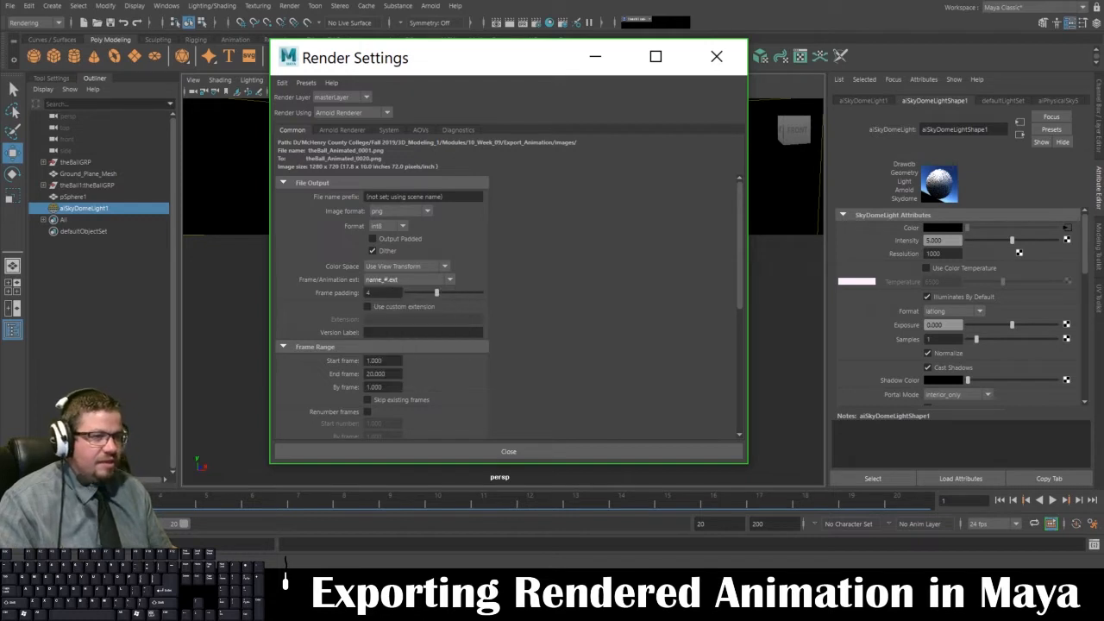
pyautogui.moveTo(310, 171)
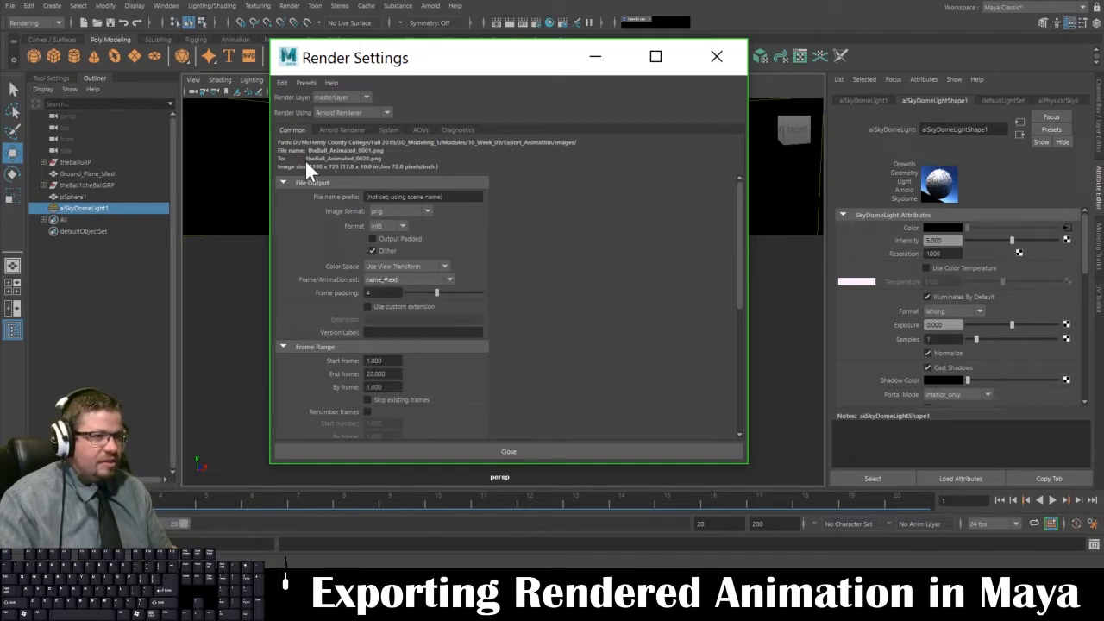
pyautogui.moveTo(314, 170)
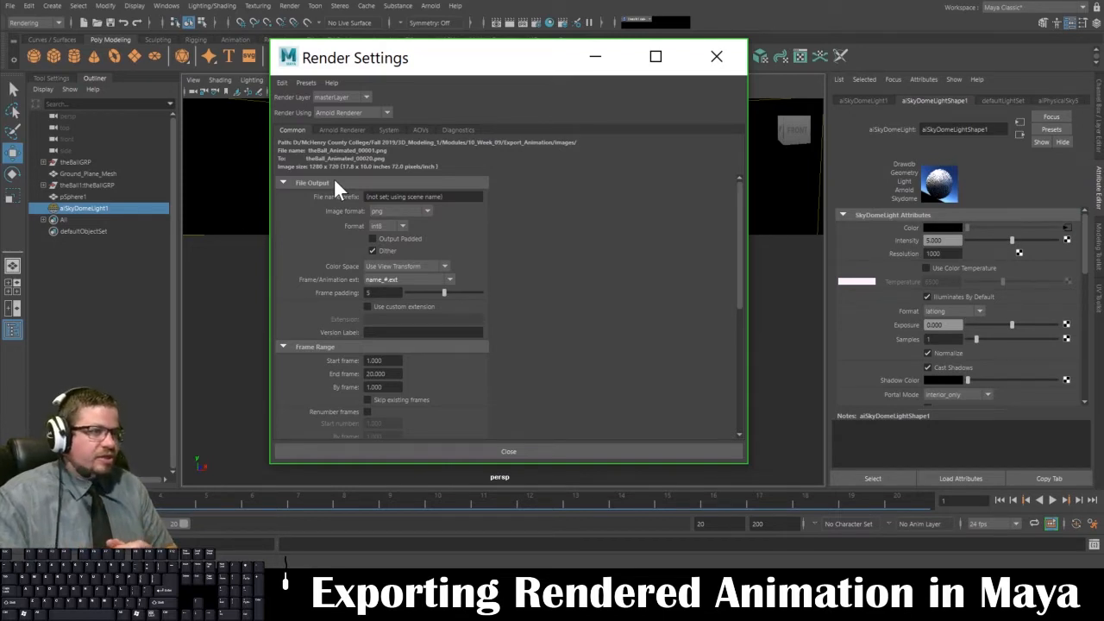
pyautogui.moveTo(335, 197)
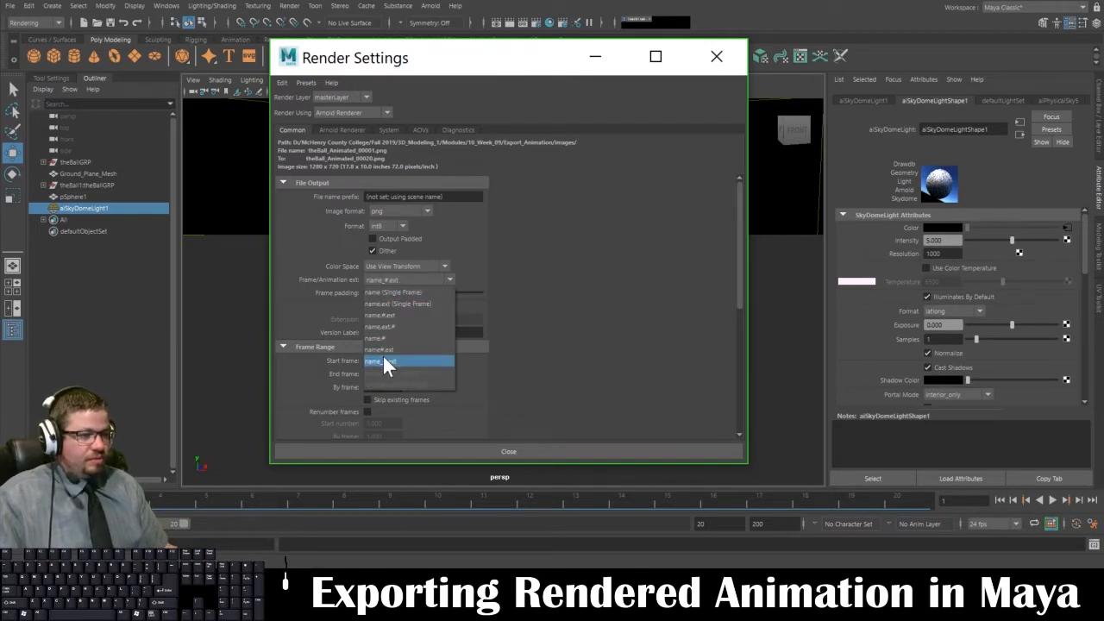
# Confirm name_#.ext naming, adjust frame padding and set the frame range 1 to 20.
pyautogui.click(383, 360)
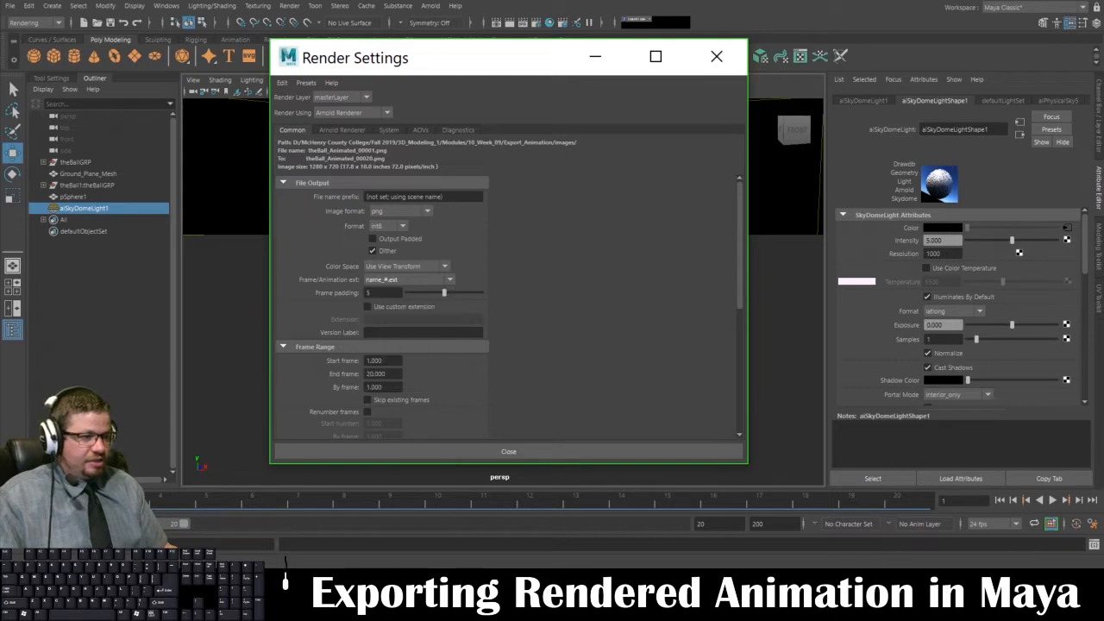
pyautogui.moveTo(447, 300)
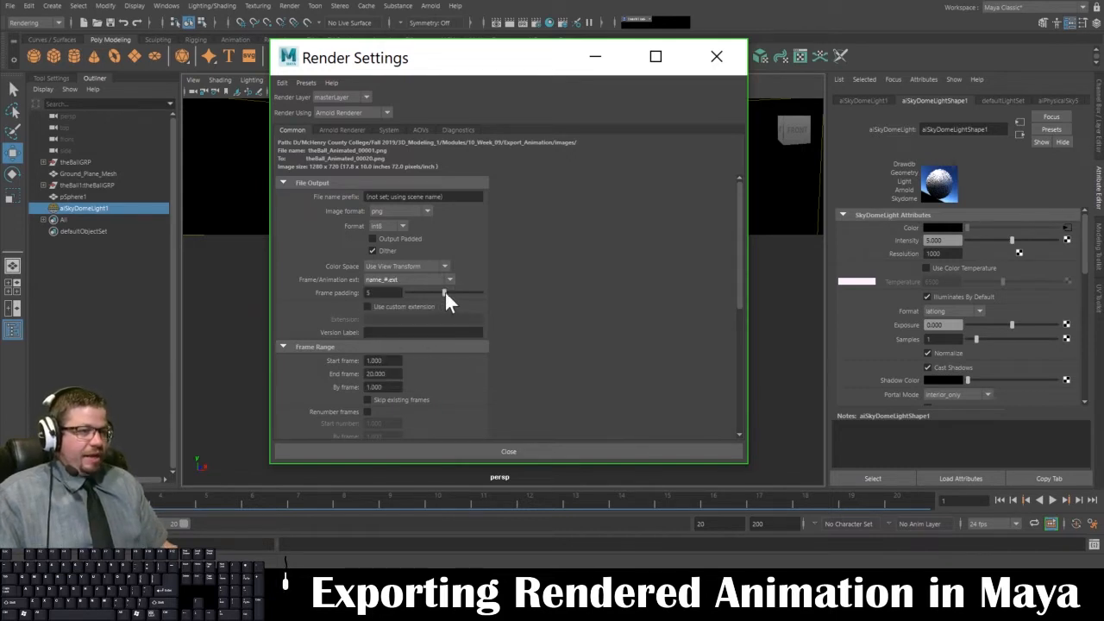
pyautogui.moveTo(445, 293); pyautogui.dragTo(428, 293)
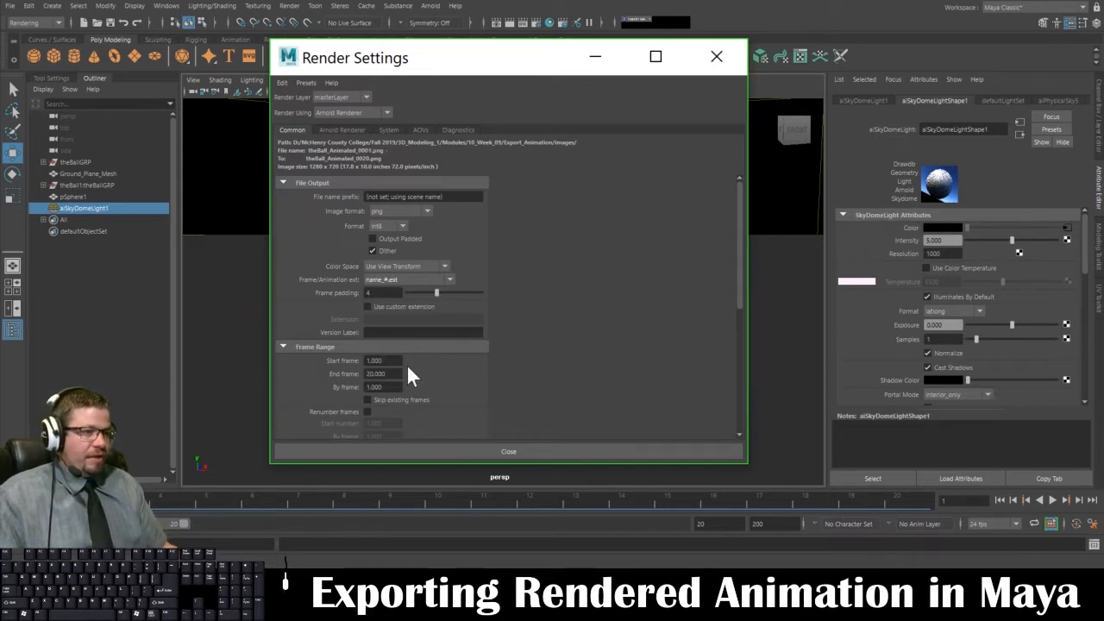
pyautogui.click(383, 361)
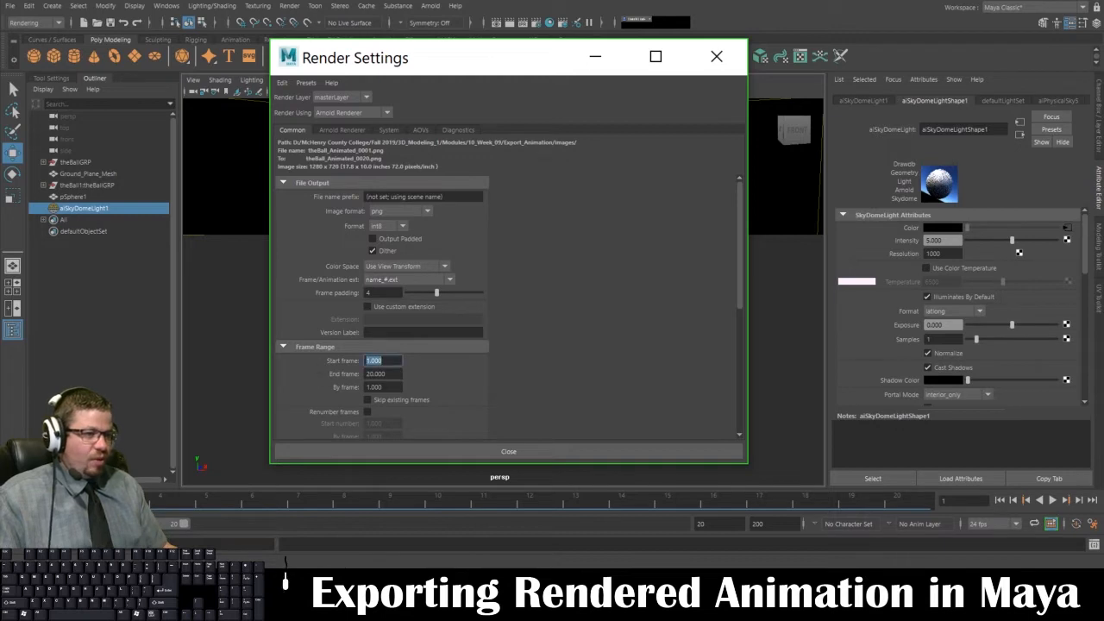
pyautogui.click(383, 372)
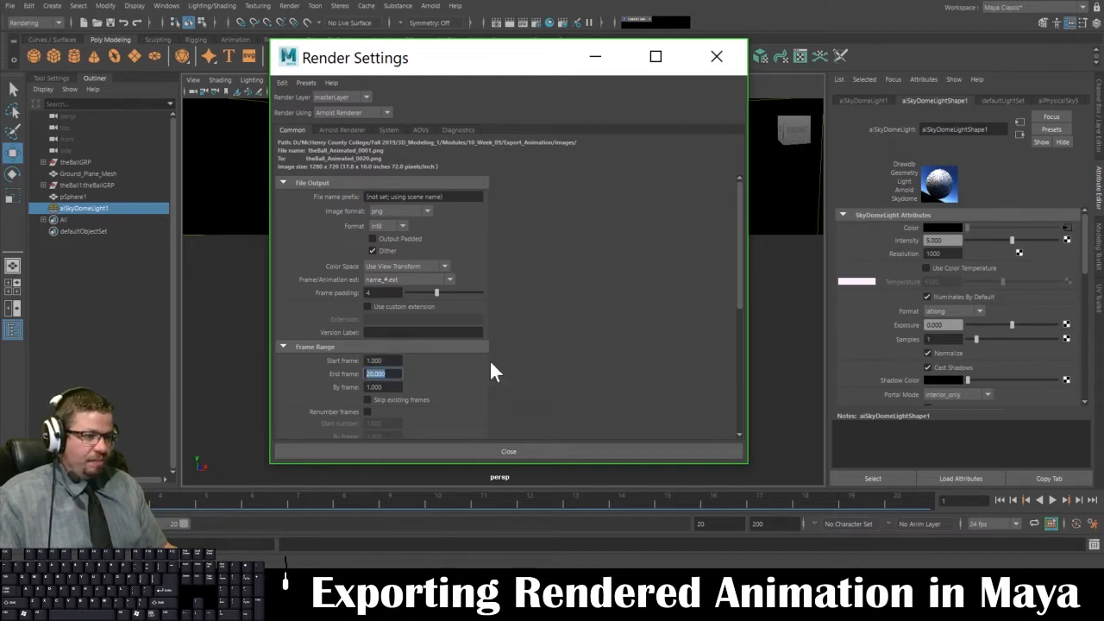
pyautogui.scroll(-3)
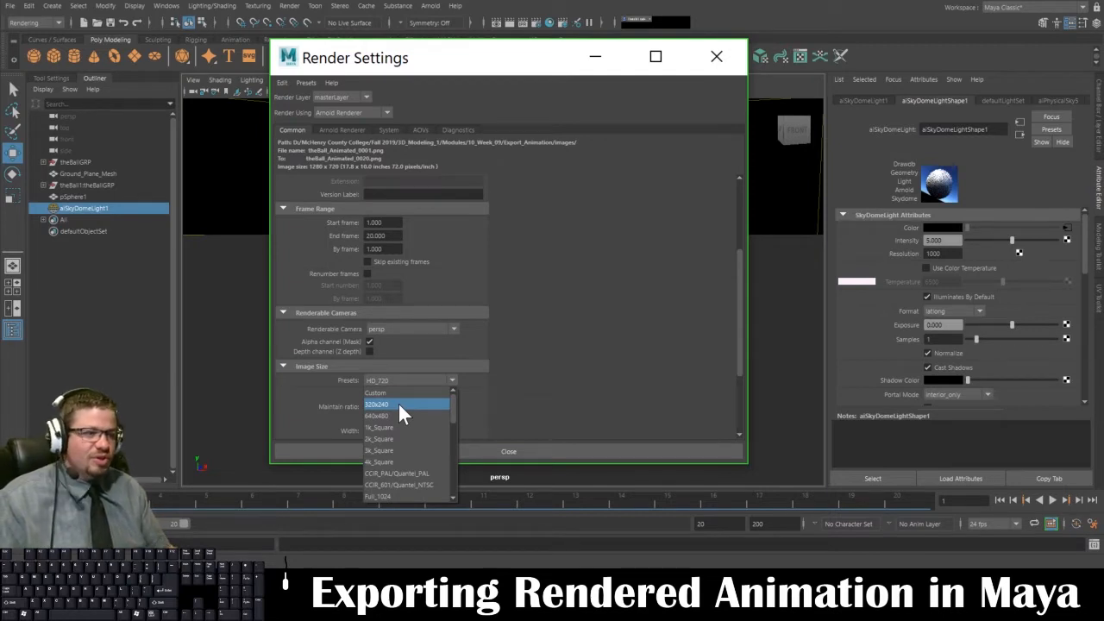
pyautogui.moveTo(388, 411)
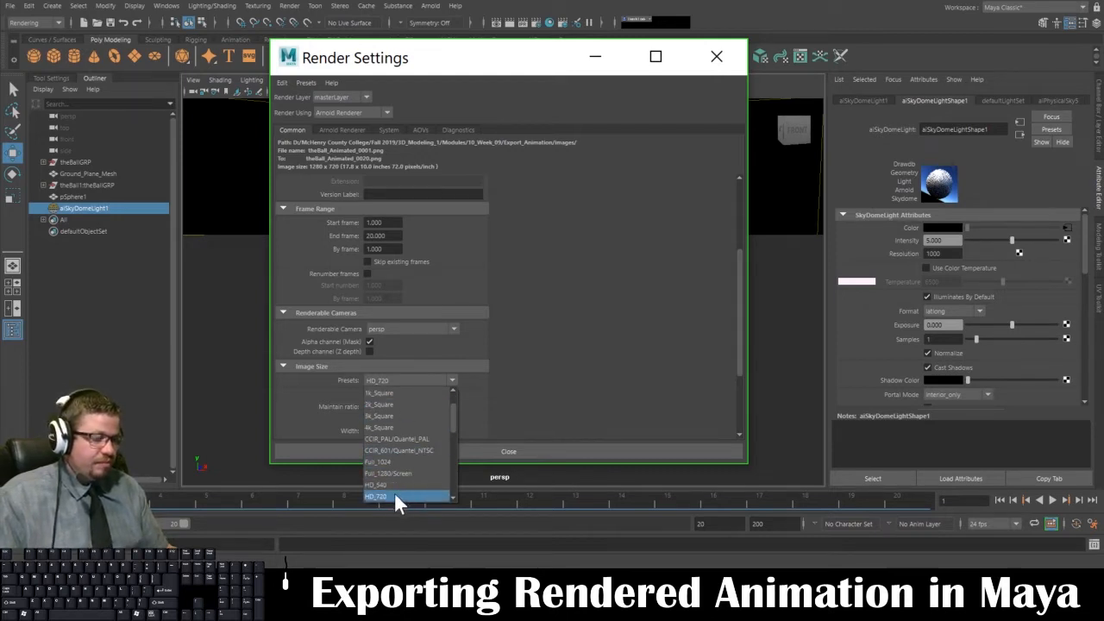
# Try the HD_720 image size preset and a custom width of 1900.
pyautogui.click(376, 497)
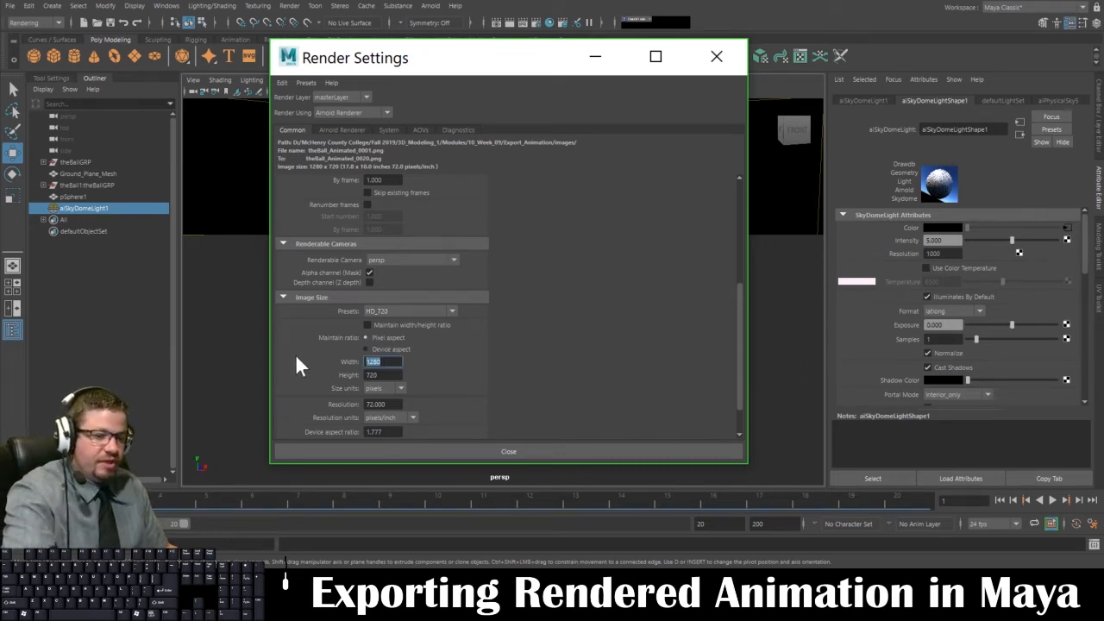
pyautogui.write('1900')
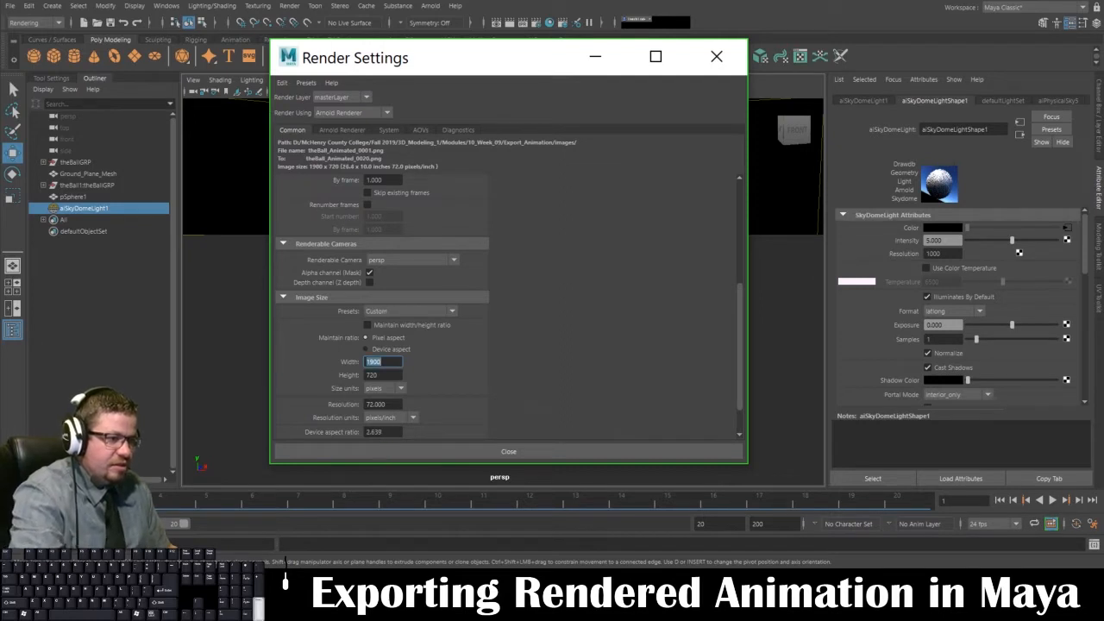
pyautogui.click(366, 324)
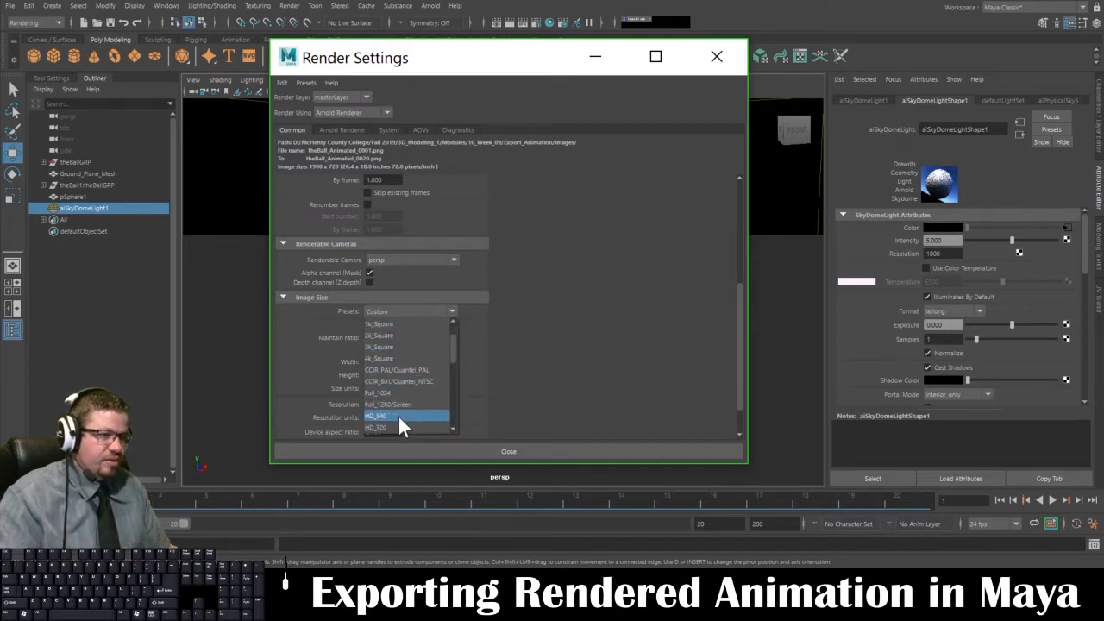
pyautogui.click(376, 426)
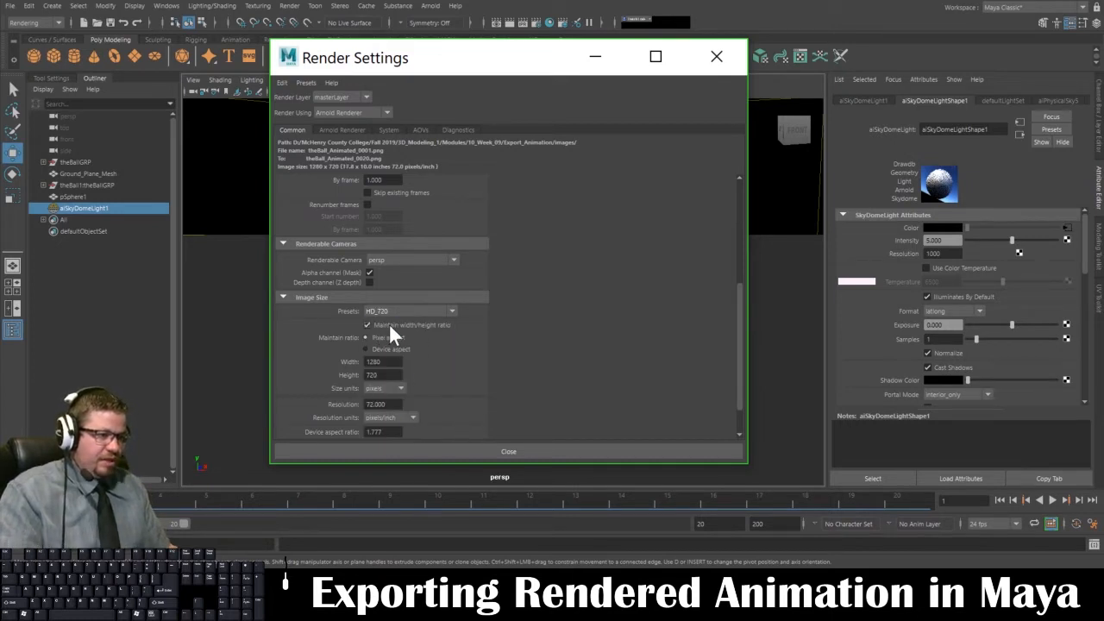
# Test widths of 2000 and 1280, then choose a different image size preset.
pyautogui.tripleClick(383, 362)
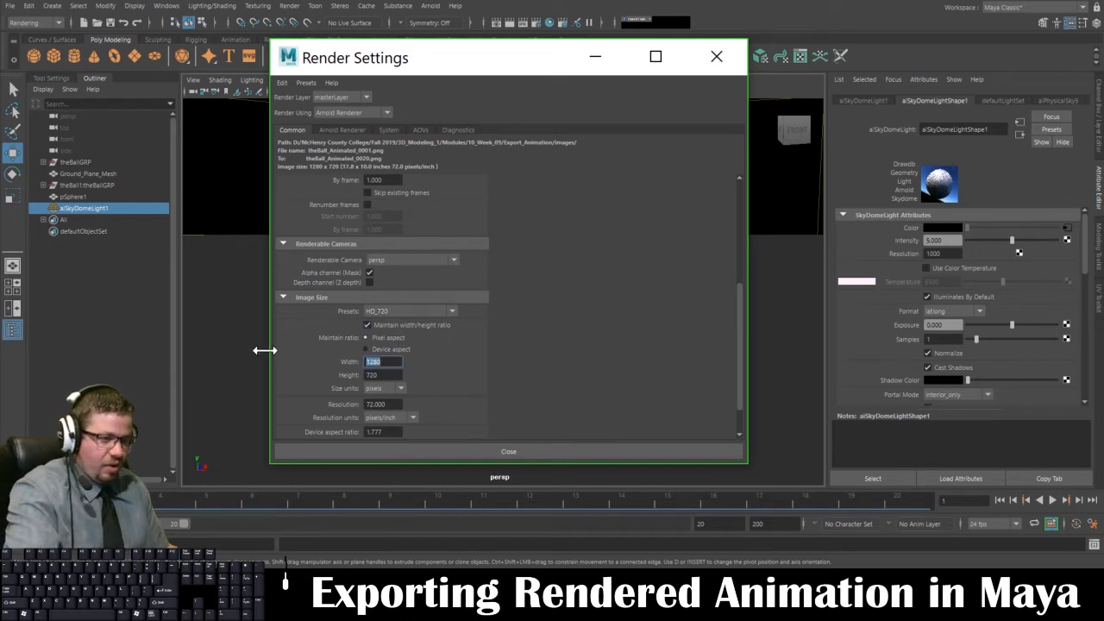
pyautogui.moveTo(314, 341)
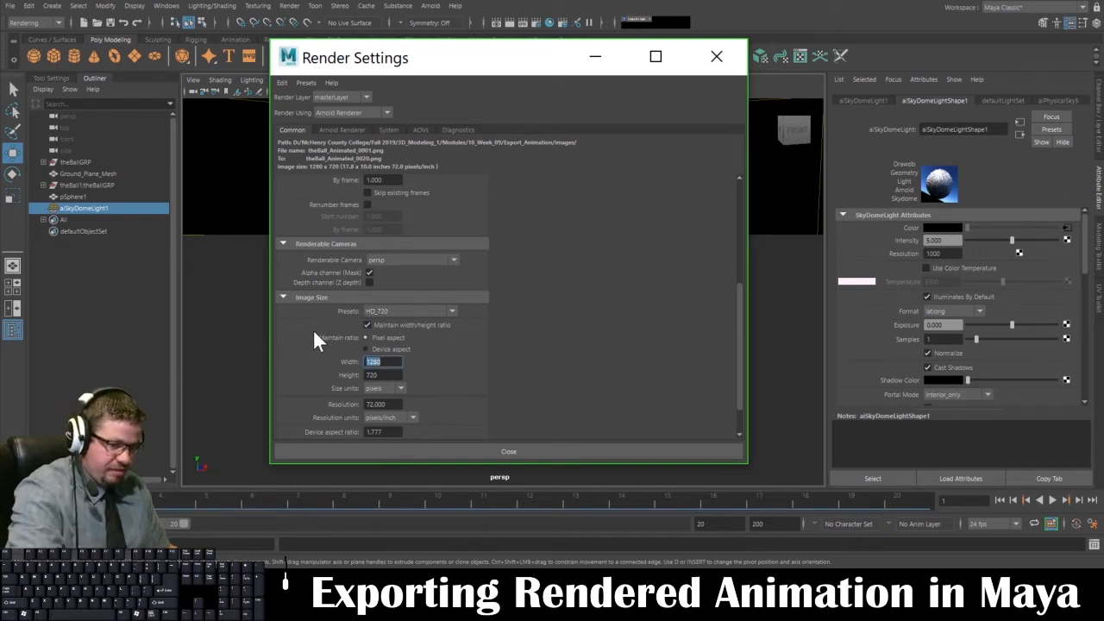
pyautogui.write('2000')
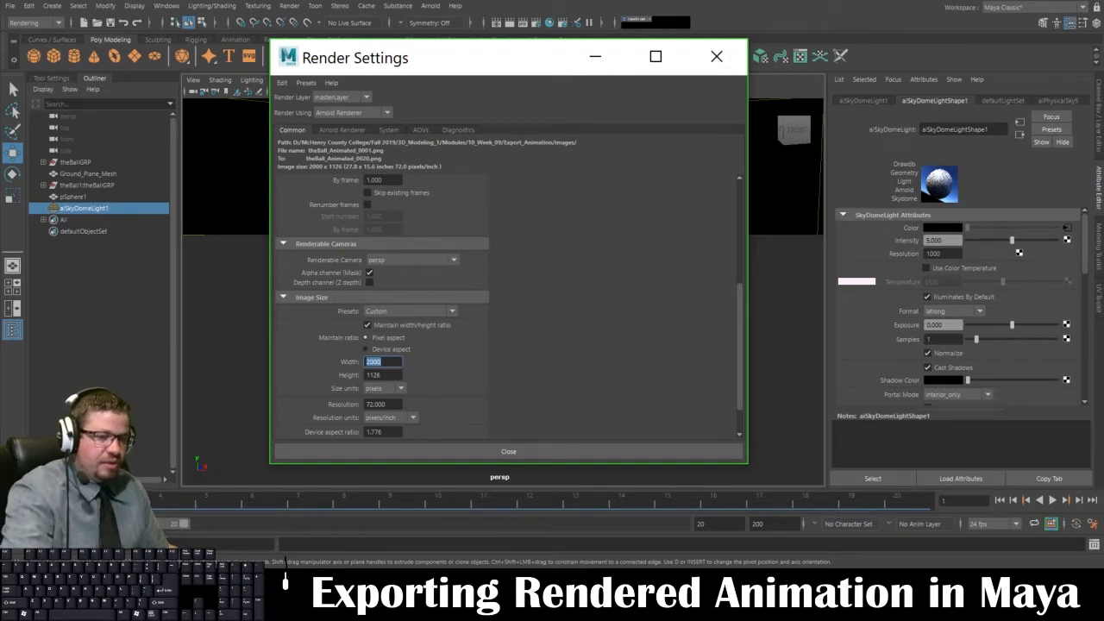
pyautogui.write('1280')
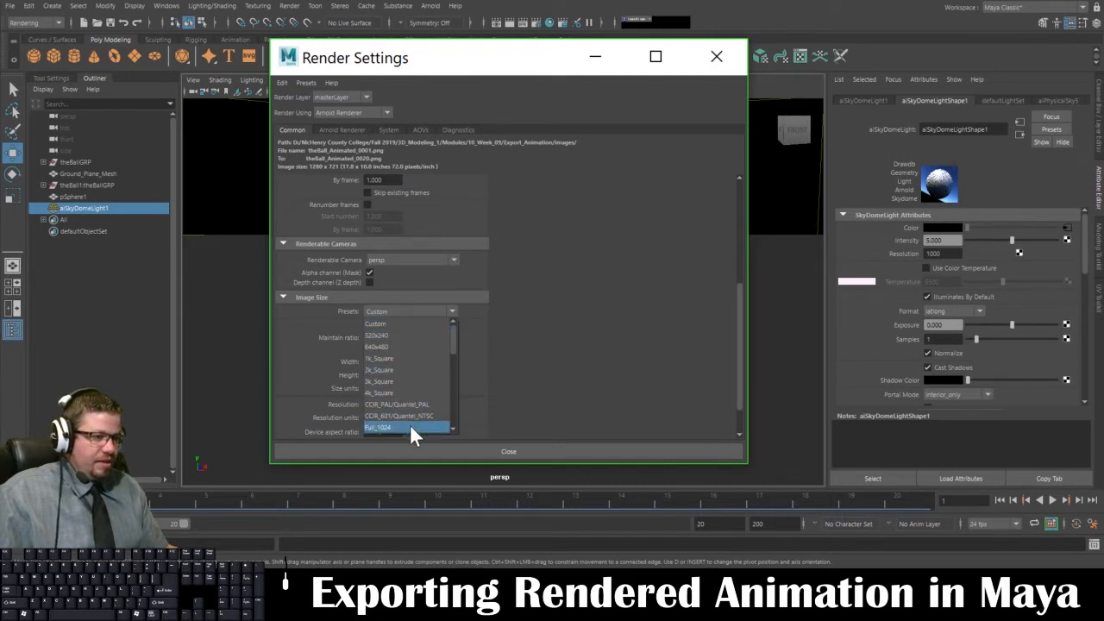
pyautogui.click(405, 428)
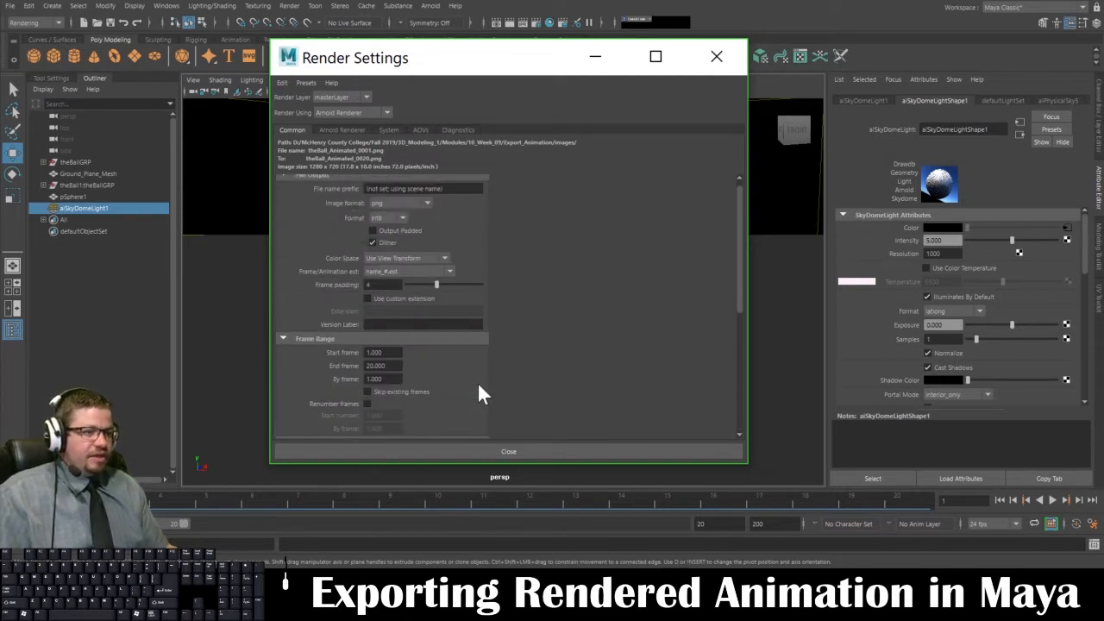
pyautogui.scroll(-3)
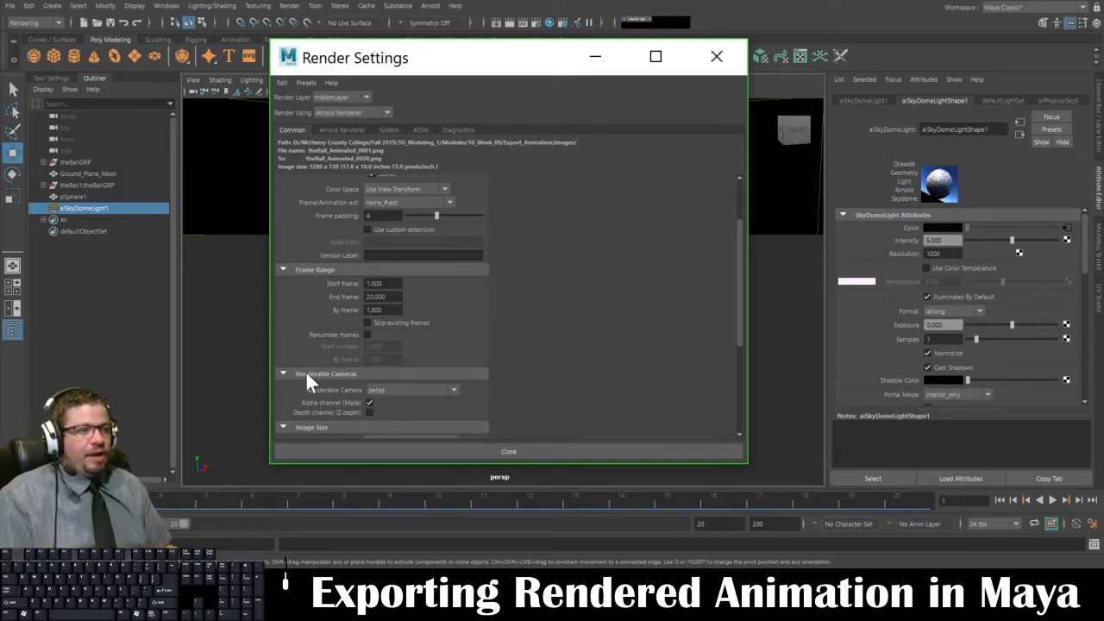
pyautogui.moveTo(370, 129)
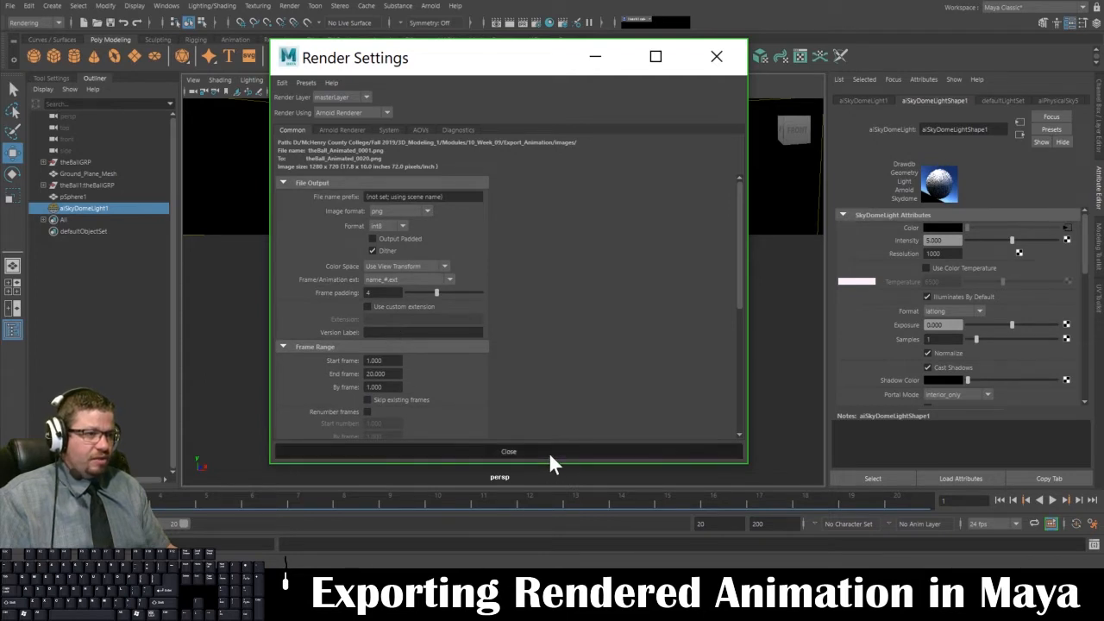
# Close the Render Settings window and return to the viewport.
pyautogui.click(507, 452)
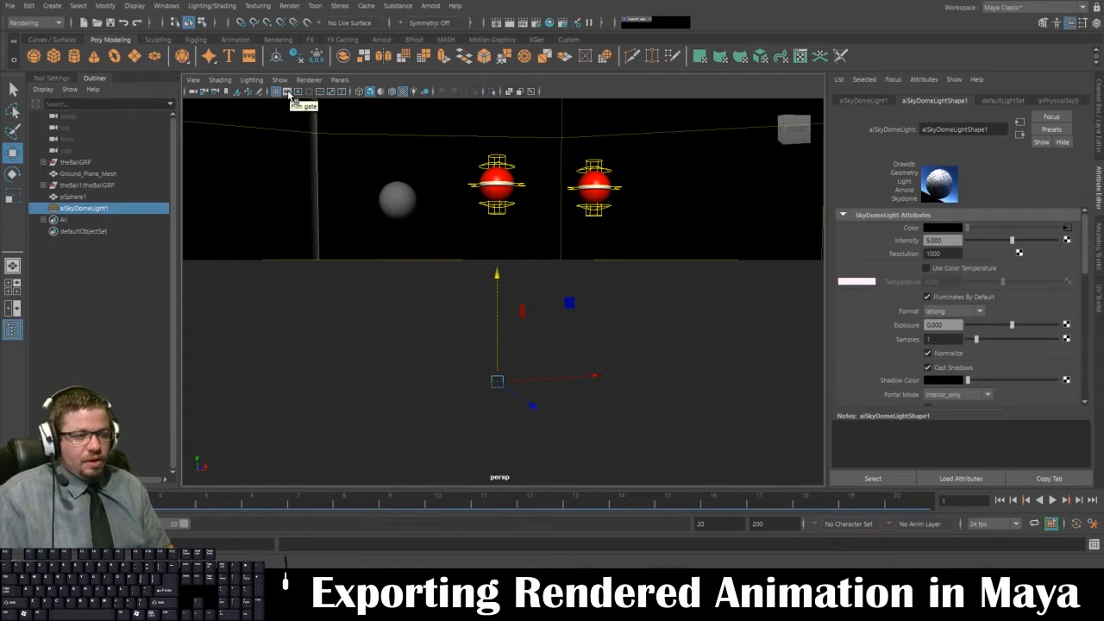
pyautogui.moveTo(703, 181)
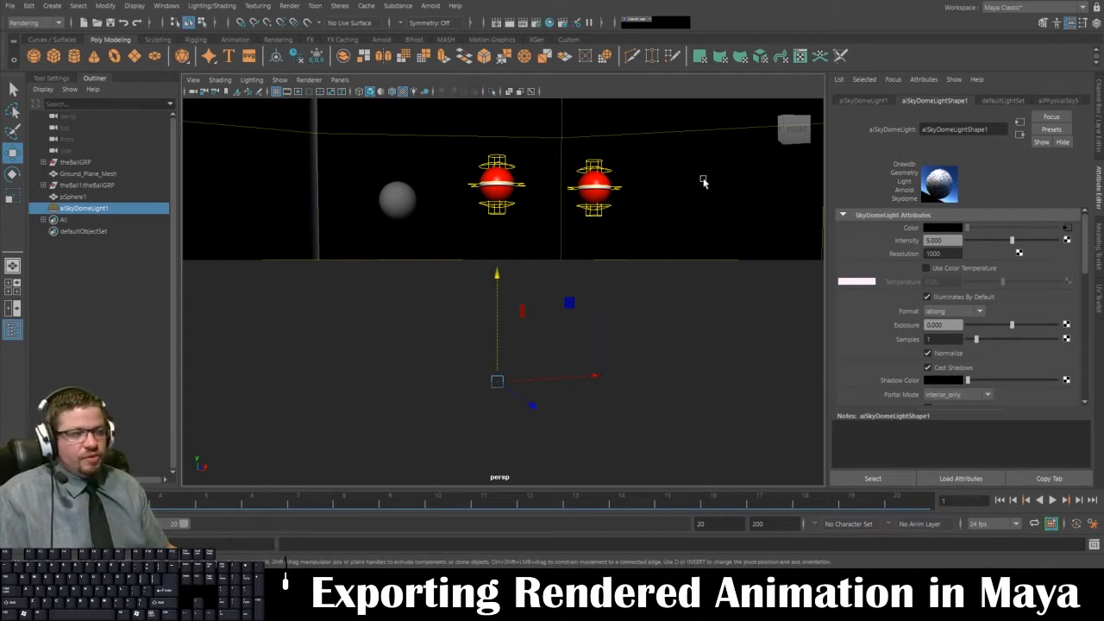
pyautogui.moveTo(421, 214)
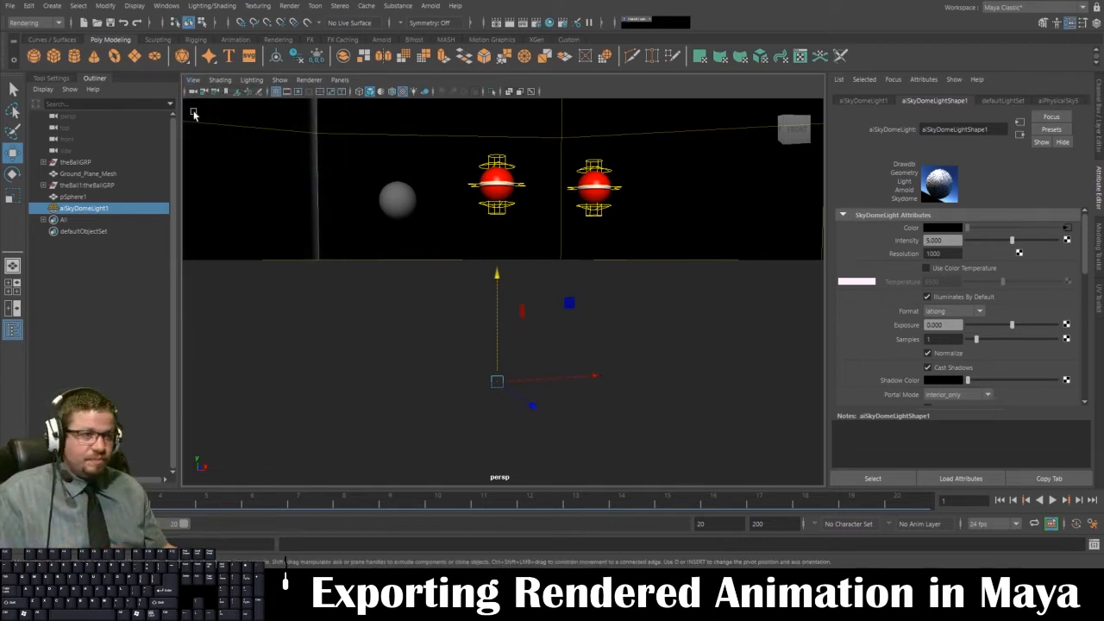
# Show the Resolution Gate in the camera view, scrub the frames, then play and stop the ball animation.
pyautogui.click(193, 79)
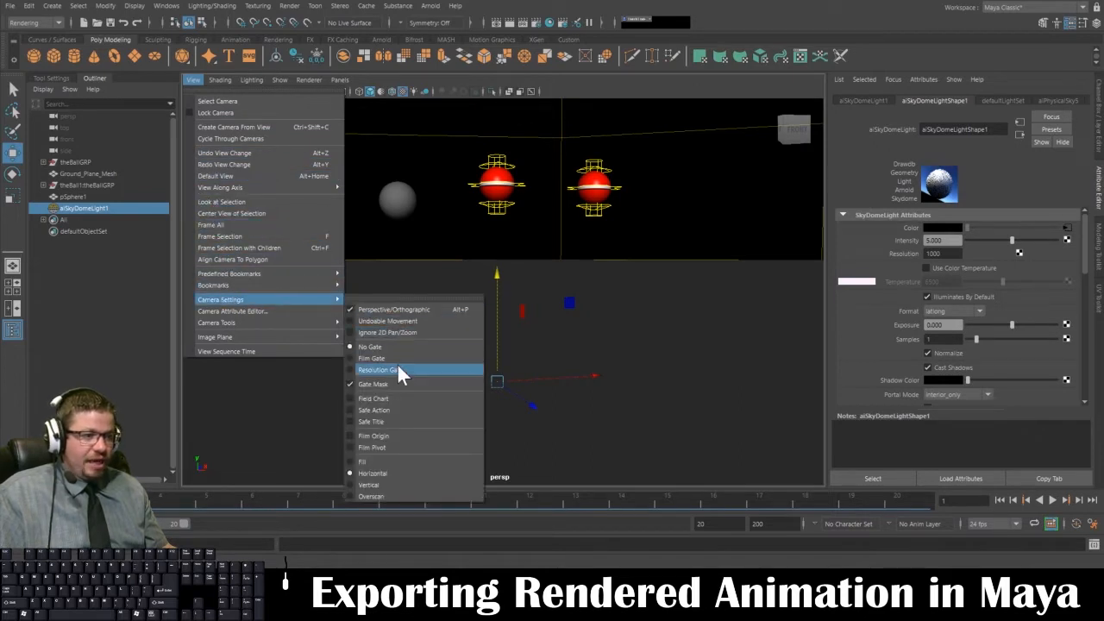
pyautogui.click(377, 369)
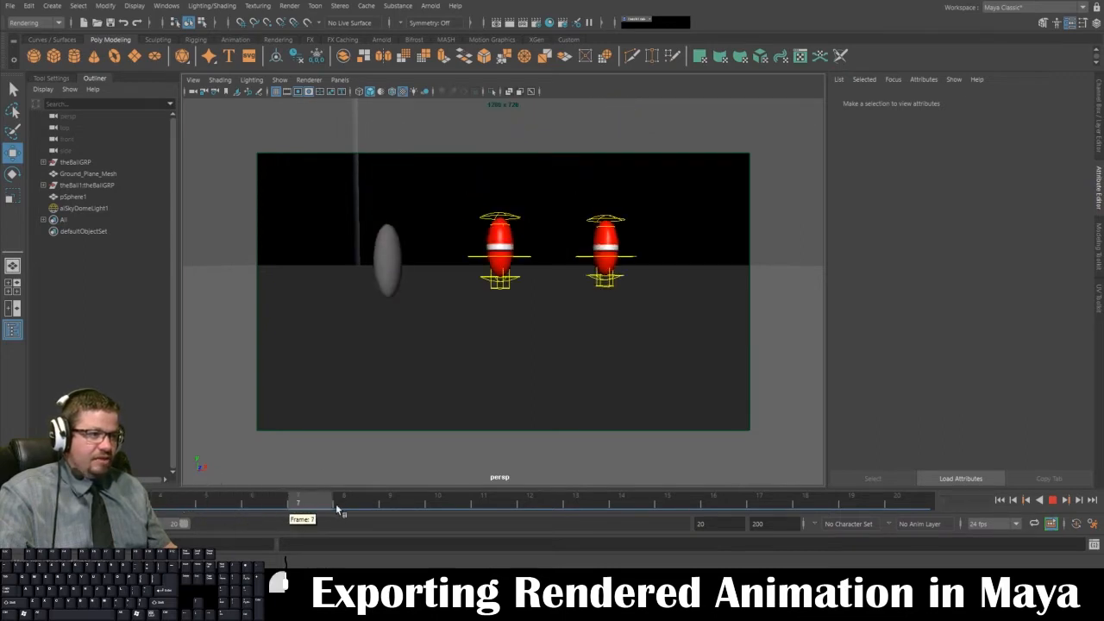
pyautogui.moveTo(296, 501); pyautogui.dragTo(669, 500)
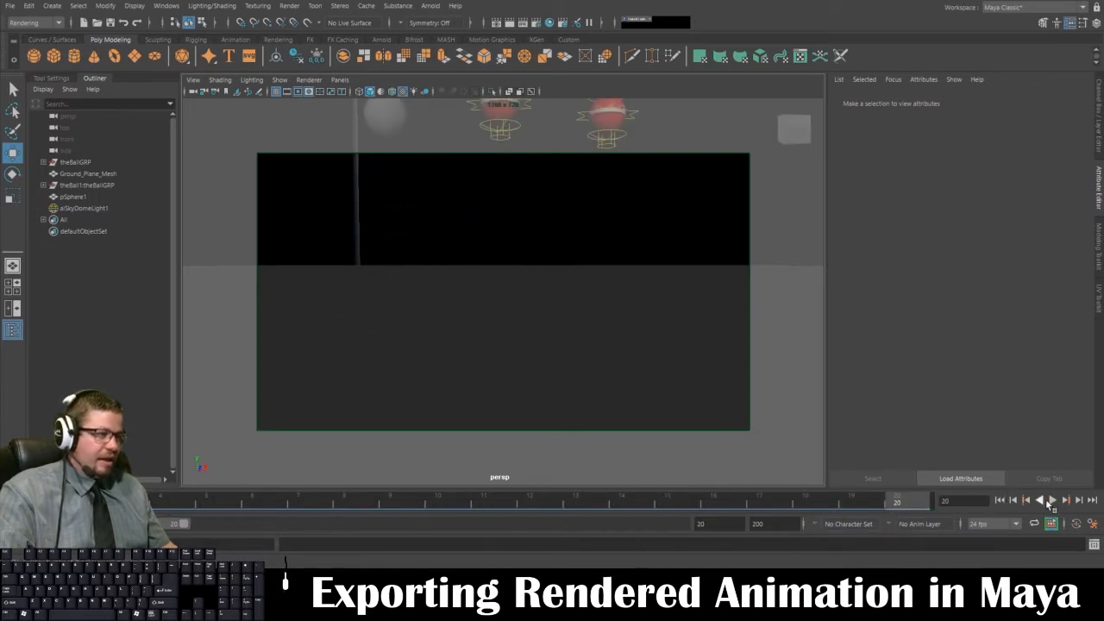
pyautogui.click(1052, 500)
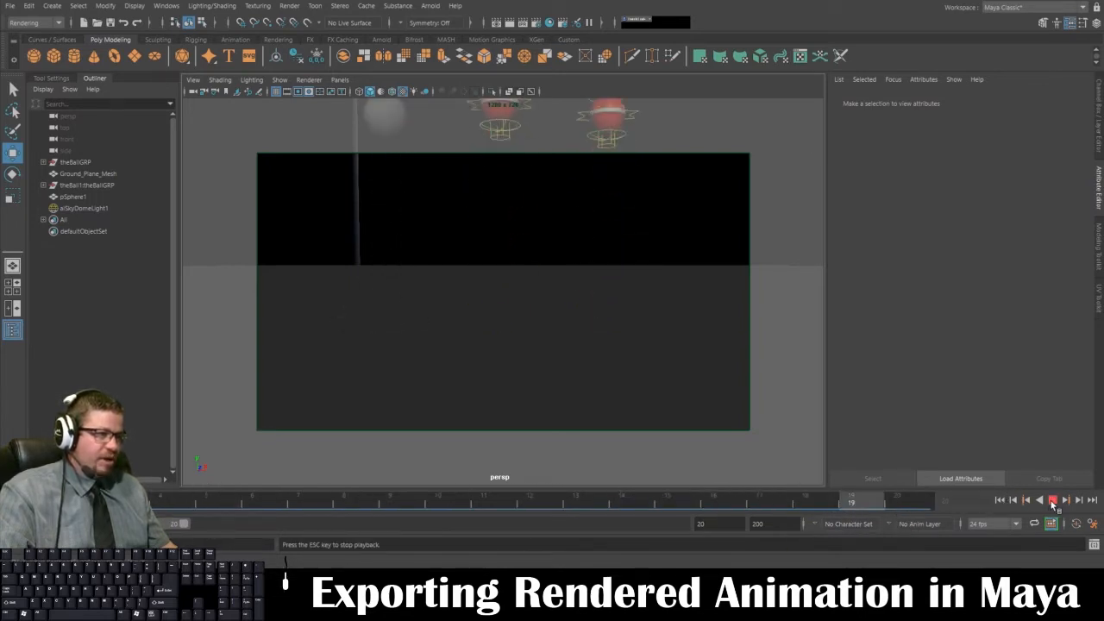
pyautogui.click(1052, 500)
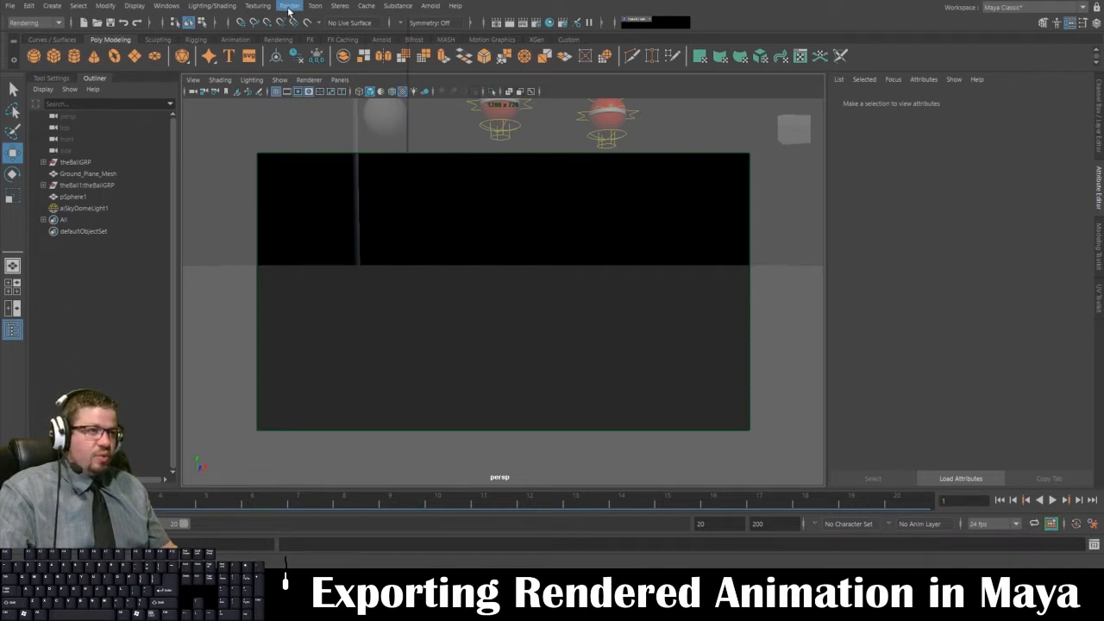
# Review the Render Sequence options and close them without rendering.
pyautogui.click(290, 6)
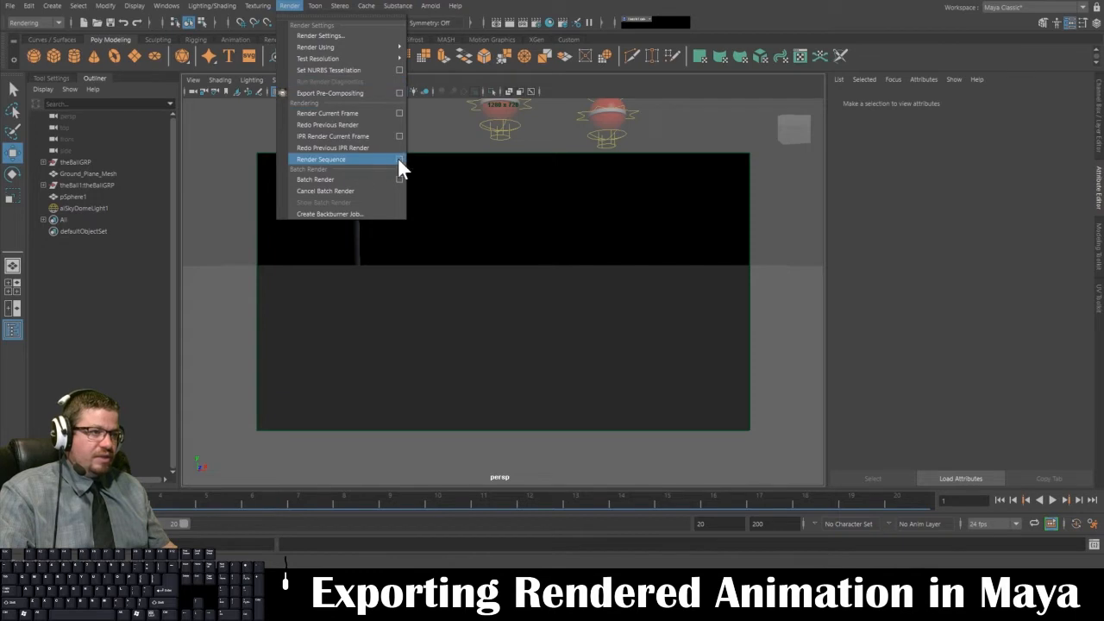
pyautogui.click(321, 159)
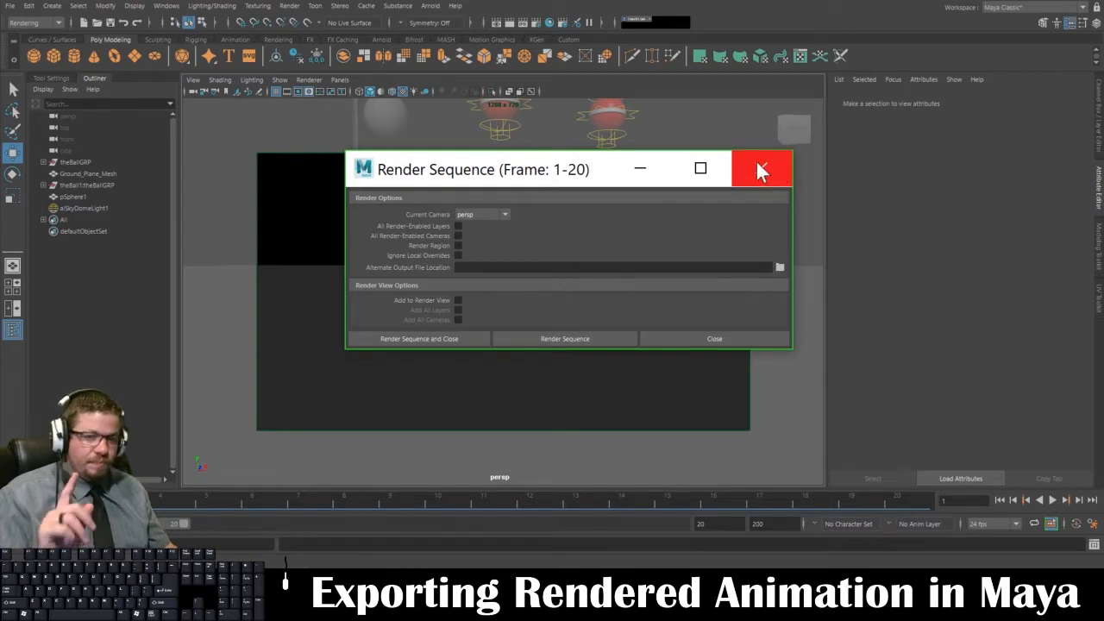
pyautogui.click(760, 169)
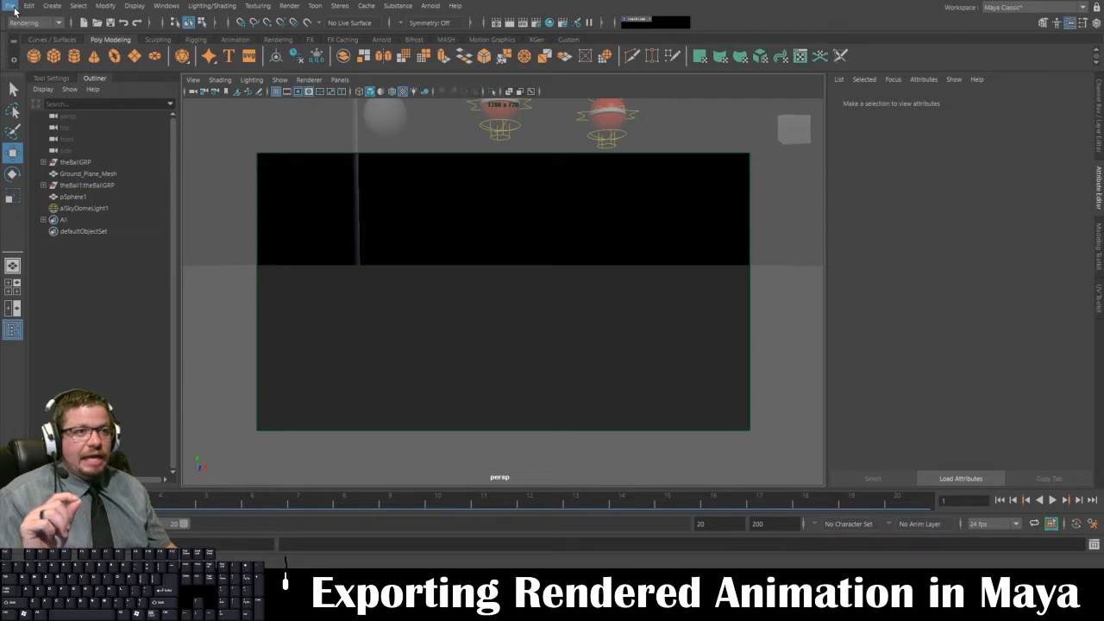
# Set the folder holding the bouncing-ball scene files as the Maya project.
pyautogui.click(11, 7)
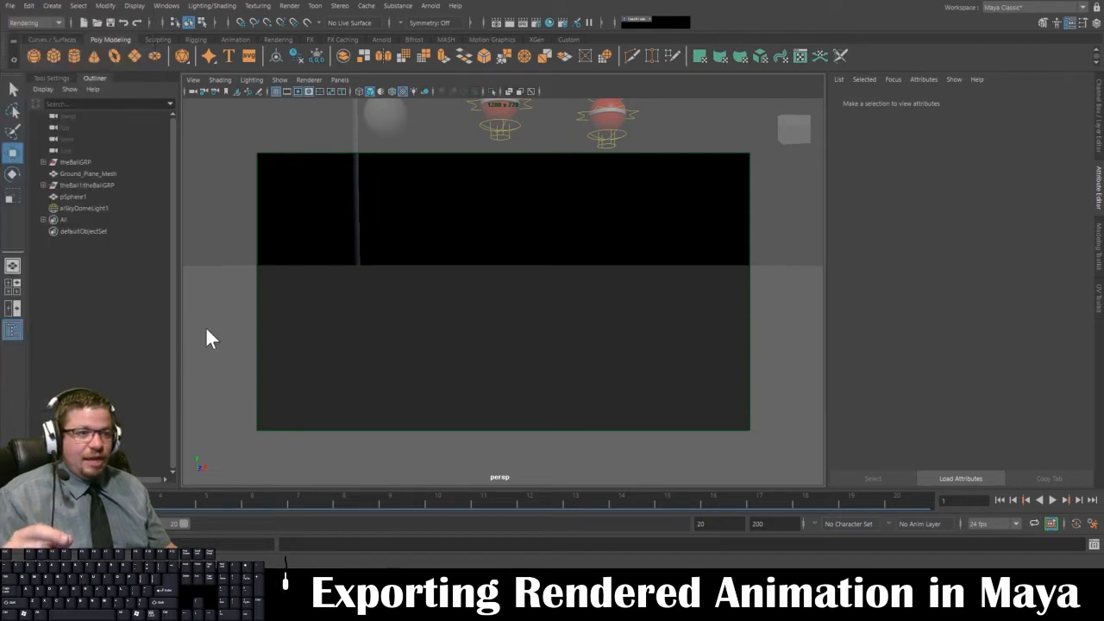
pyautogui.click(228, 336)
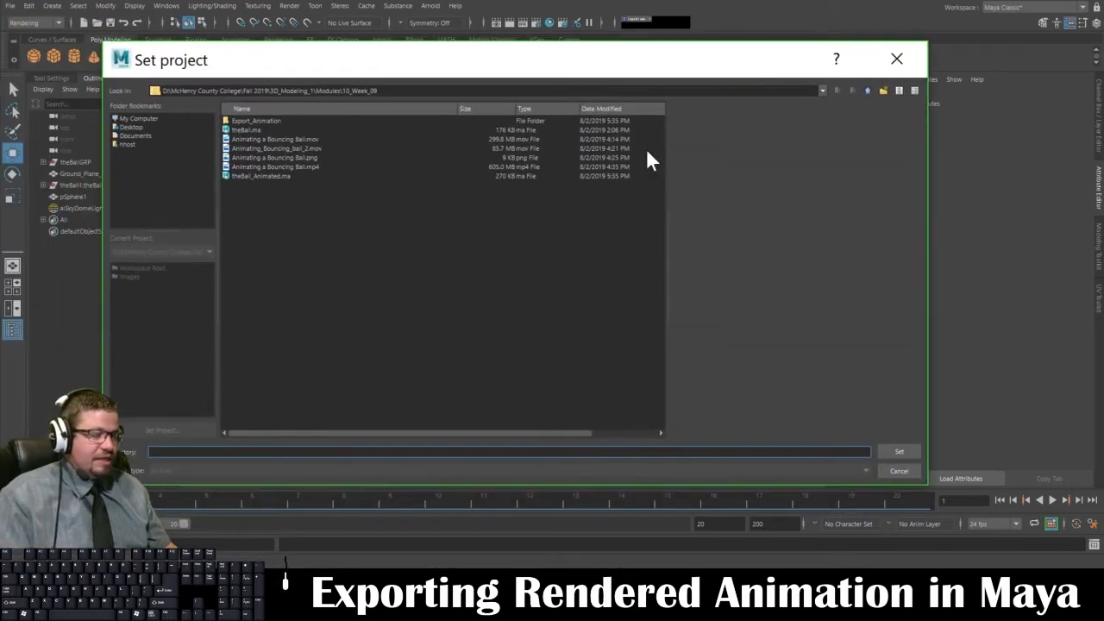
pyautogui.moveTo(710, 145)
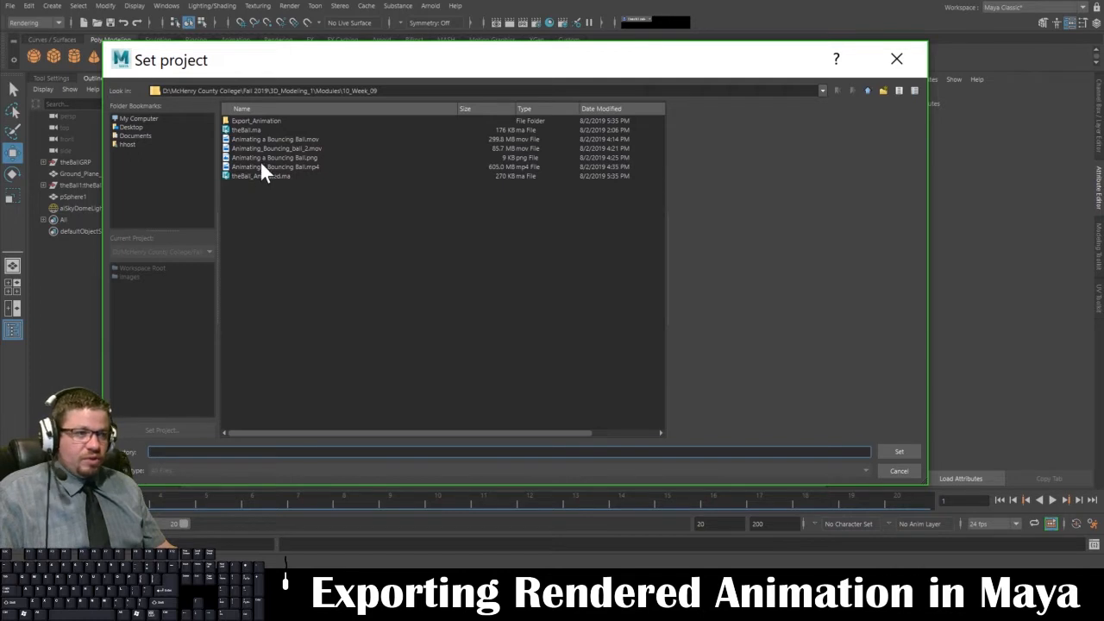
pyautogui.moveTo(794, 66)
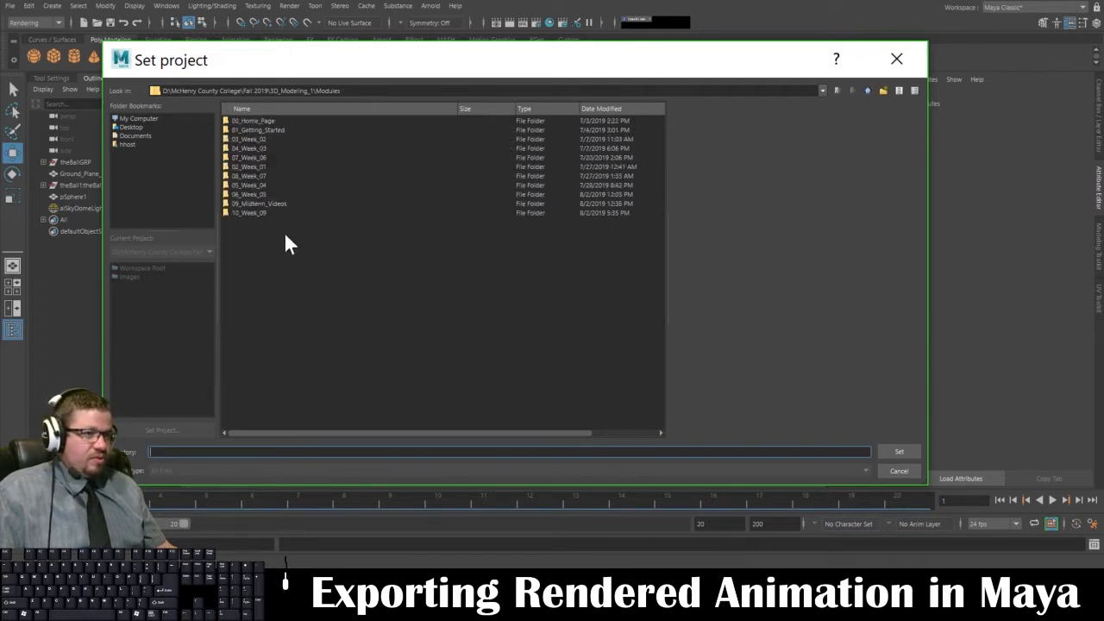
pyautogui.doubleClick(249, 212)
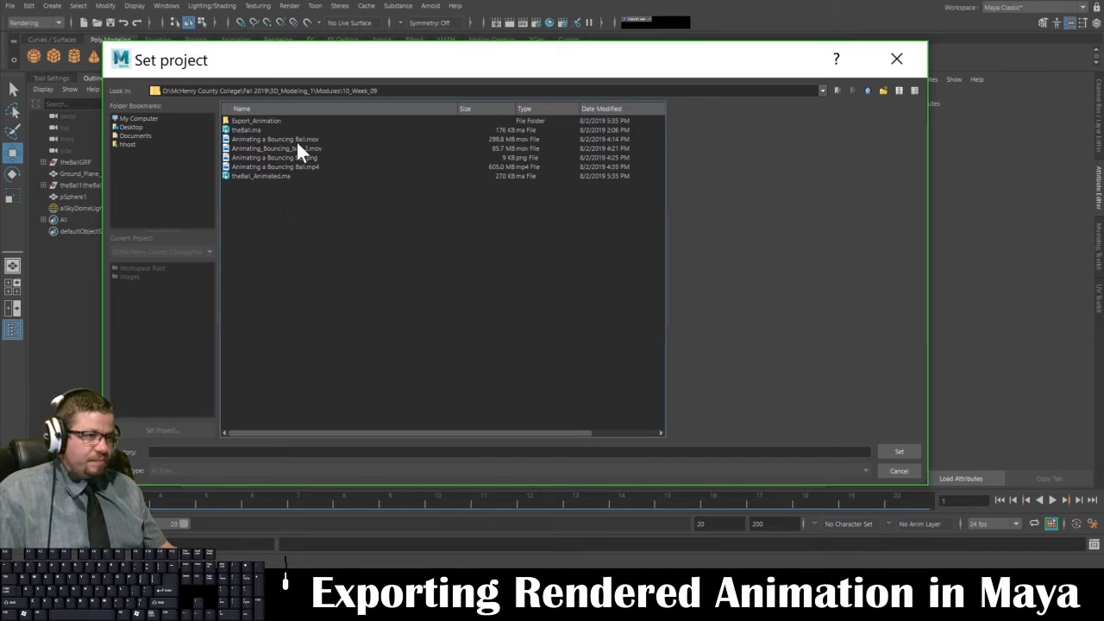
pyautogui.moveTo(314, 197)
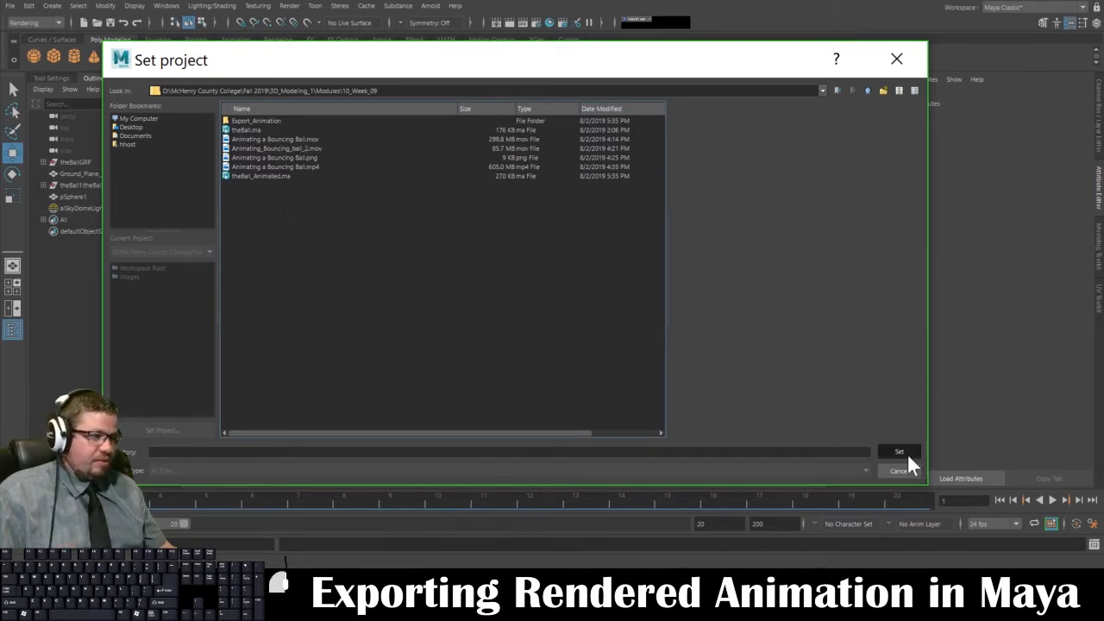
pyautogui.click(900, 452)
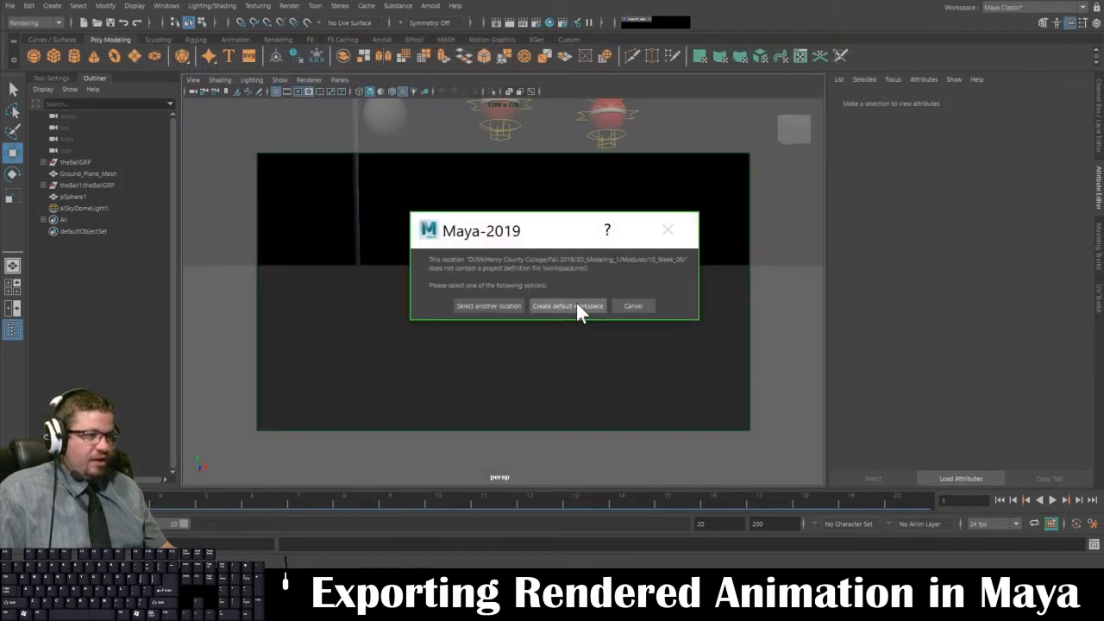
# Create a default workspace so the scene folder becomes the project.
pyautogui.click(567, 305)
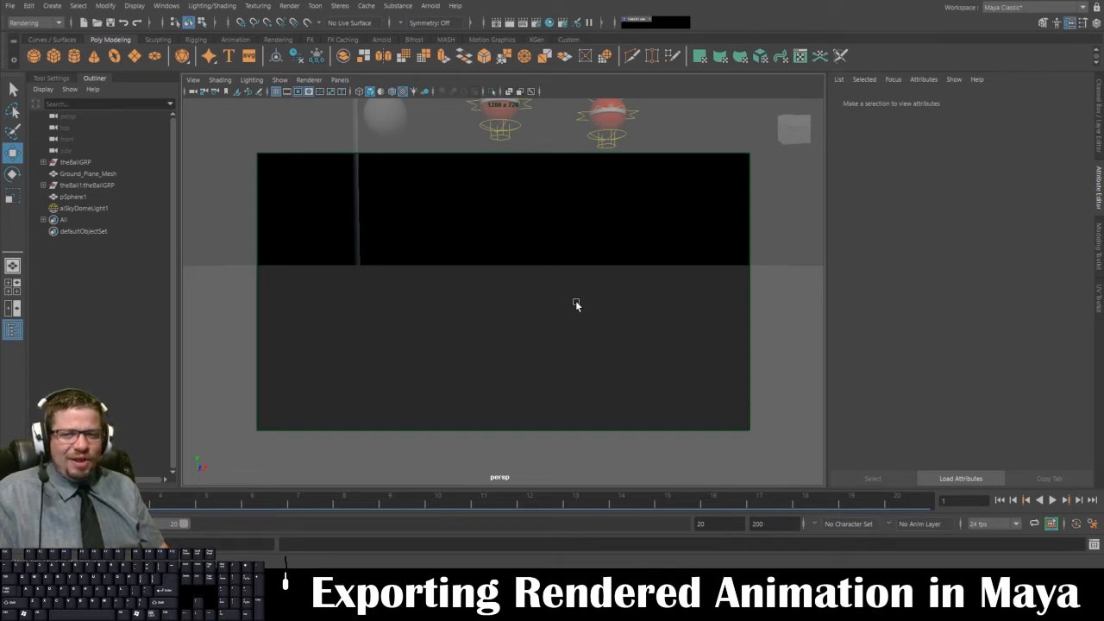
pyautogui.moveTo(549, 300)
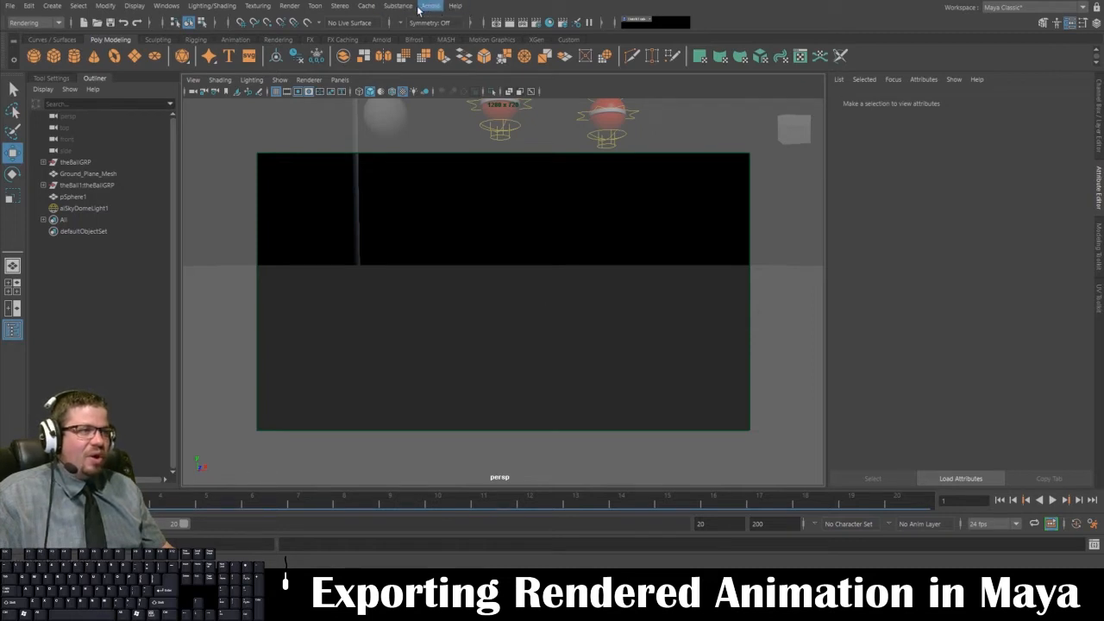
# Bring up the Render Sequence window for frames 1–20 of the animation.
pyautogui.click(290, 7)
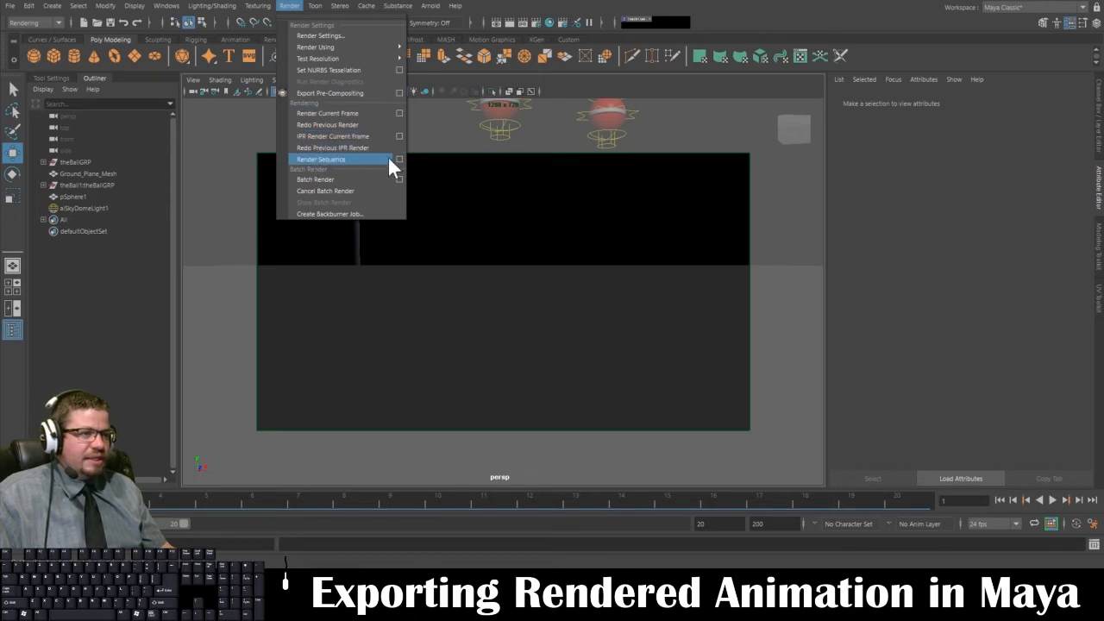
pyautogui.click(321, 159)
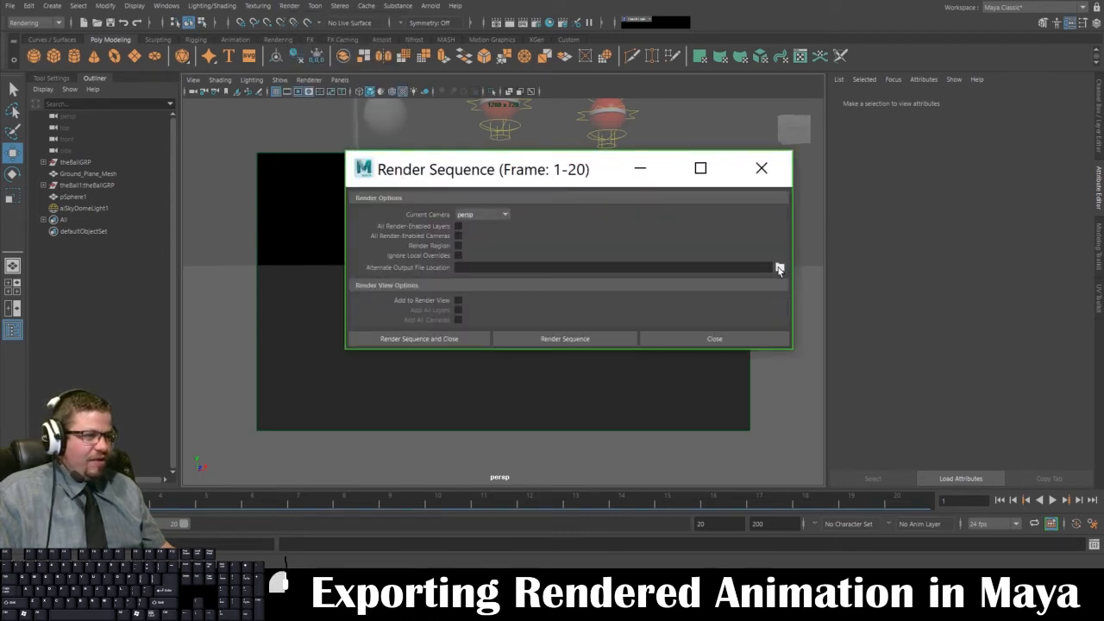
pyautogui.click(780, 268)
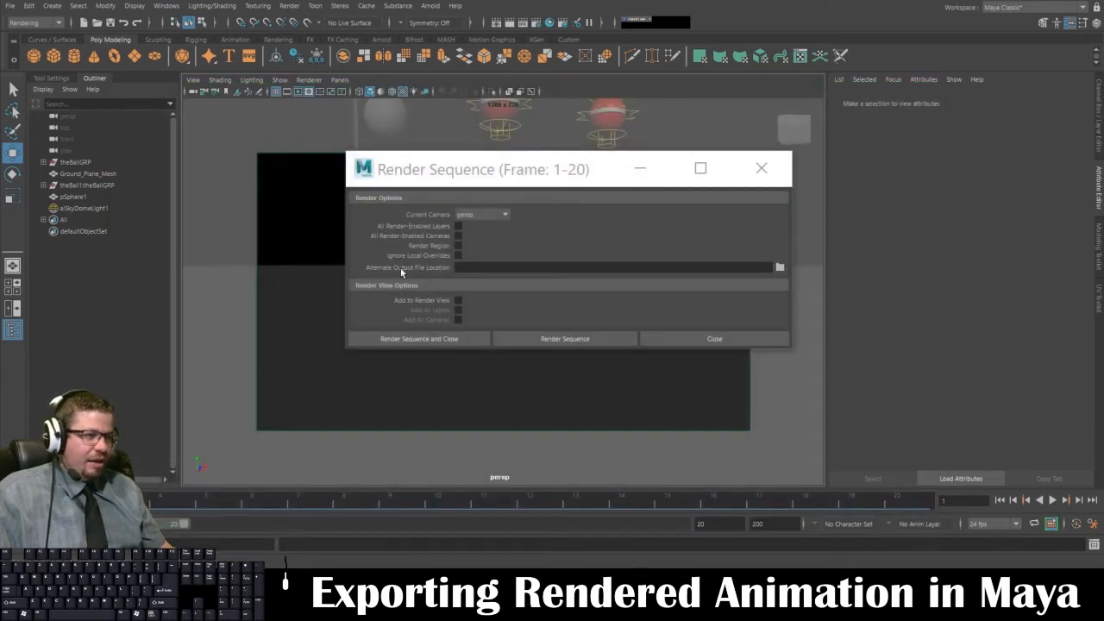
pyautogui.moveTo(521, 314)
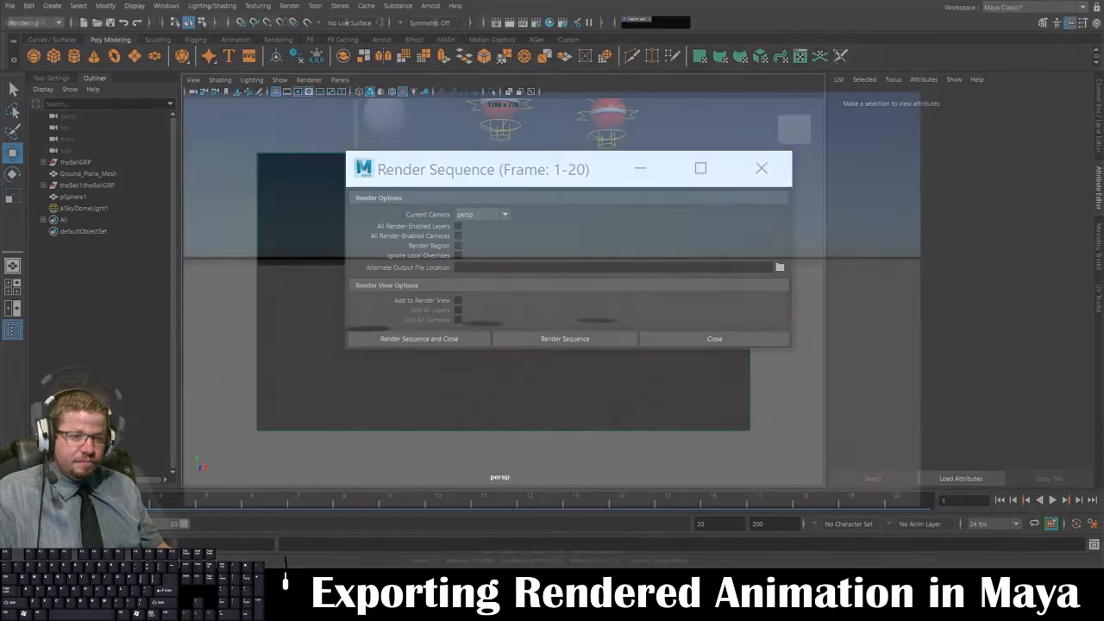
# Render the whole 20-frame bouncing-ball sequence out as images.
pyautogui.click(566, 338)
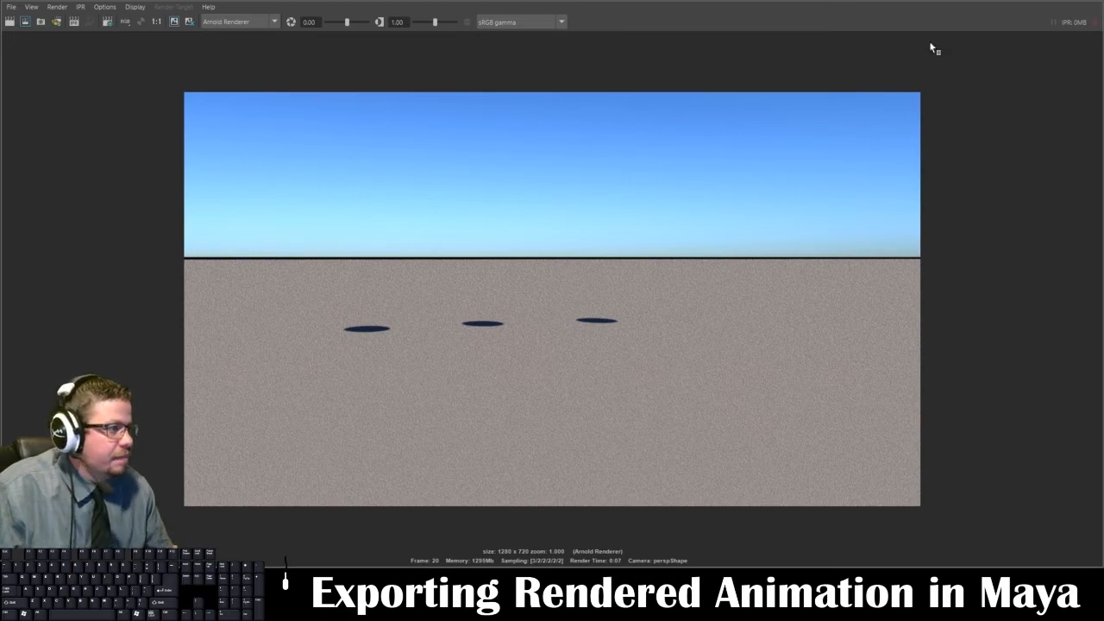
pyautogui.moveTo(1088, 3)
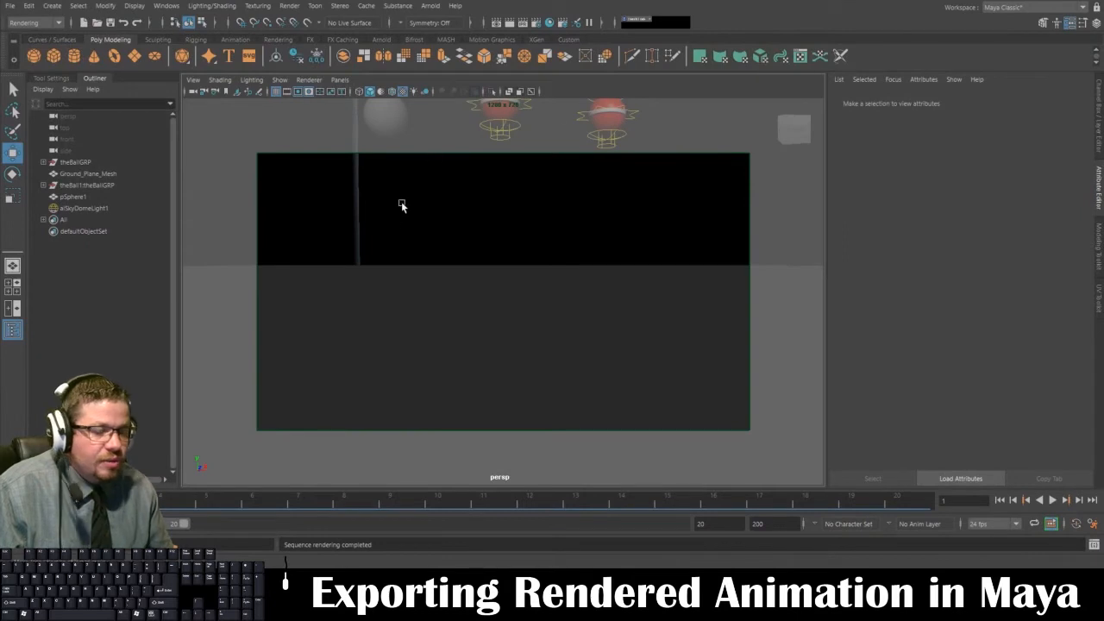
pyautogui.moveTo(410, 485)
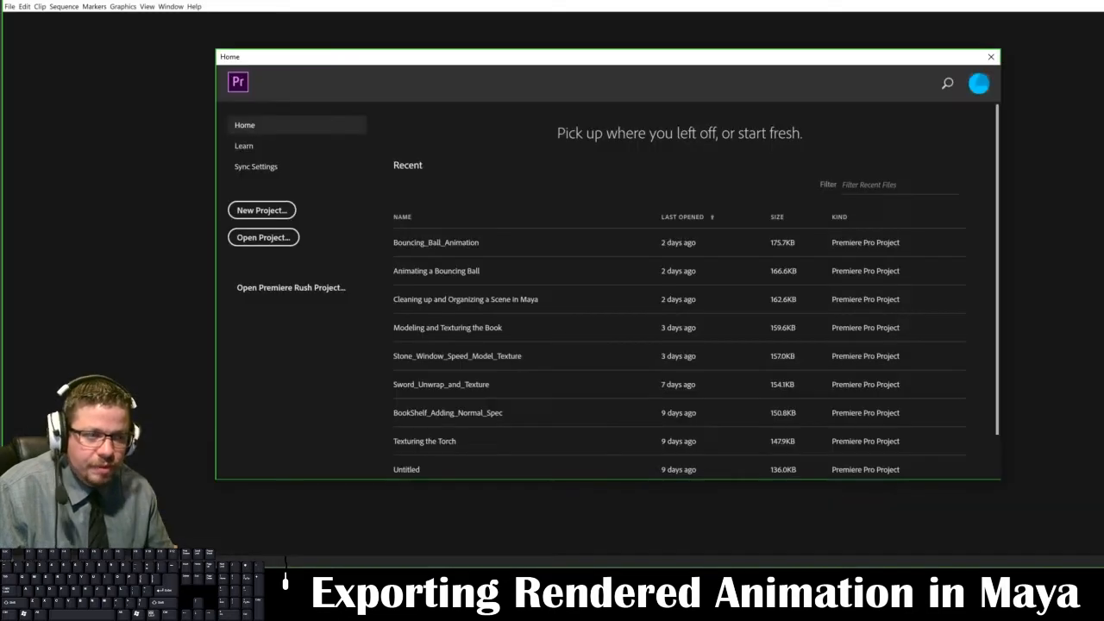
pyautogui.moveTo(507, 255)
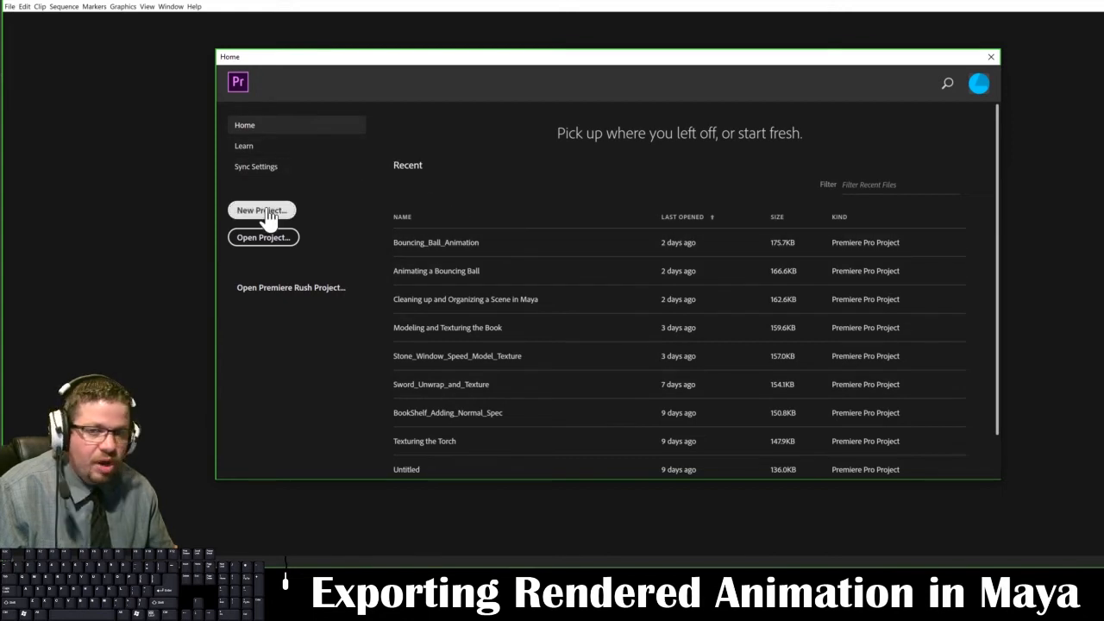
# Start a new project from the Premiere Pro home screen.
pyautogui.click(263, 210)
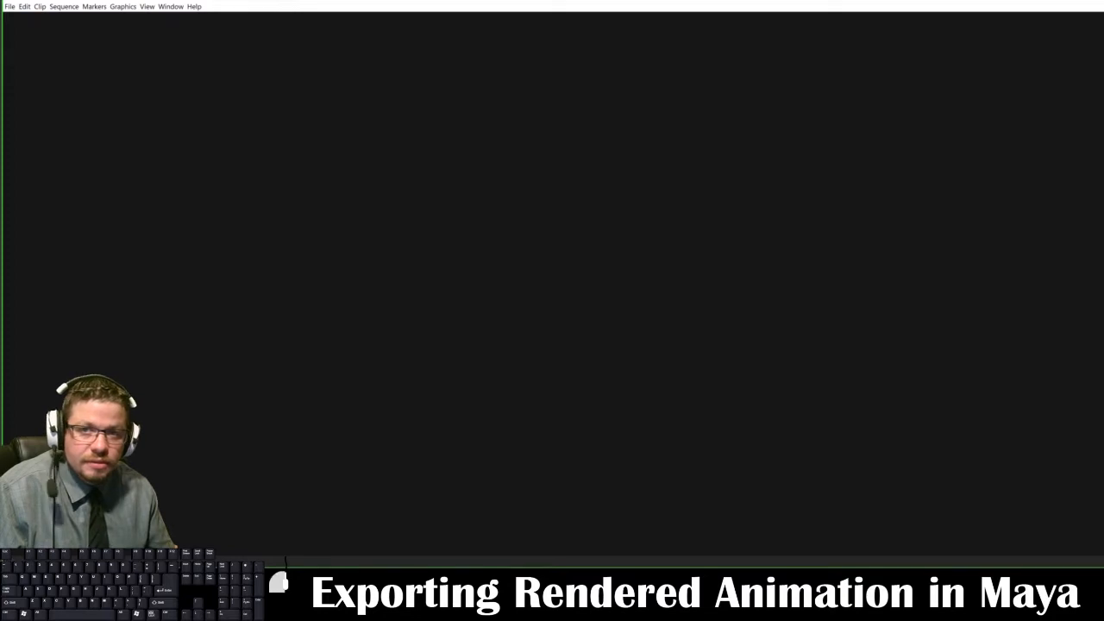
# Save the project in the Export_Animation folder and name it Bouncing_Ball_Animation_Export.
pyautogui.click(10, 7)
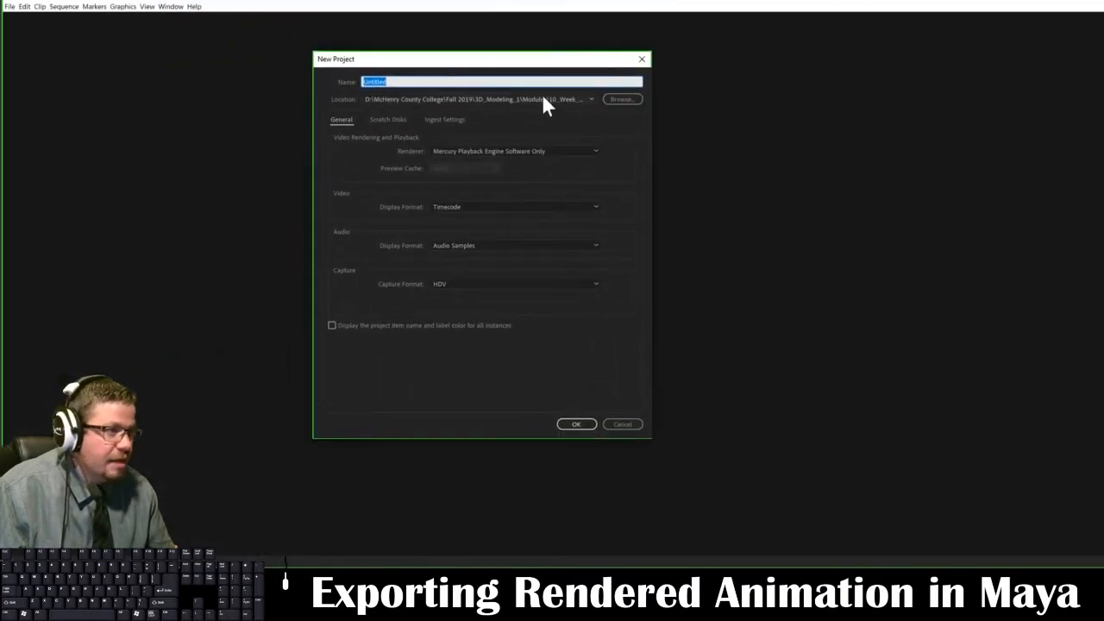
pyautogui.click(621, 98)
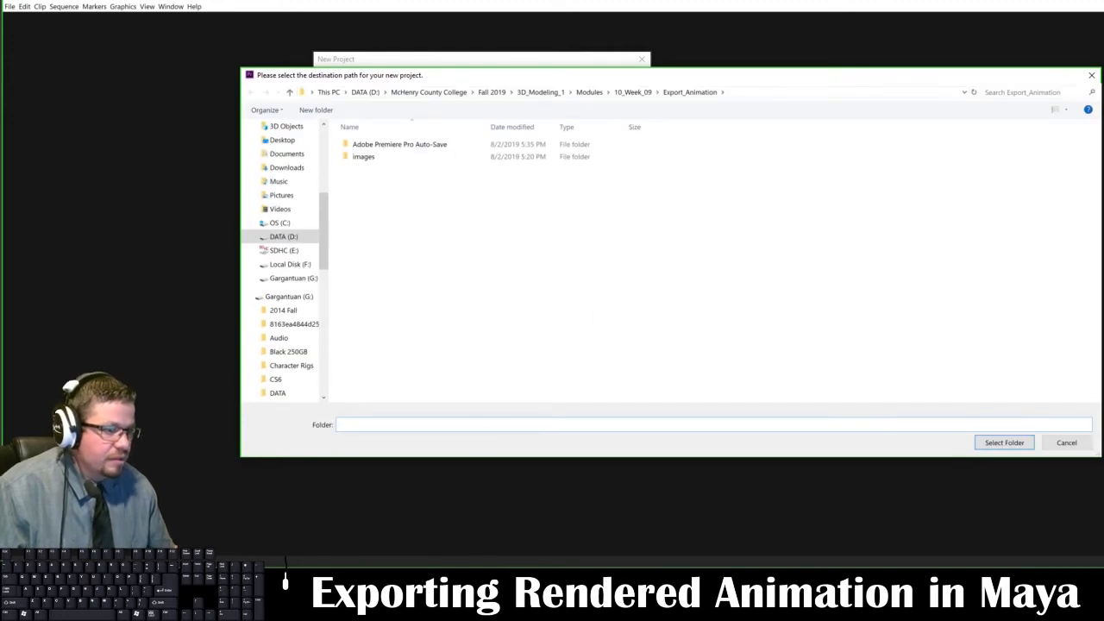
pyautogui.click(1004, 442)
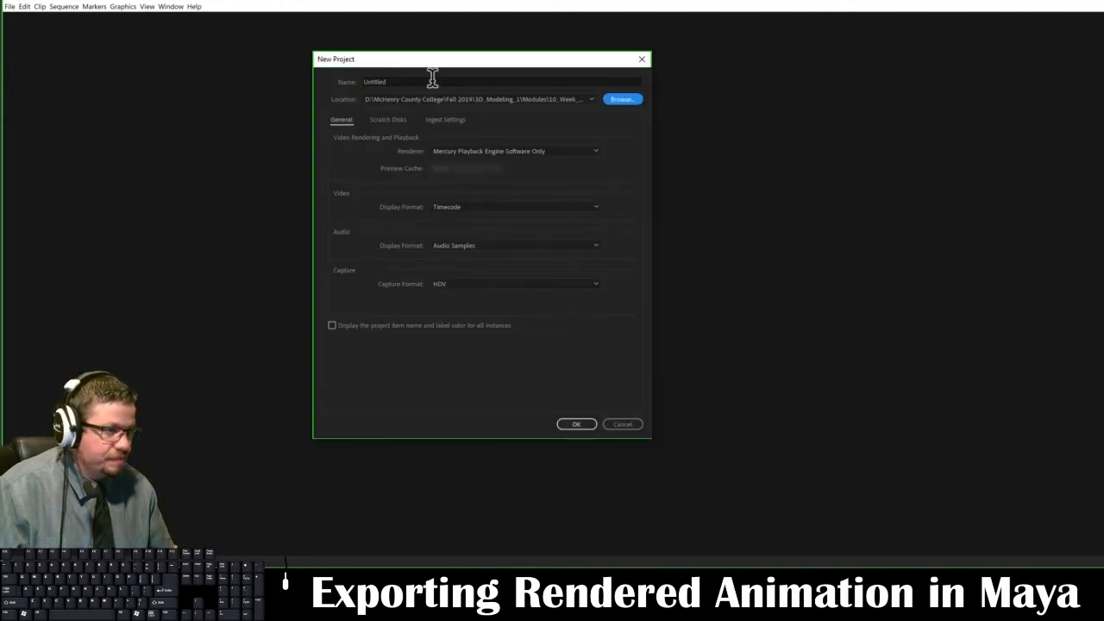
pyautogui.write('Bouncing_Ball_Animation_Expor')
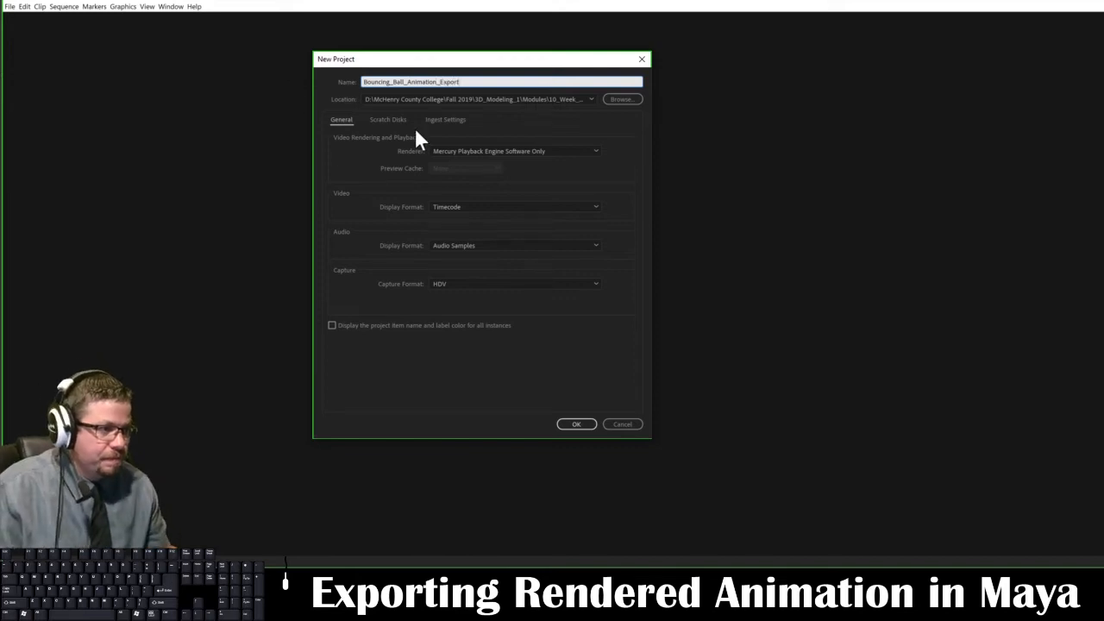
pyautogui.moveTo(472, 162)
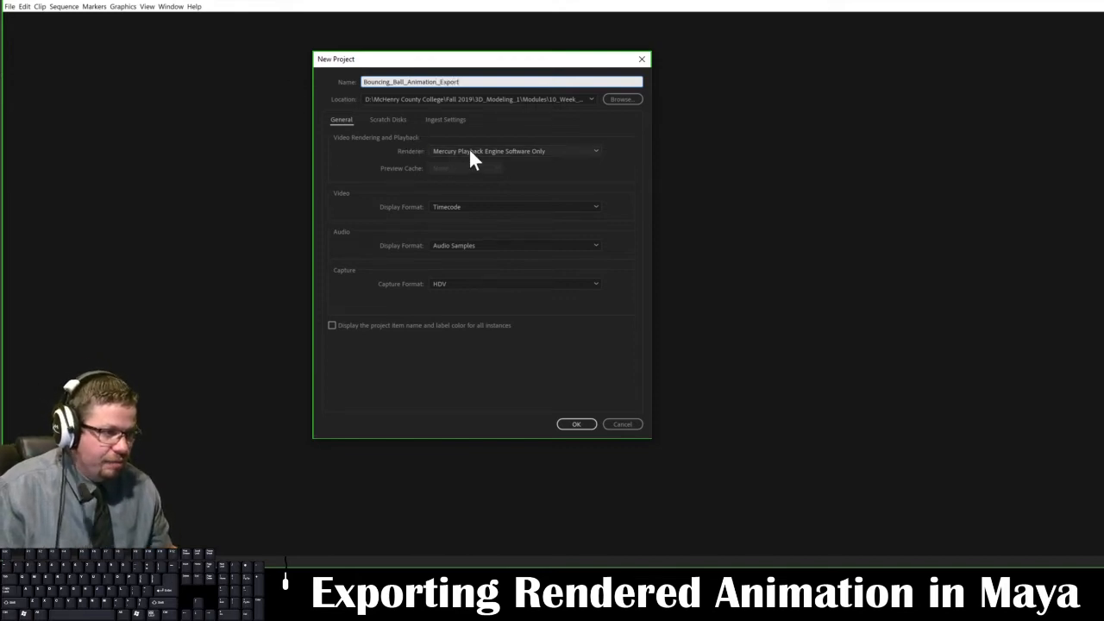
# Keep software-only renderer, default scratch disks, timecode display and capture format, and create the project.
pyautogui.click(514, 152)
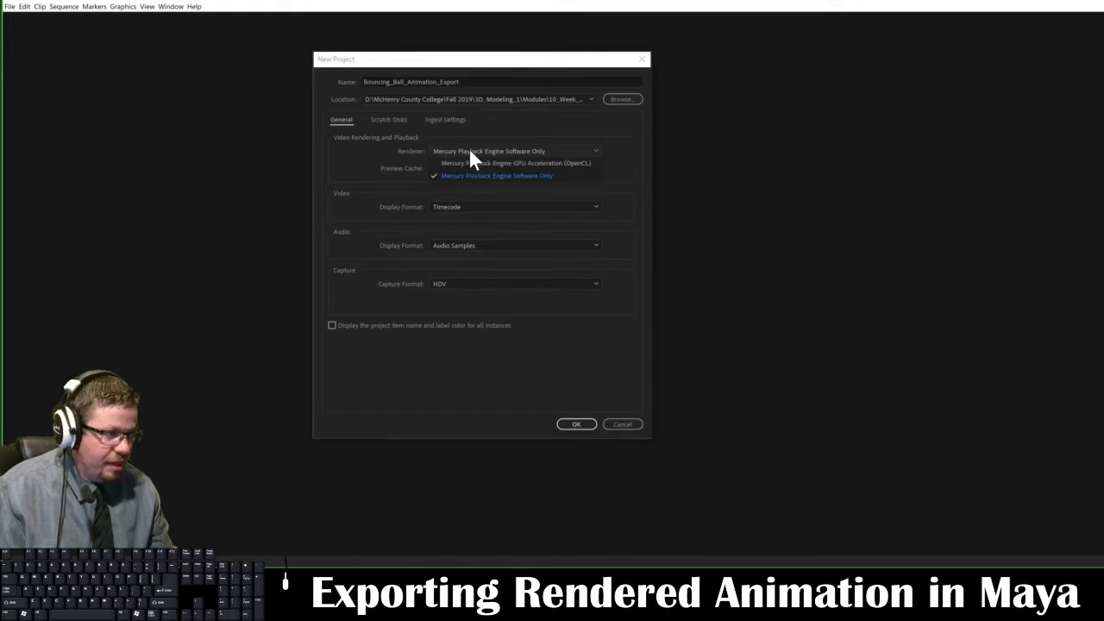
pyautogui.click(496, 176)
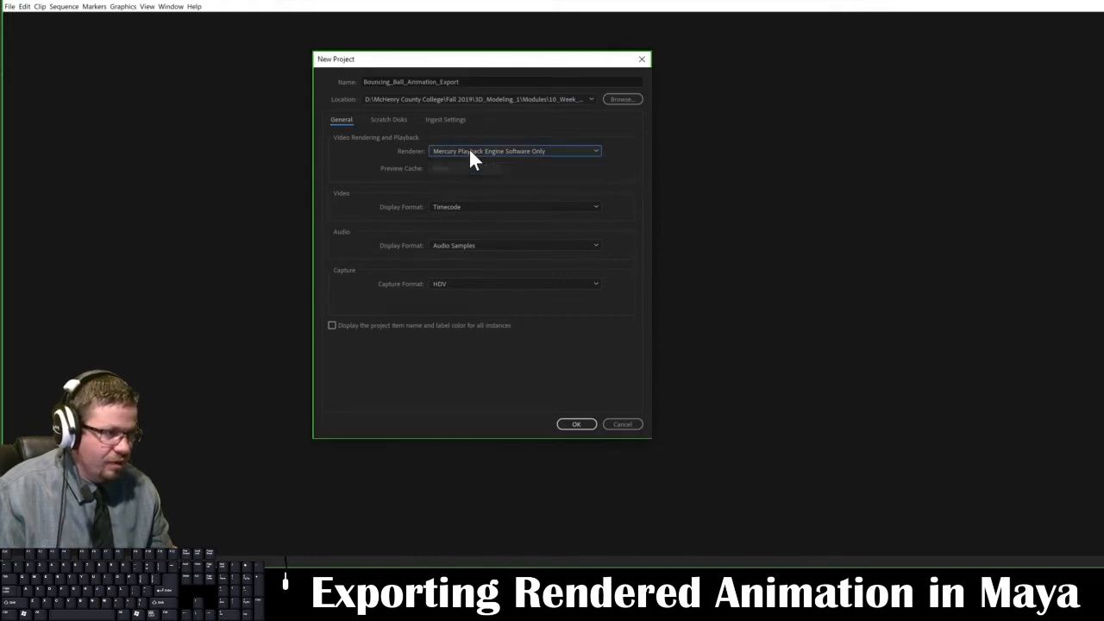
pyautogui.click(388, 119)
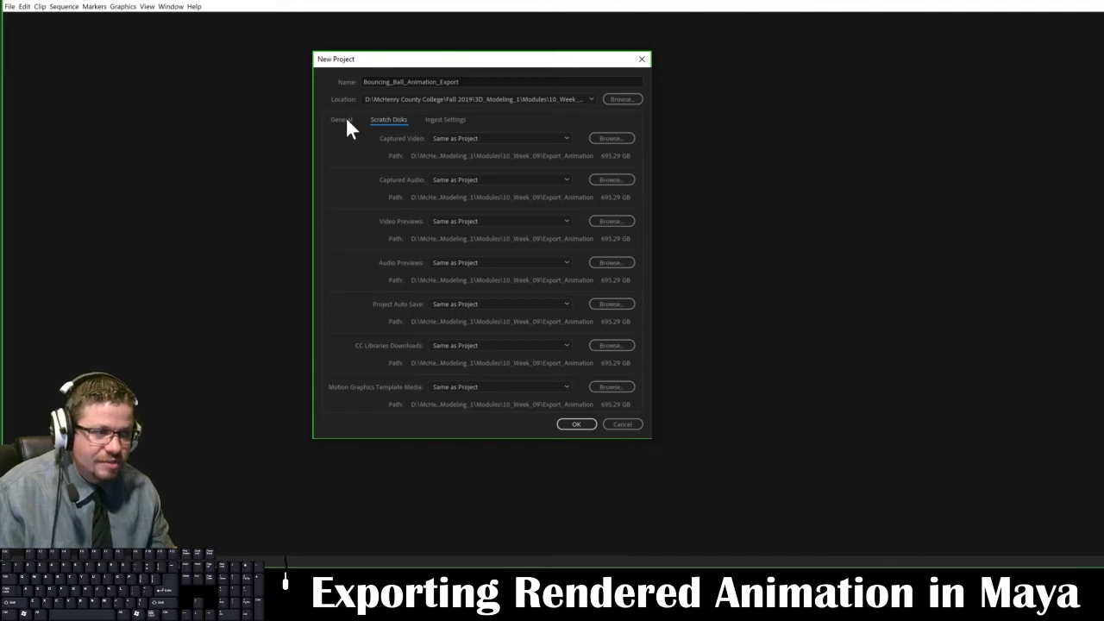
pyautogui.click(342, 119)
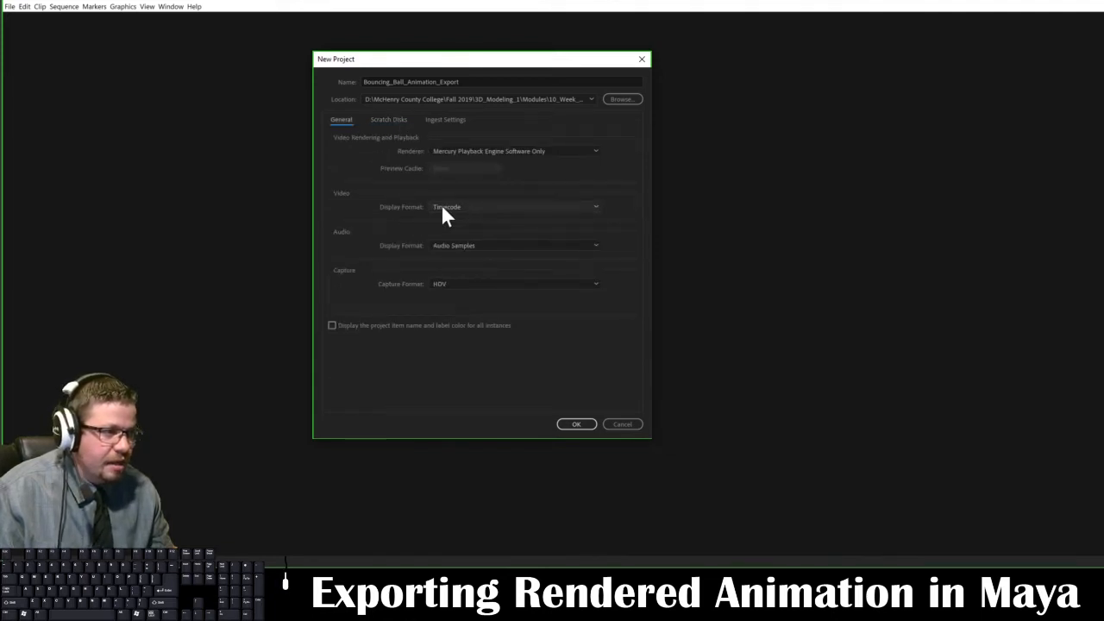
pyautogui.click(514, 207)
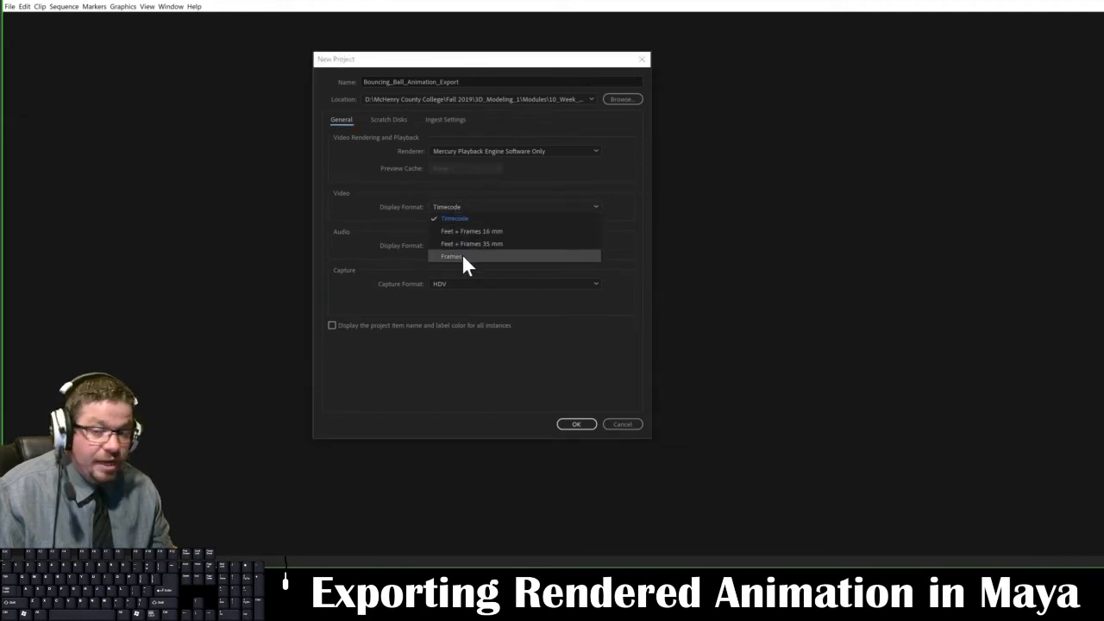
pyautogui.moveTo(466, 217)
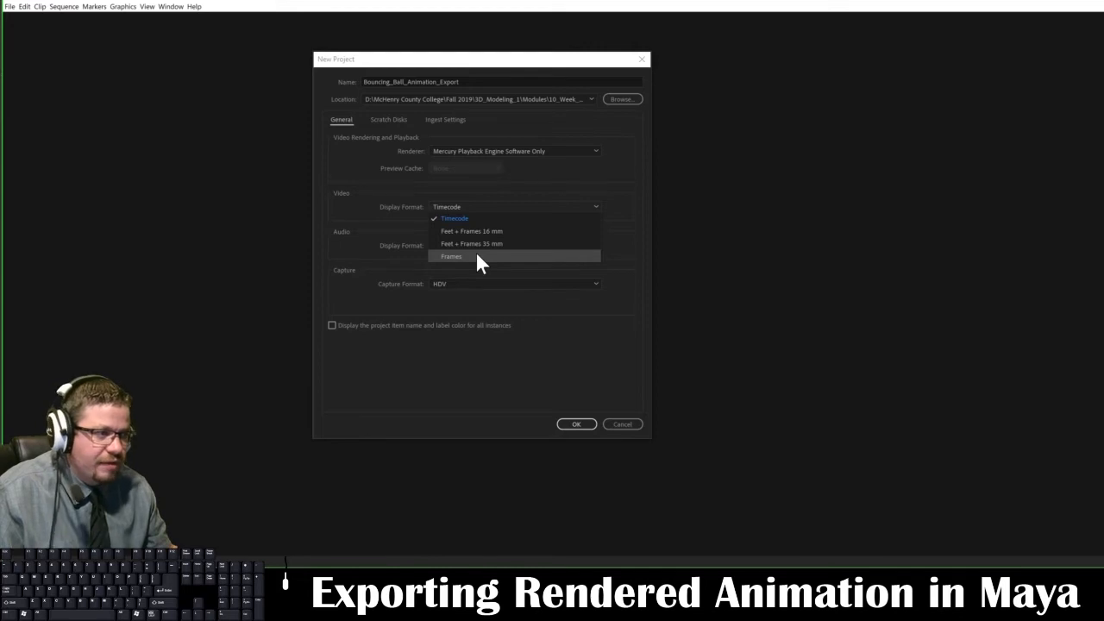
pyautogui.moveTo(479, 231)
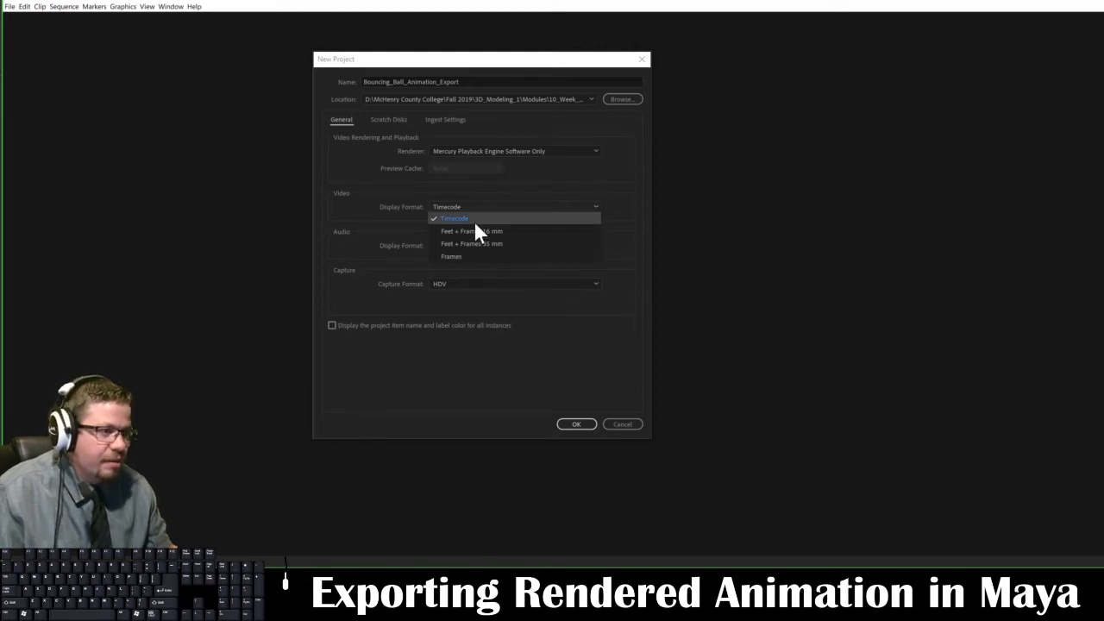
pyautogui.click(453, 217)
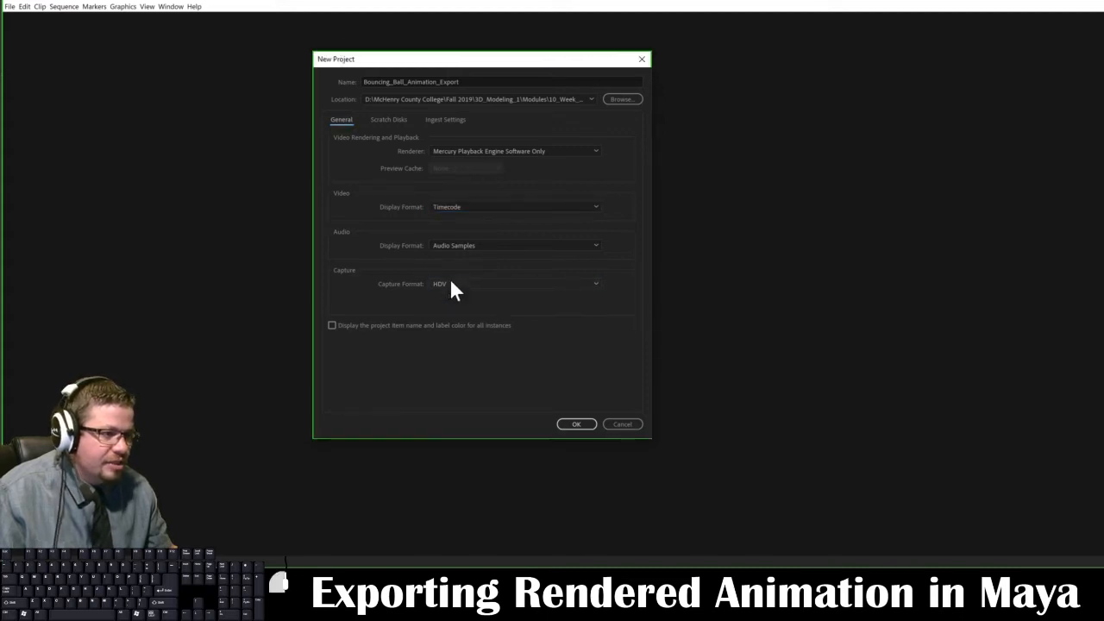
pyautogui.click(514, 283)
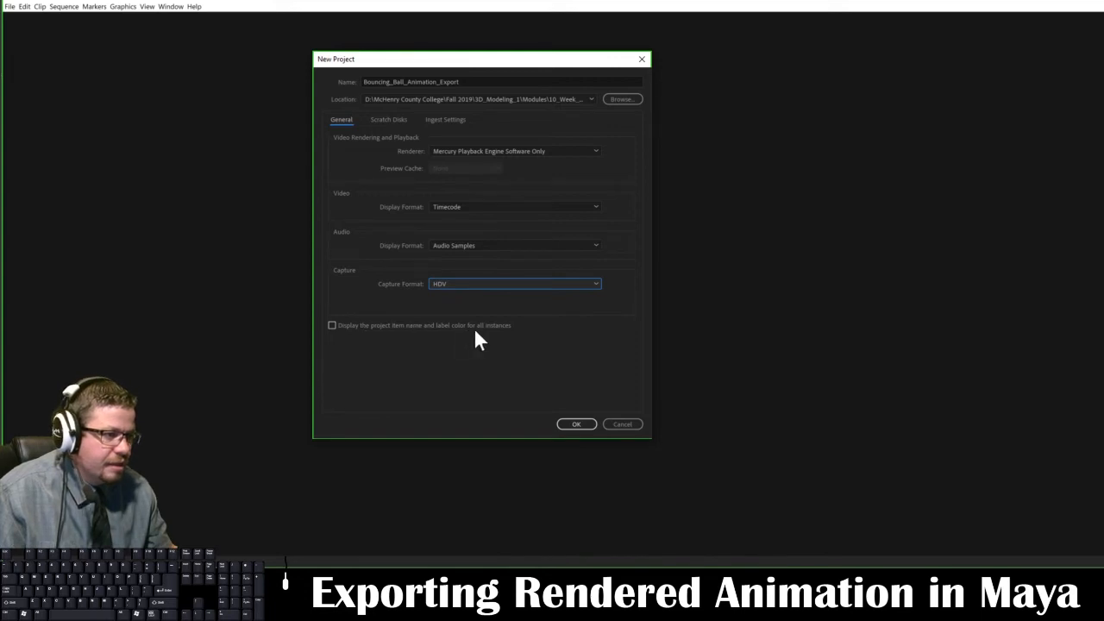
pyautogui.moveTo(544, 449)
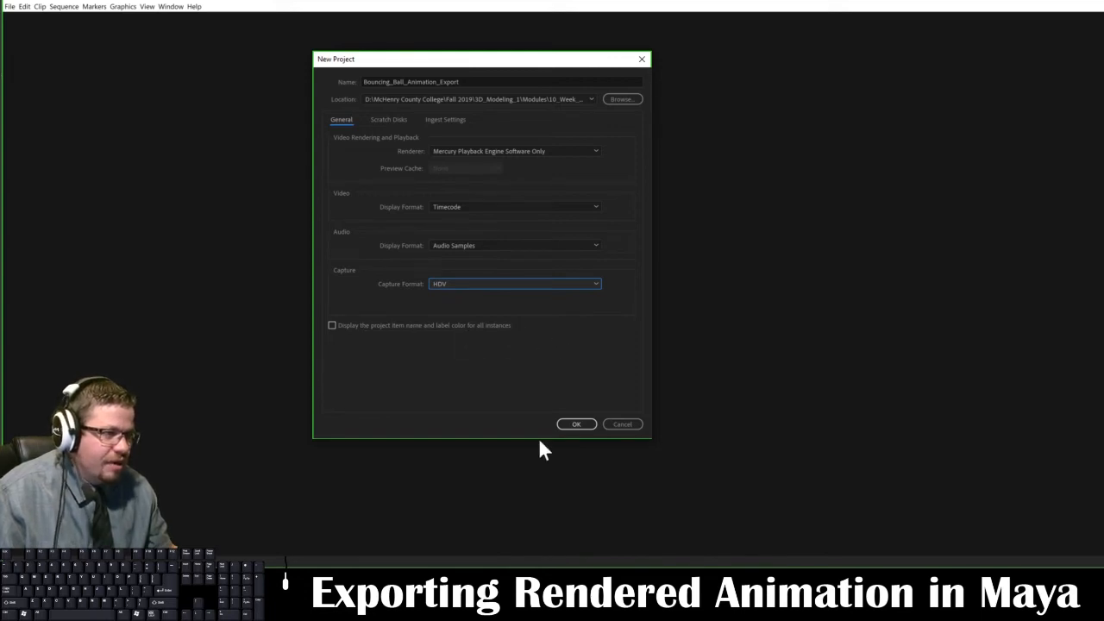
pyautogui.click(576, 424)
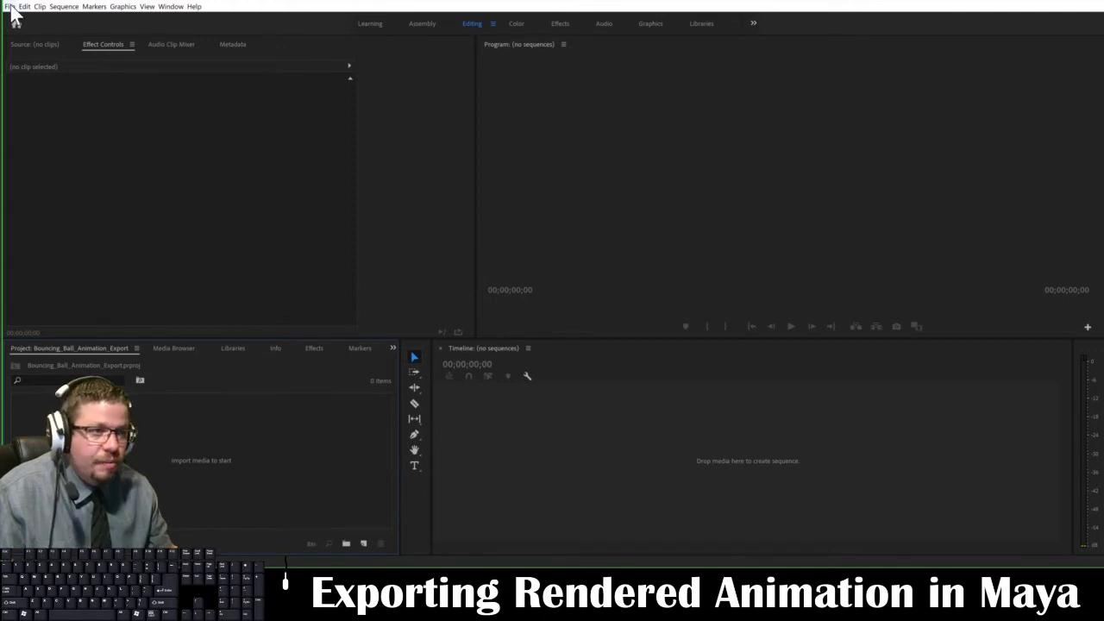
# In the Import window, browse to the 10_Week_09 folder and select the ball frame files.
pyautogui.click(10, 7)
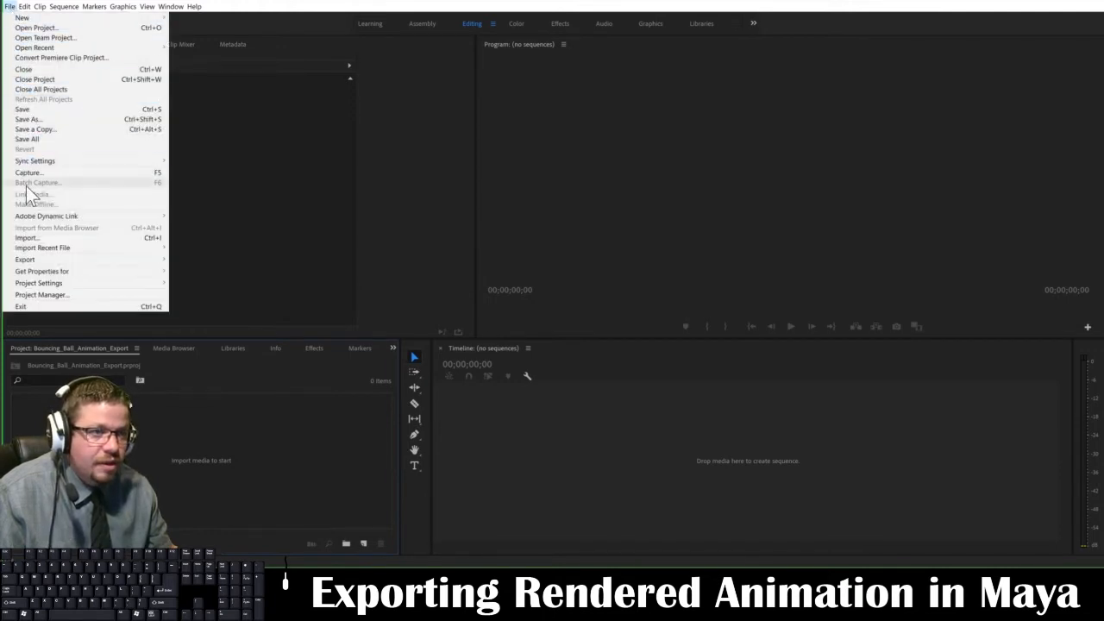
pyautogui.click(28, 238)
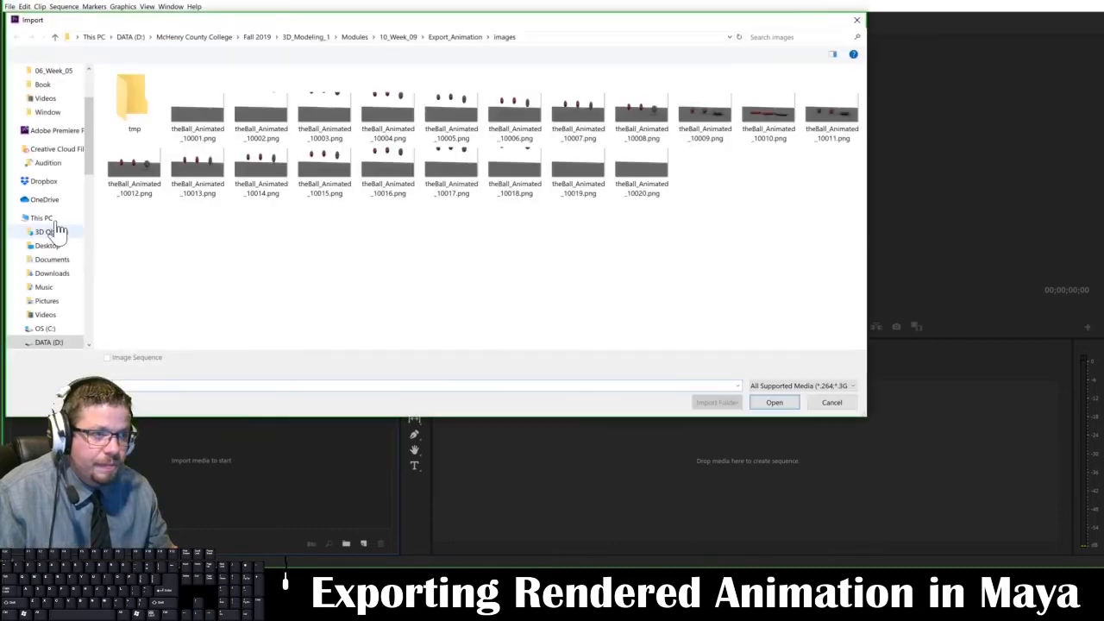
pyautogui.click(514, 117)
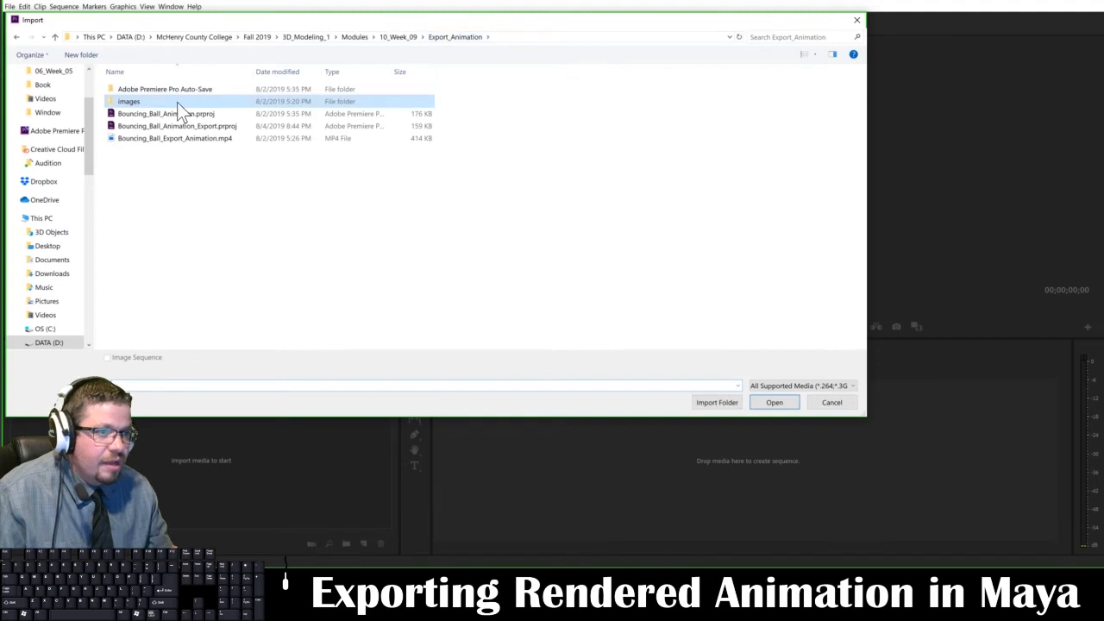
pyautogui.doubleClick(128, 100)
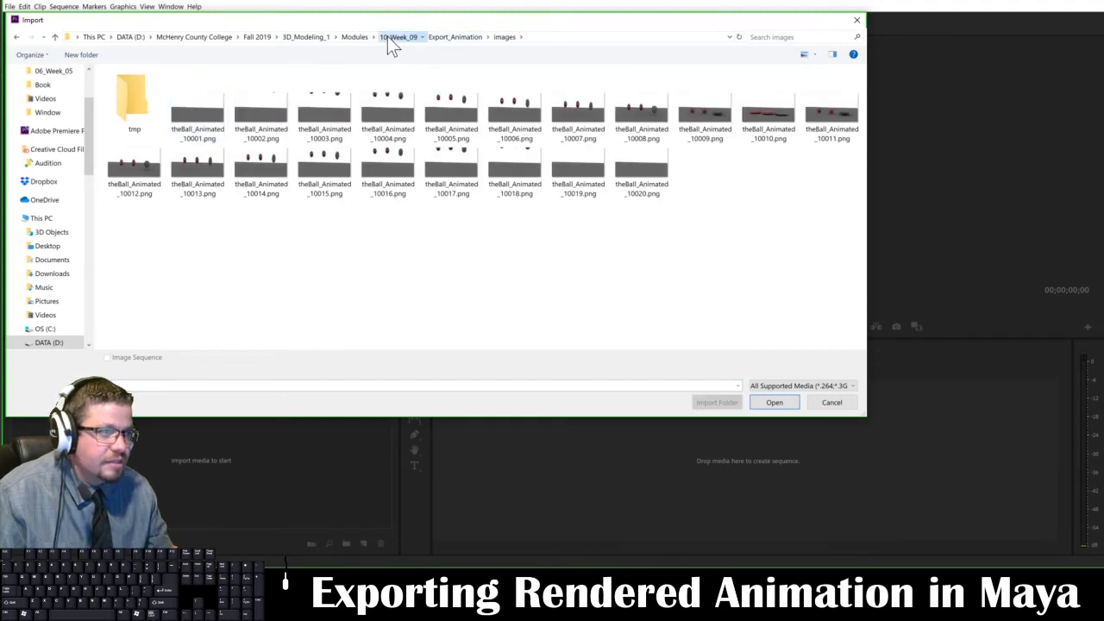
pyautogui.click(396, 36)
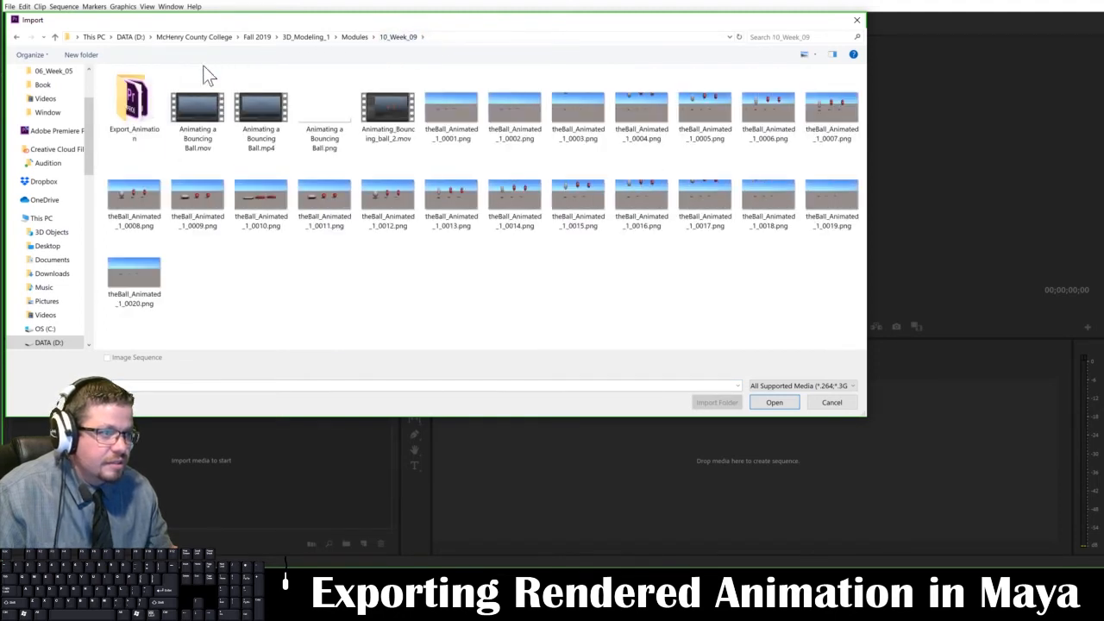
pyautogui.click(514, 107)
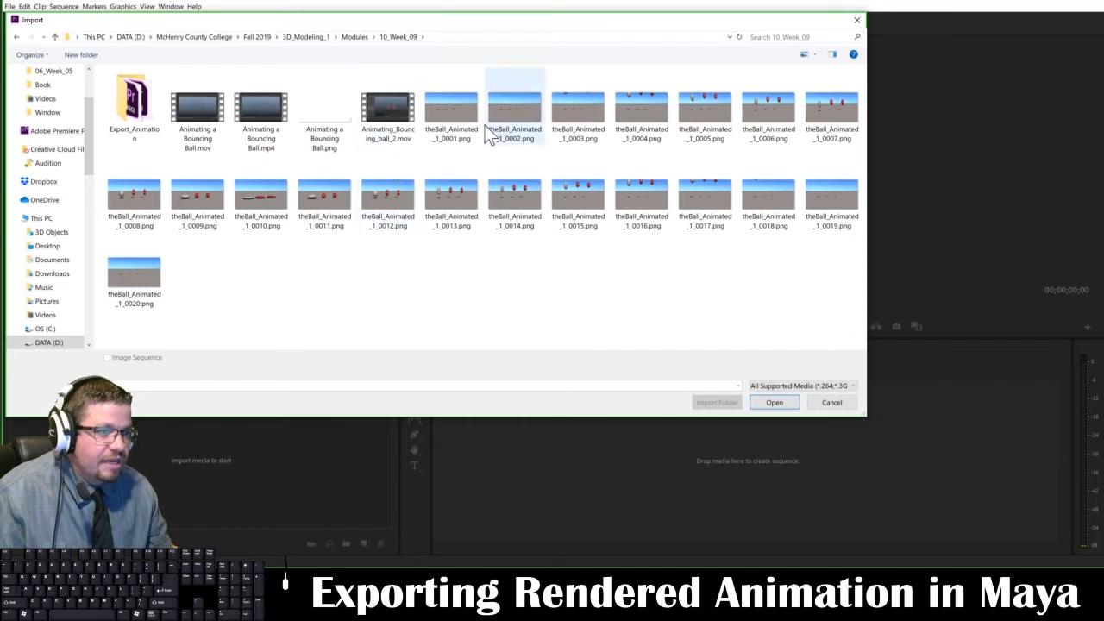
# Create a new Bouncing_Ball_Animation_Export folder to hold the PNG frames.
pyautogui.rightClick(380, 301)
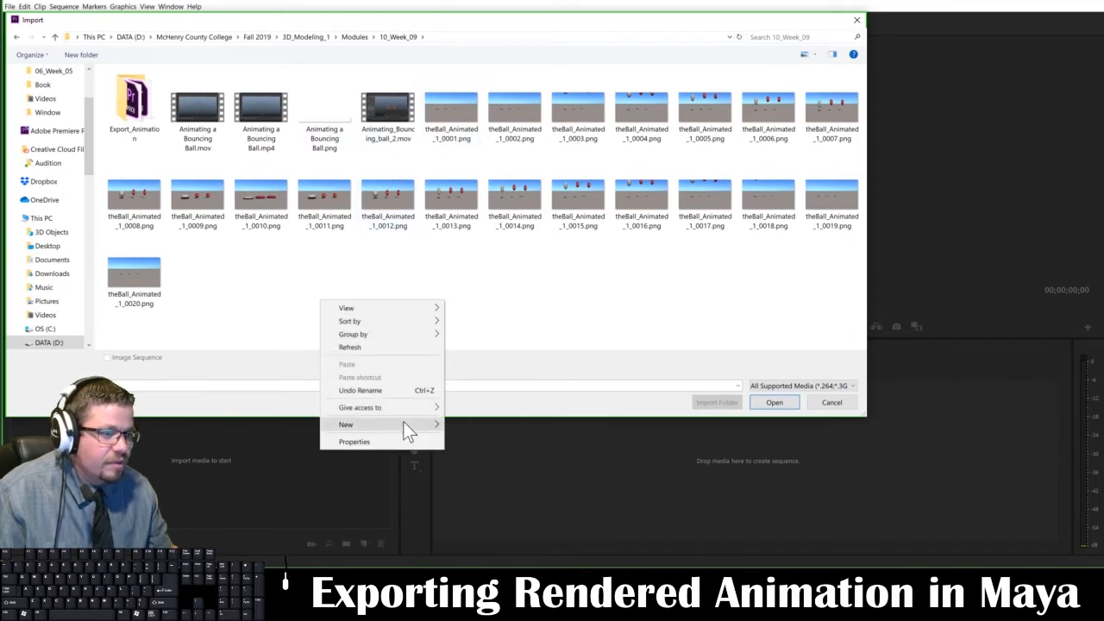
pyautogui.click(345, 425)
pyautogui.write('Bouncing_Ball_Animation_Export')
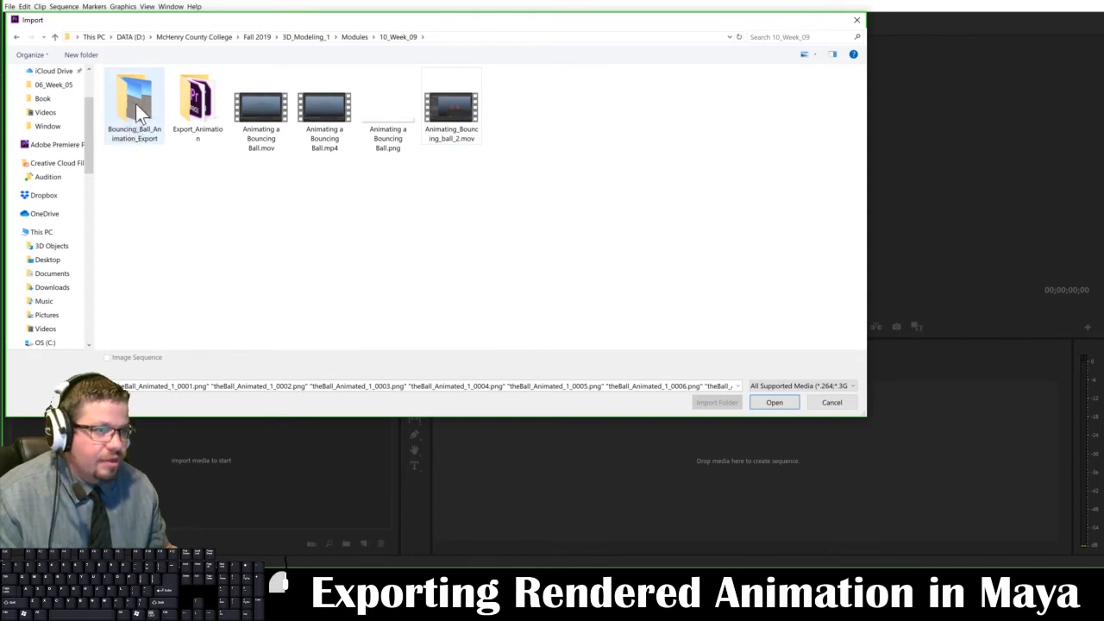
# Import theBall_Animated_1_0001.png as an Image Sequence clip from the Bouncing_Ball_Animation_Export folder.
pyautogui.doubleClick(135, 99)
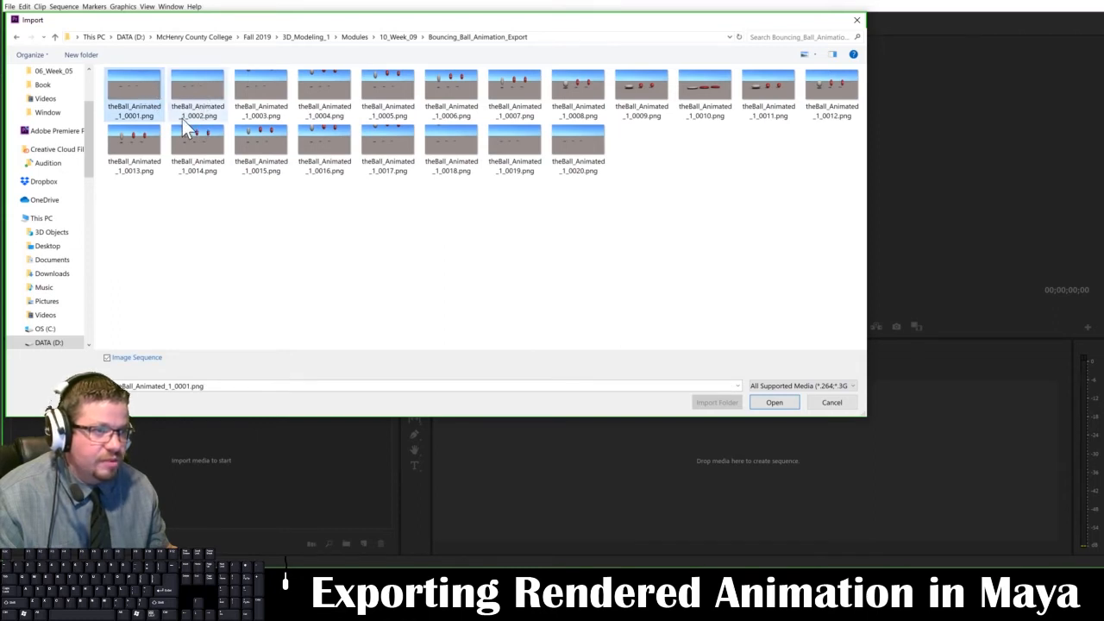
pyautogui.click(135, 90)
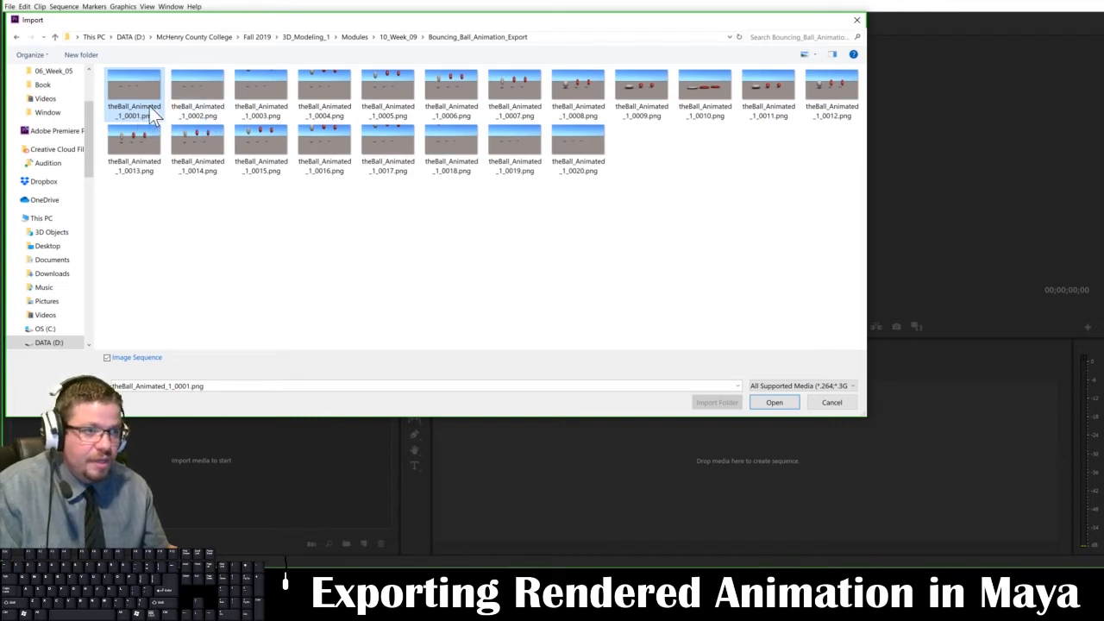
pyautogui.moveTo(224, 338)
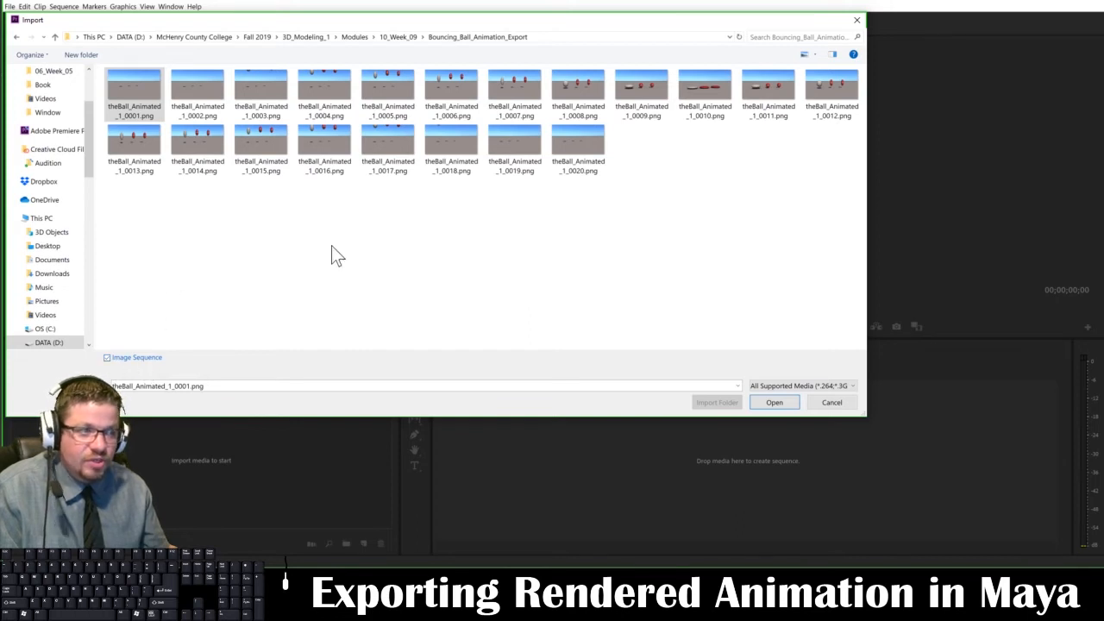
pyautogui.click(135, 89)
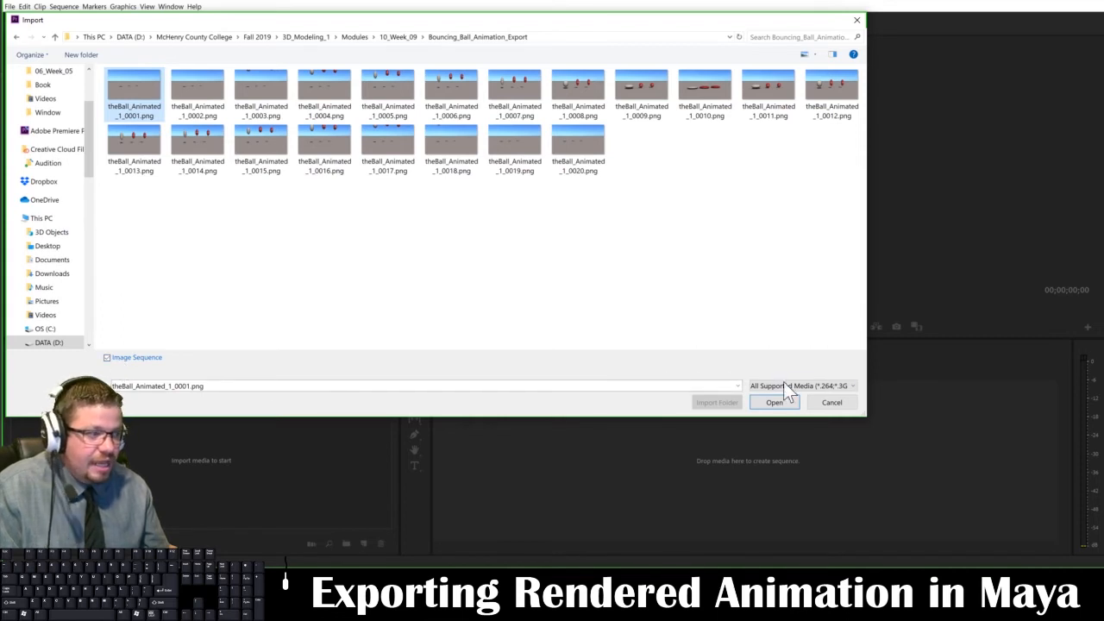
pyautogui.click(831, 402)
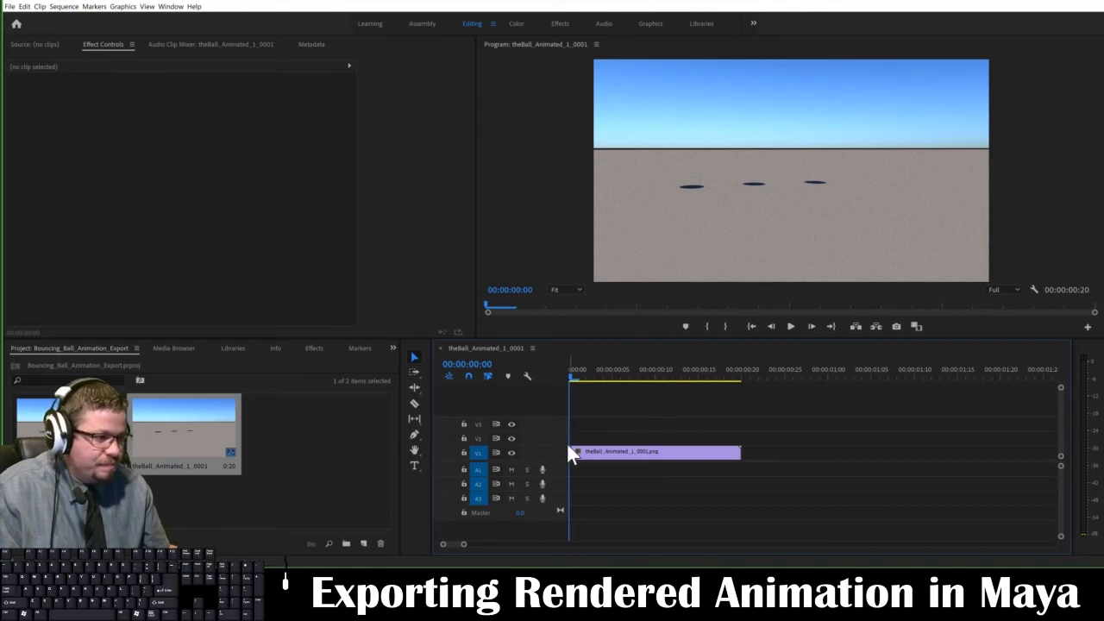
pyautogui.click(790, 326)
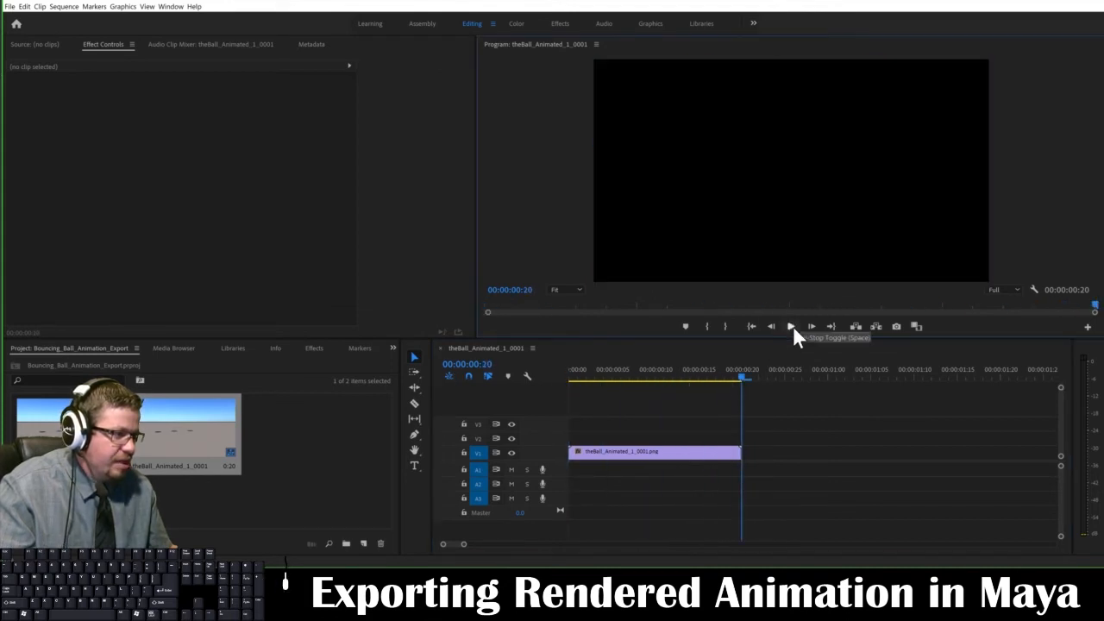
pyautogui.click(654, 452)
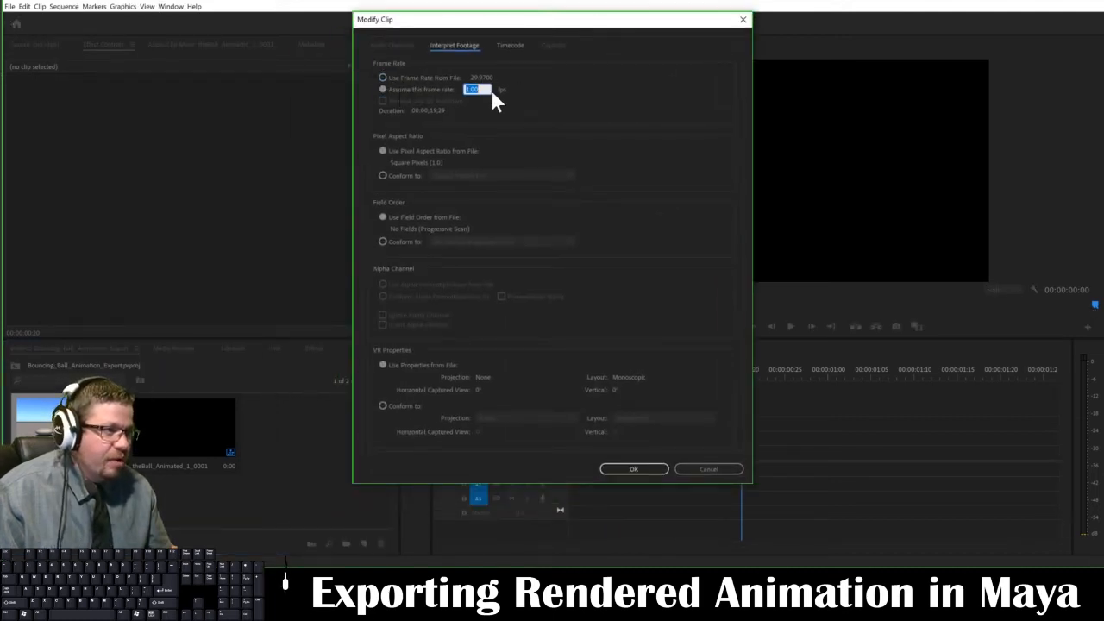
# Set the clip's Interpret Footage frame rate to 24 fps and confirm.
pyautogui.write('24')
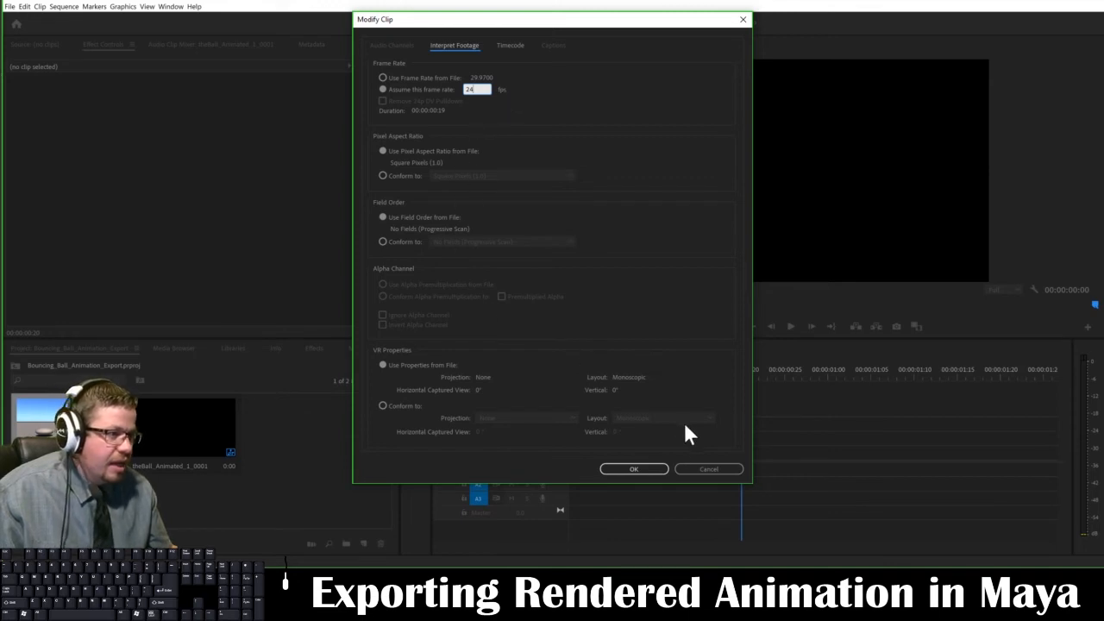
pyautogui.click(633, 469)
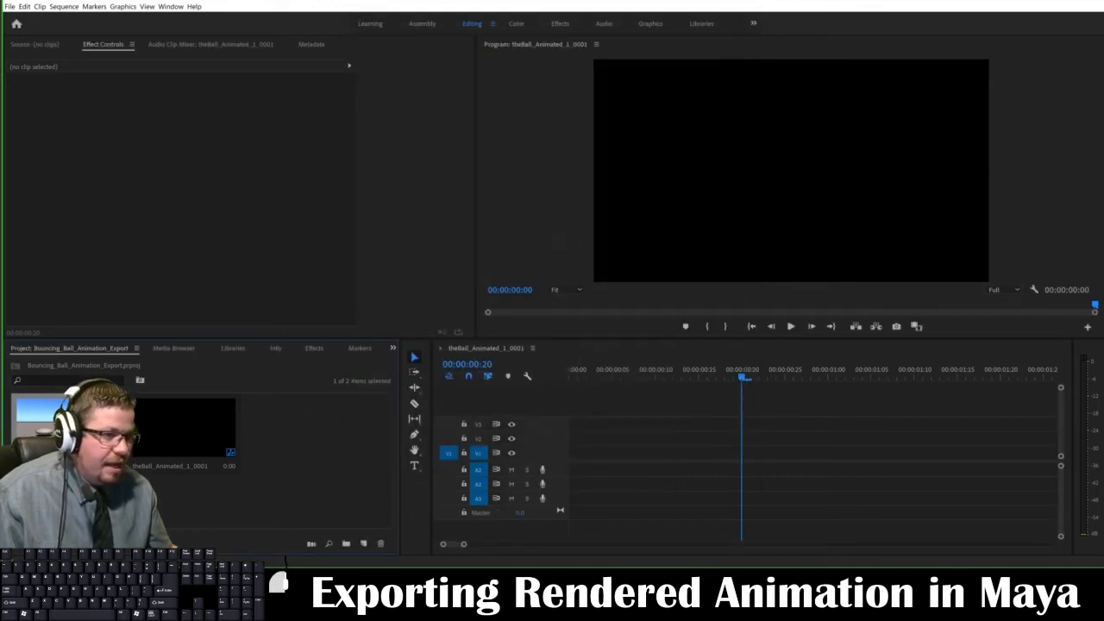
# Place the 24 fps ball clip on the timeline, match sequence settings to it, and scrub the animation.
pyautogui.moveTo(186, 423); pyautogui.dragTo(669, 452)
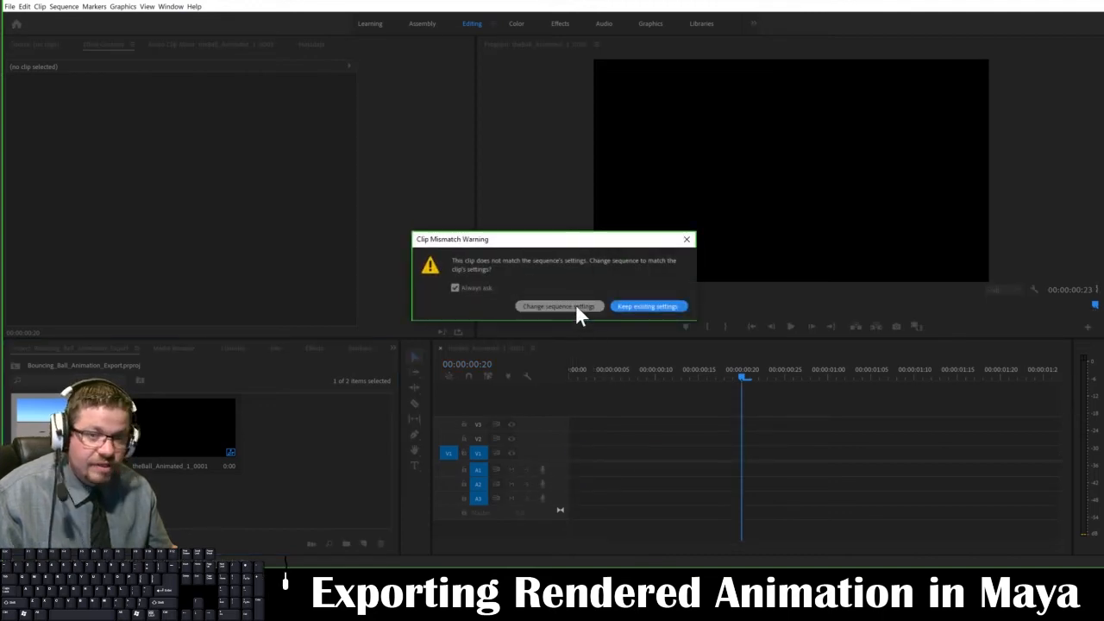
pyautogui.click(646, 305)
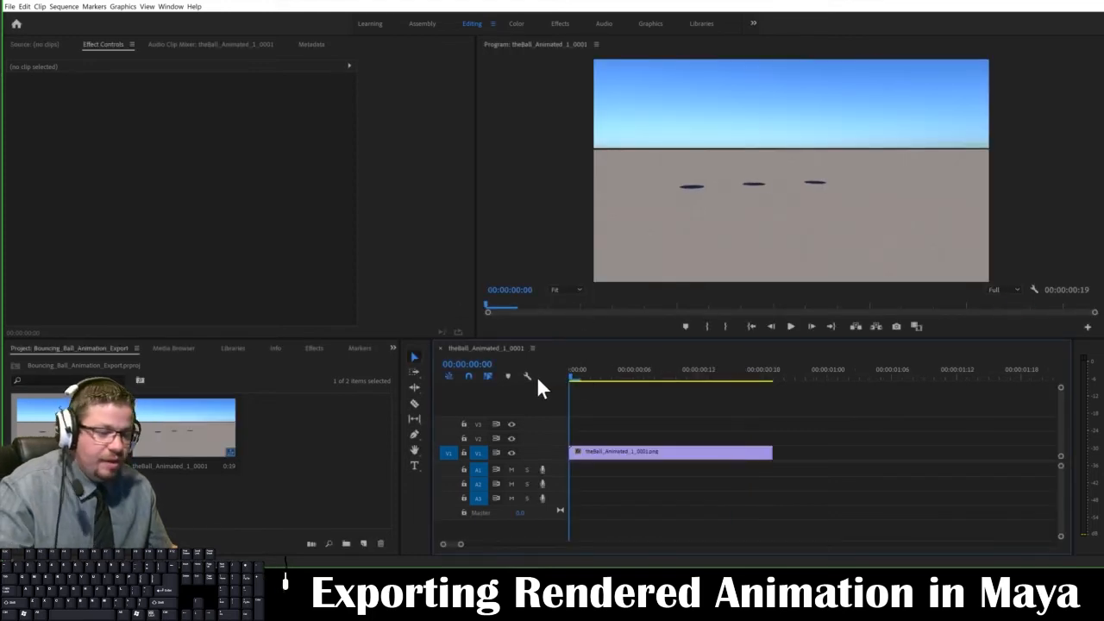
pyautogui.click(790, 326)
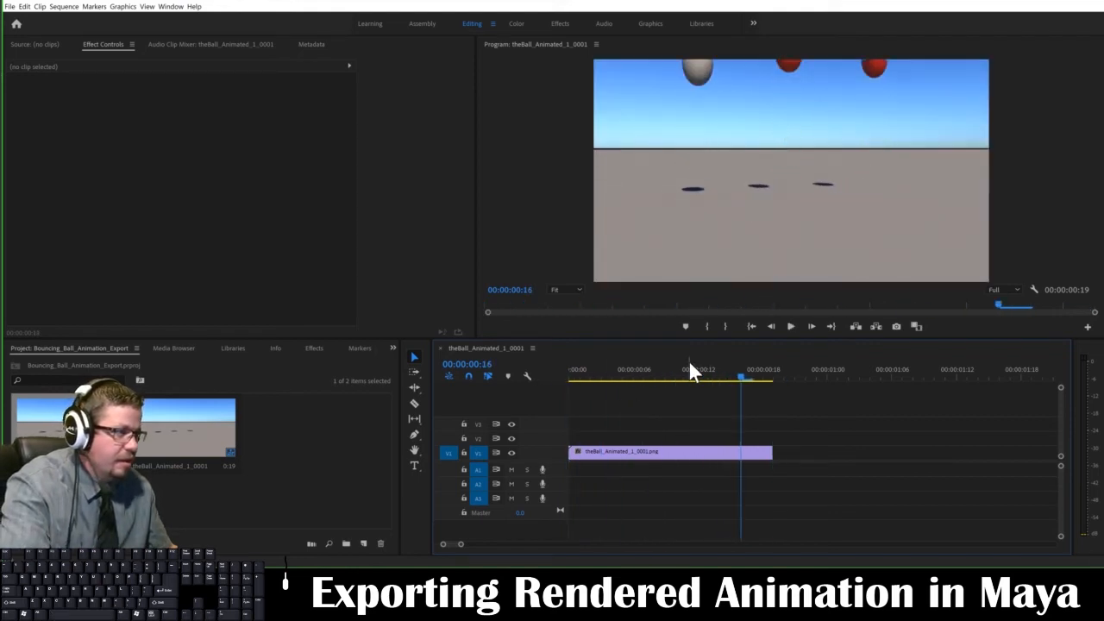
pyautogui.moveTo(740, 379); pyautogui.dragTo(707, 379)
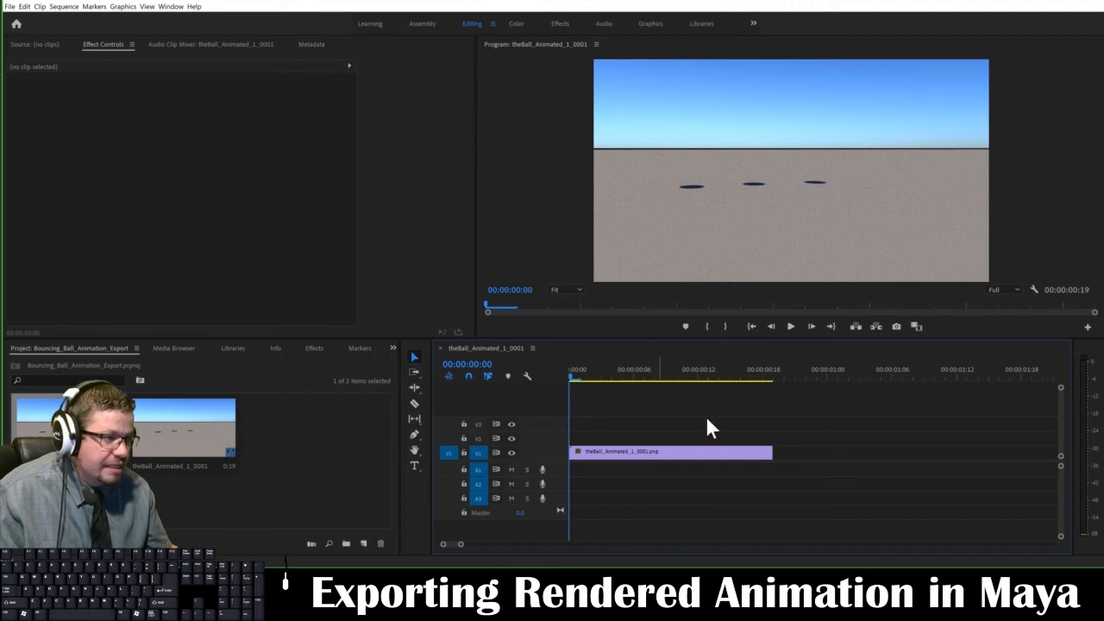
pyautogui.click(10, 7)
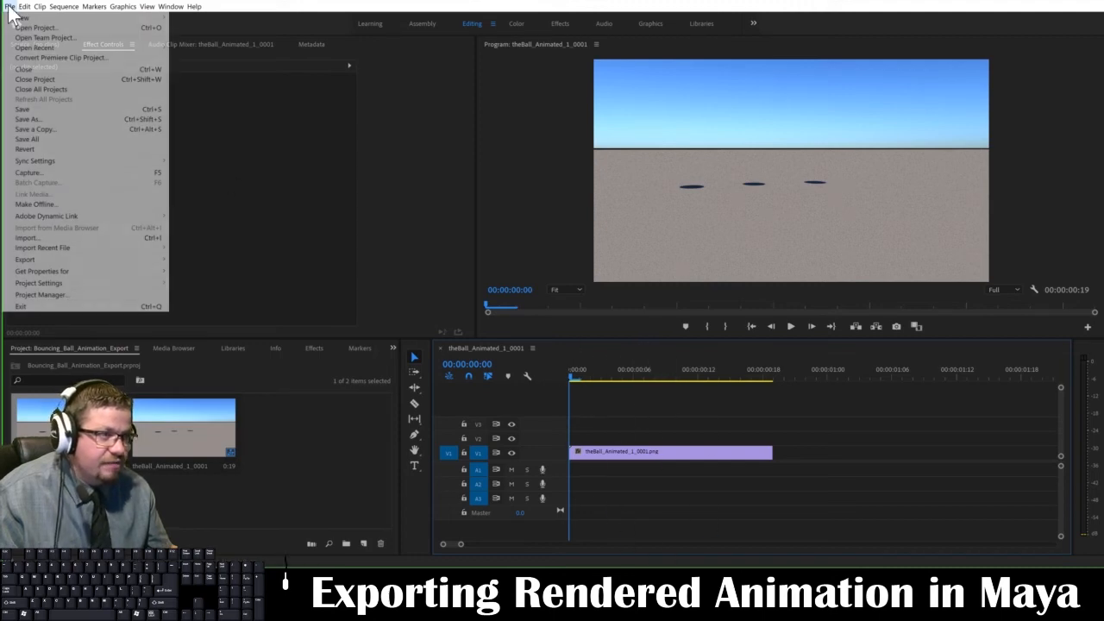
pyautogui.moveTo(48, 243)
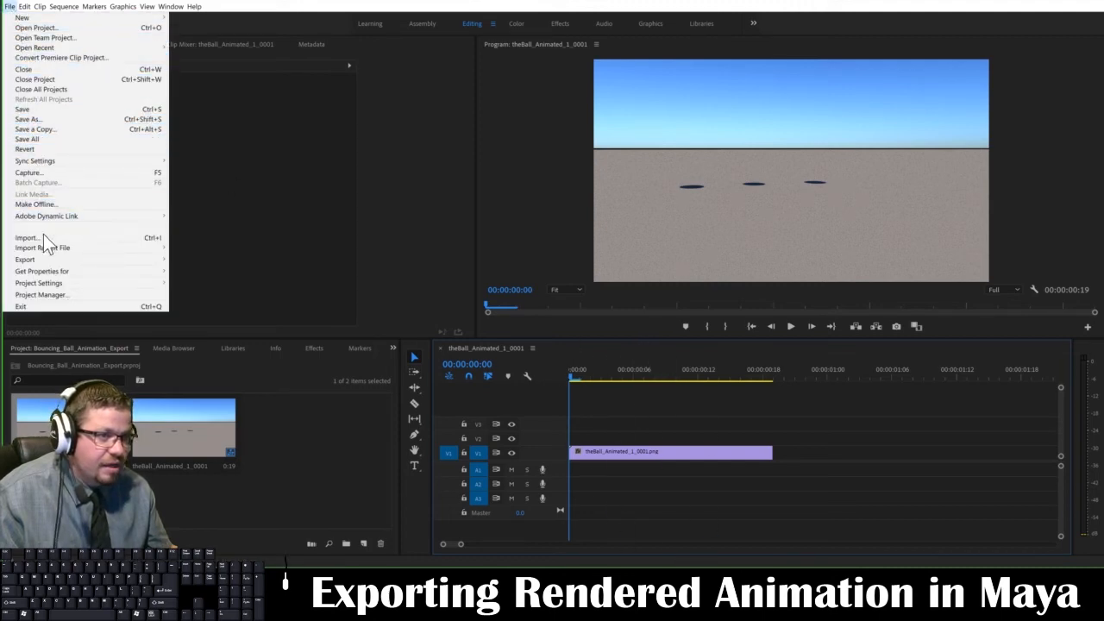
pyautogui.click(24, 259)
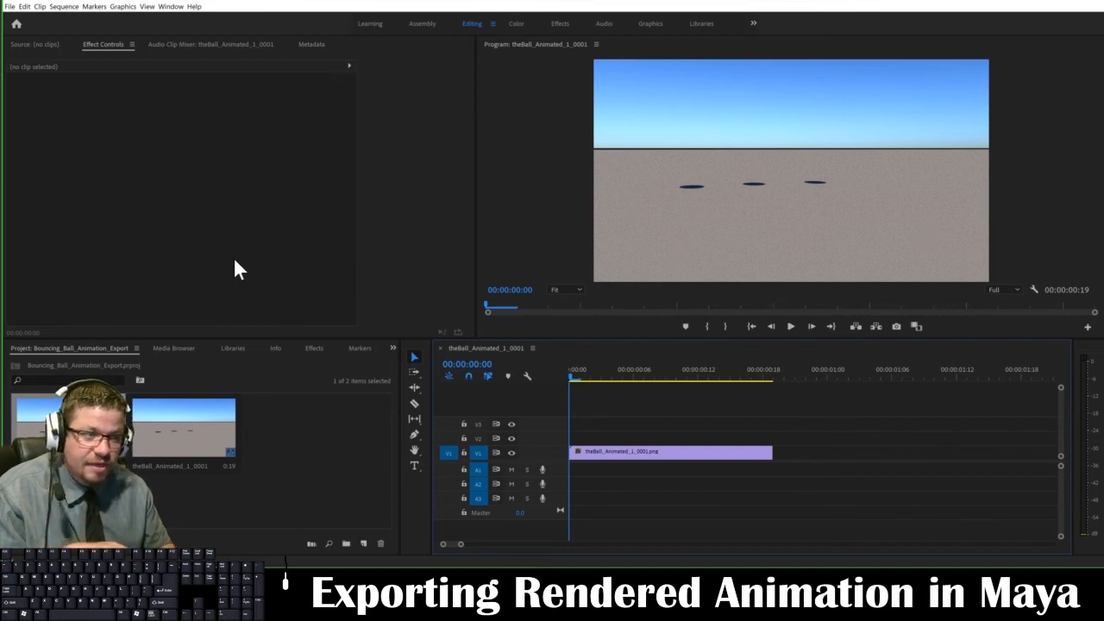
pyautogui.moveTo(588, 362)
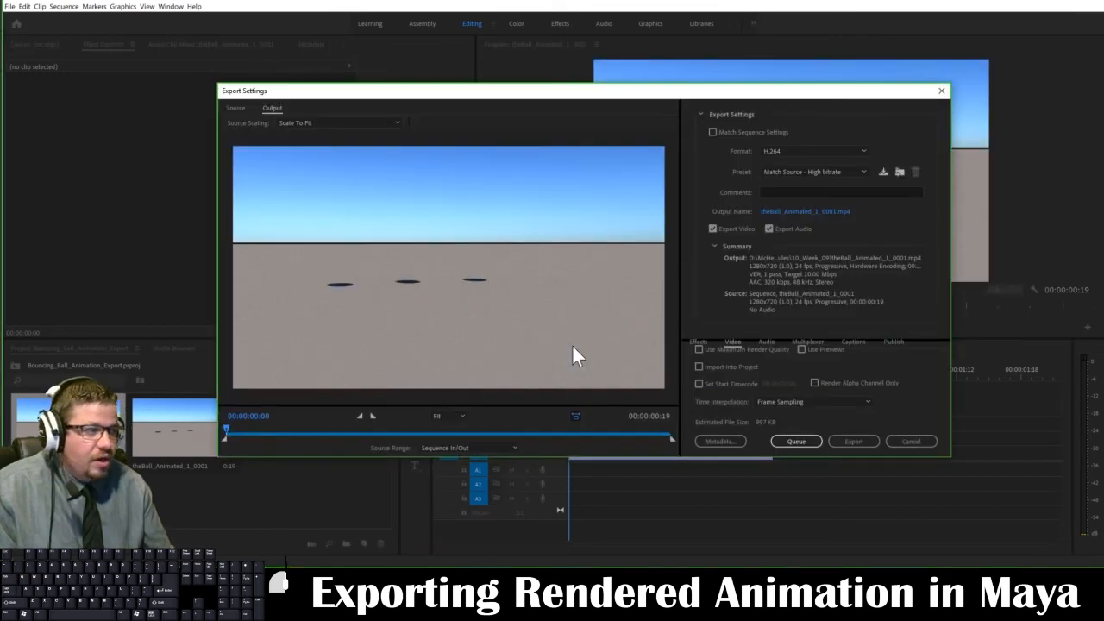
# Choose H.264 format with the Match Source - High Bitrate preset in Export Settings.
pyautogui.click(814, 152)
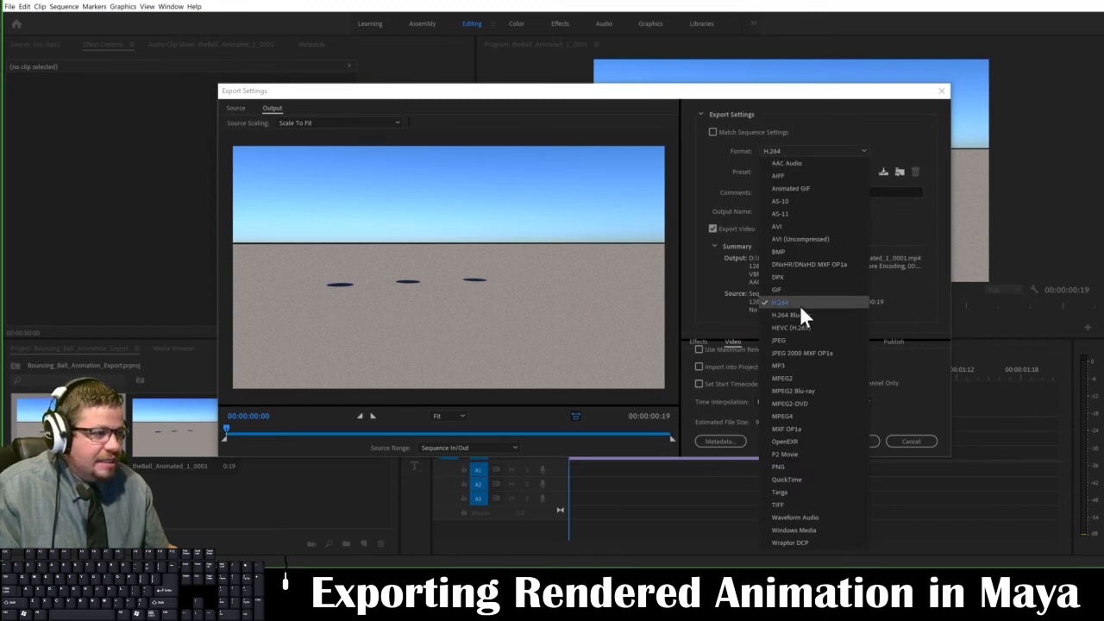
pyautogui.click(780, 302)
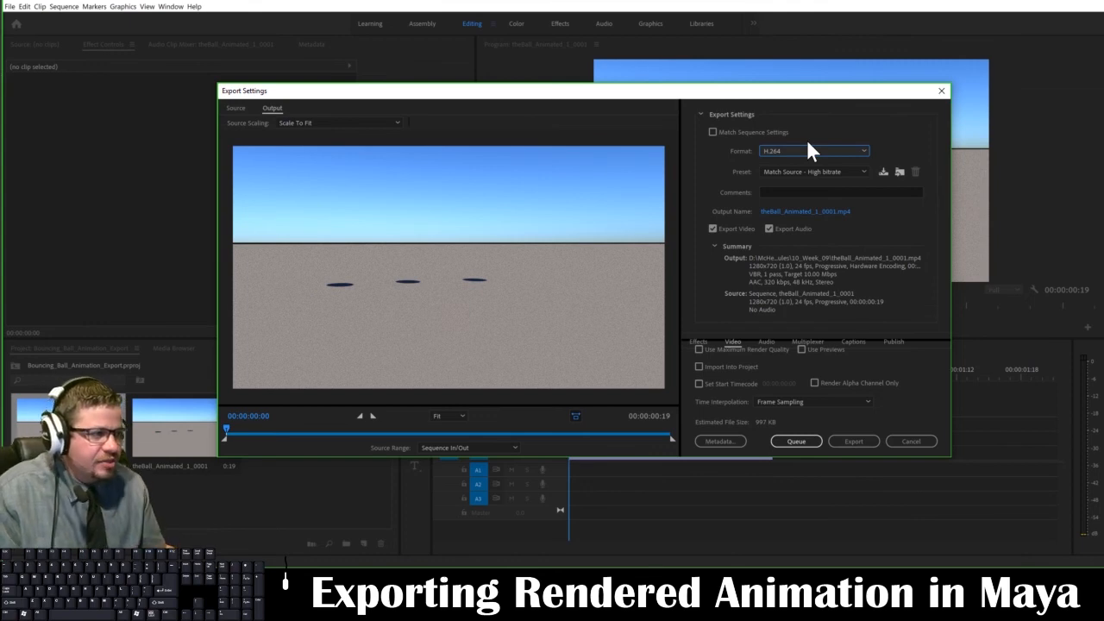
pyautogui.click(814, 171)
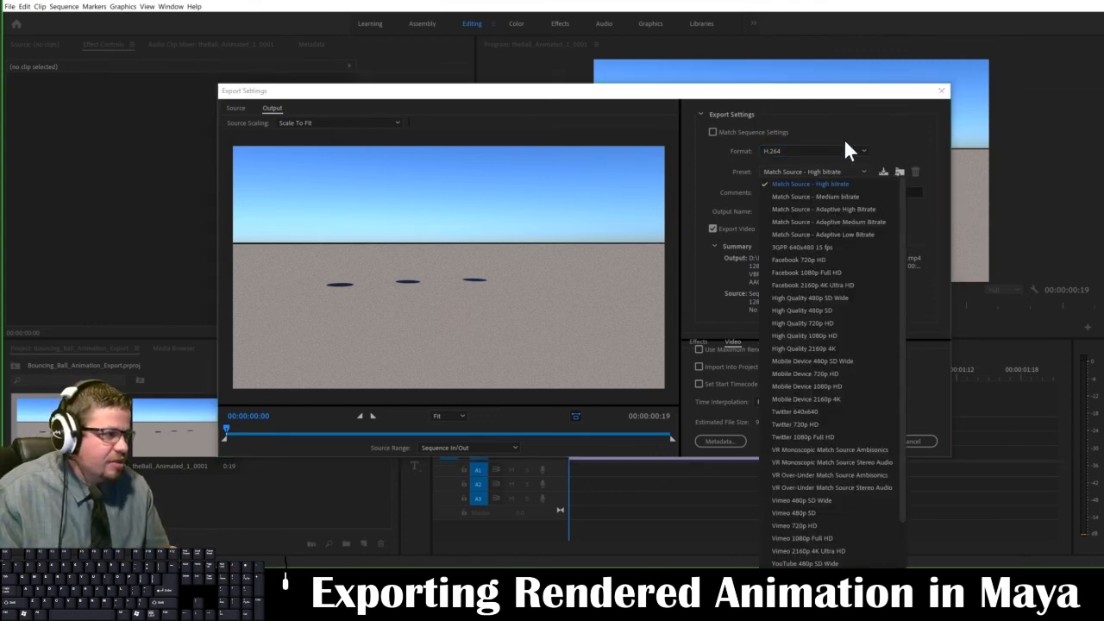
pyautogui.click(809, 182)
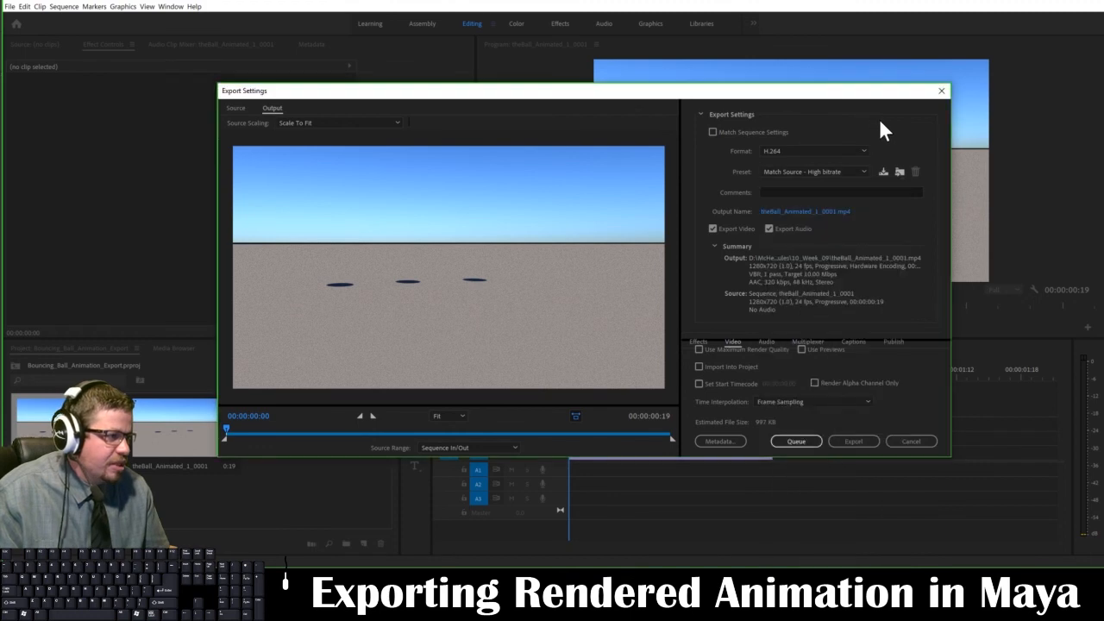
pyautogui.moveTo(814, 274)
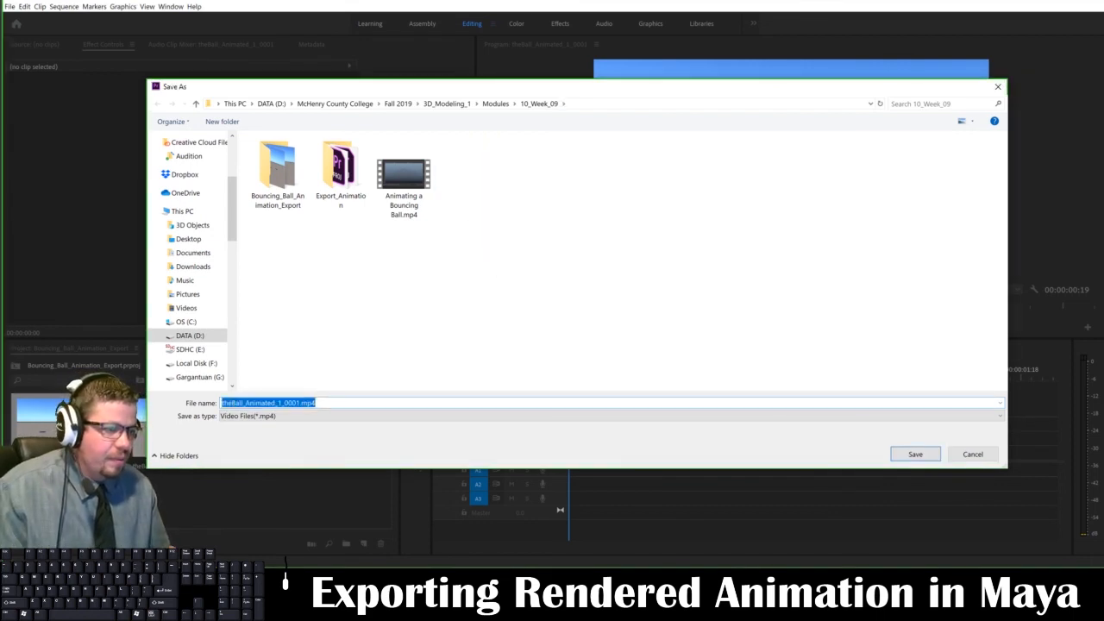
# Name the output Bouncing_Ball_Export.mp4 and run the export.
pyautogui.click(268, 404)
pyautogui.write('Bouncing_Ball_Export')
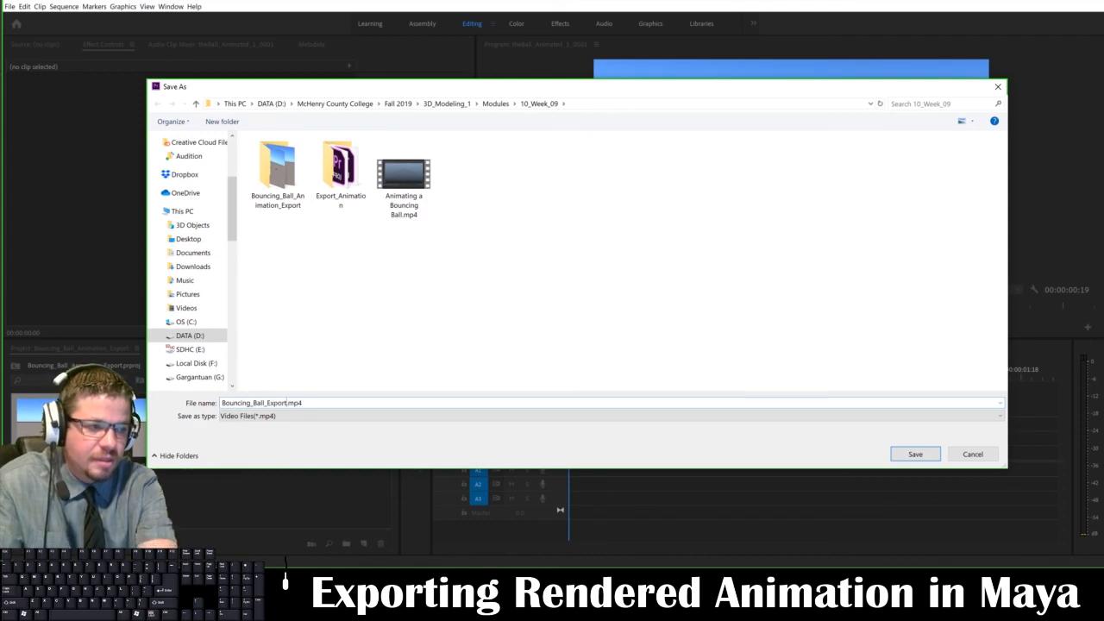
pyautogui.click(914, 454)
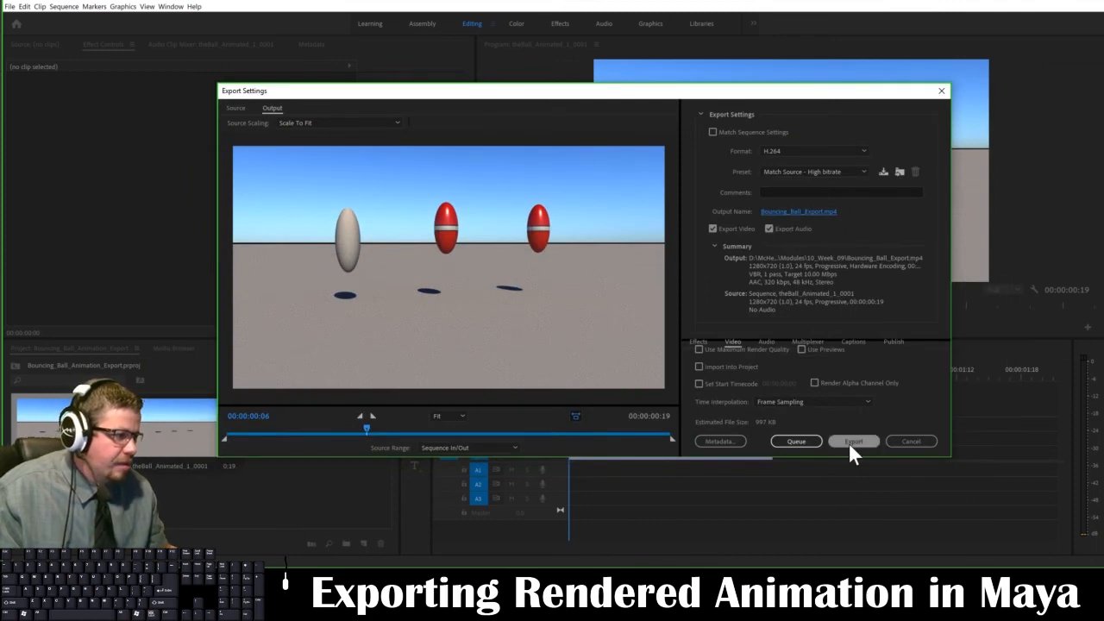
pyautogui.click(854, 442)
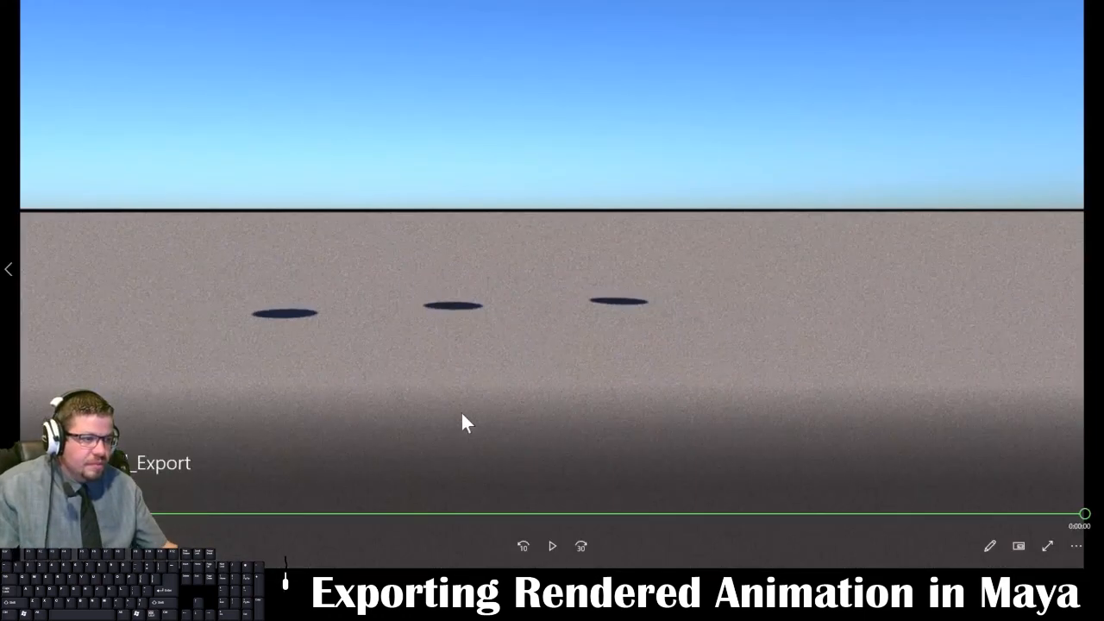
# Play Bouncing_Ball_Export.mp4 in Windows Photos, then replay it from the start.
pyautogui.click(552, 545)
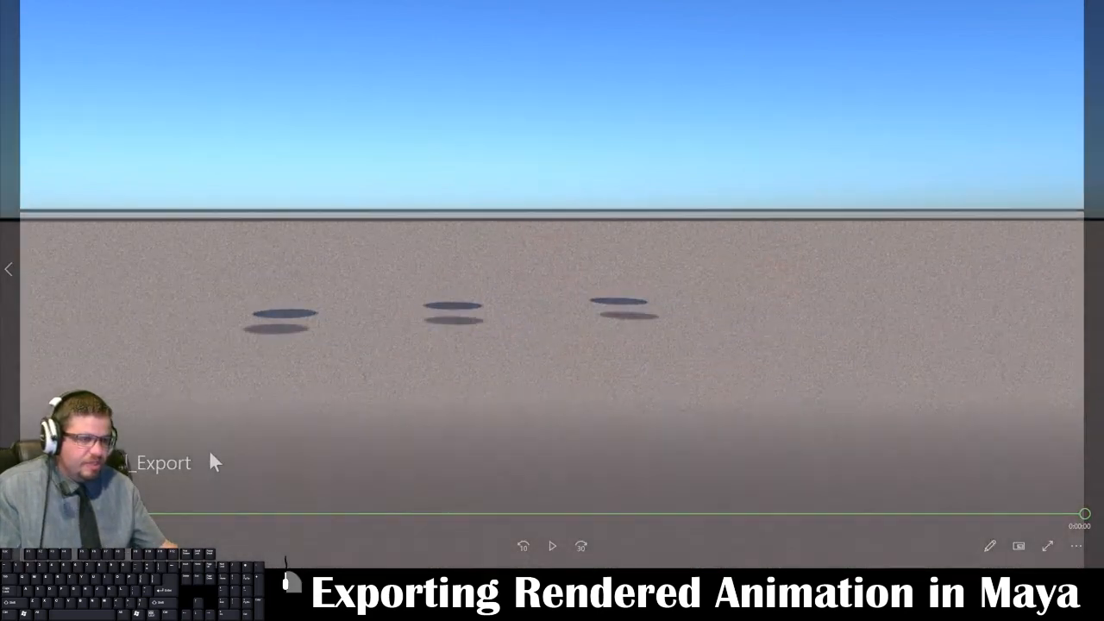
pyautogui.click(552, 545)
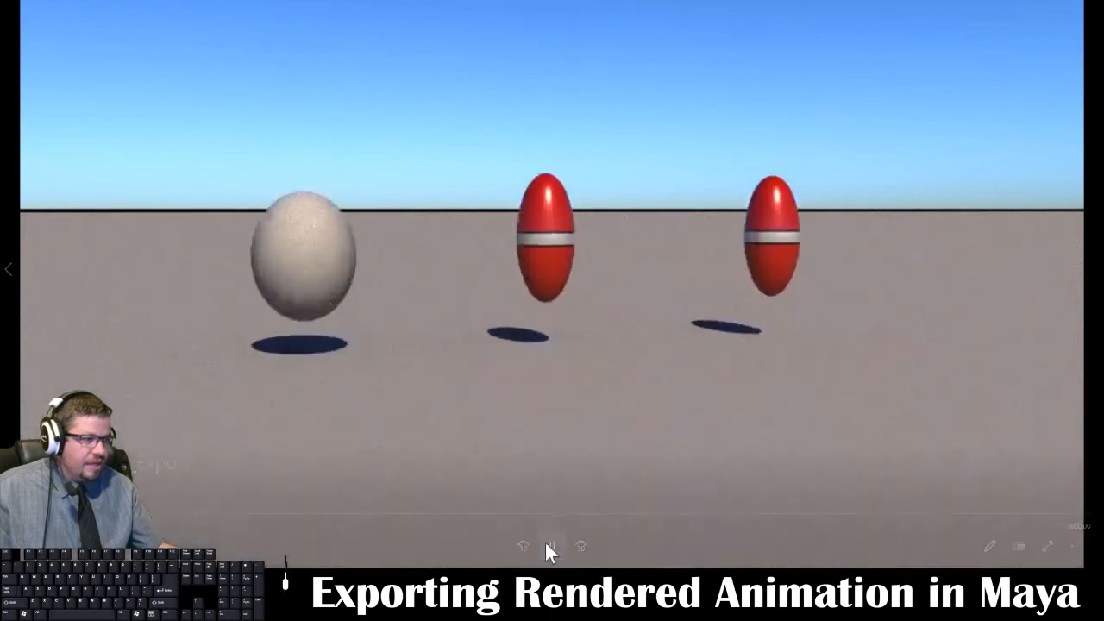
pyautogui.click(552, 545)
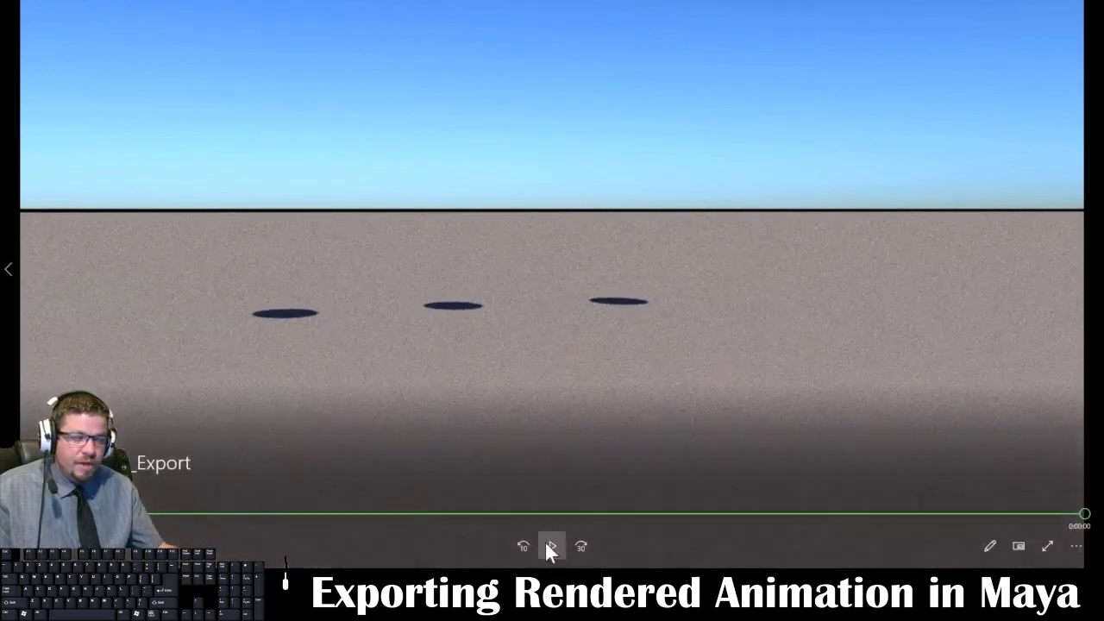
pyautogui.click(551, 545)
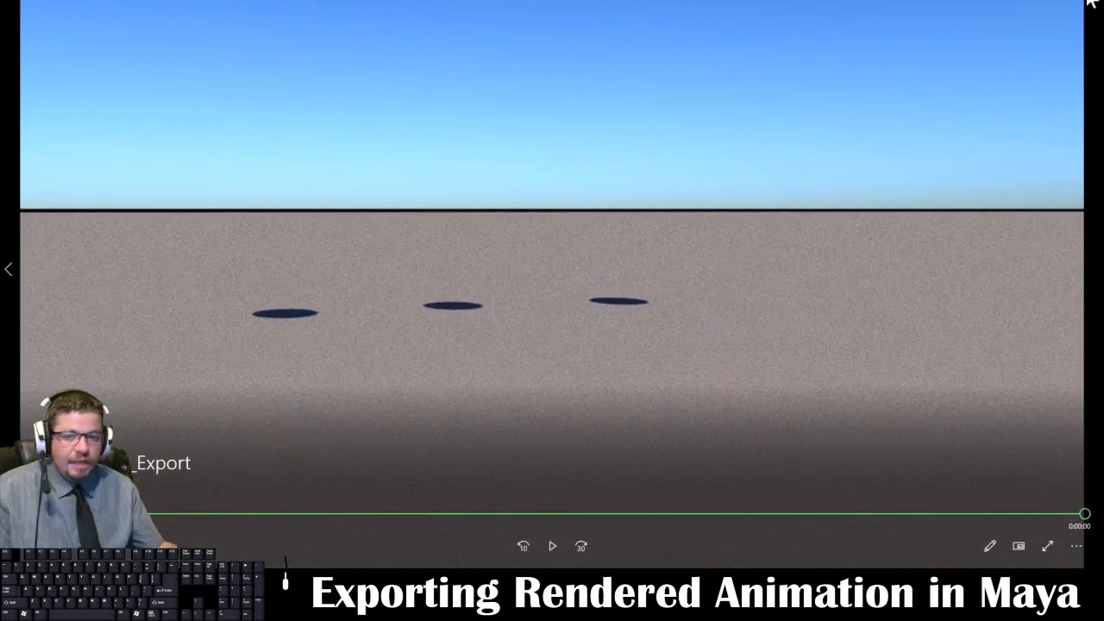